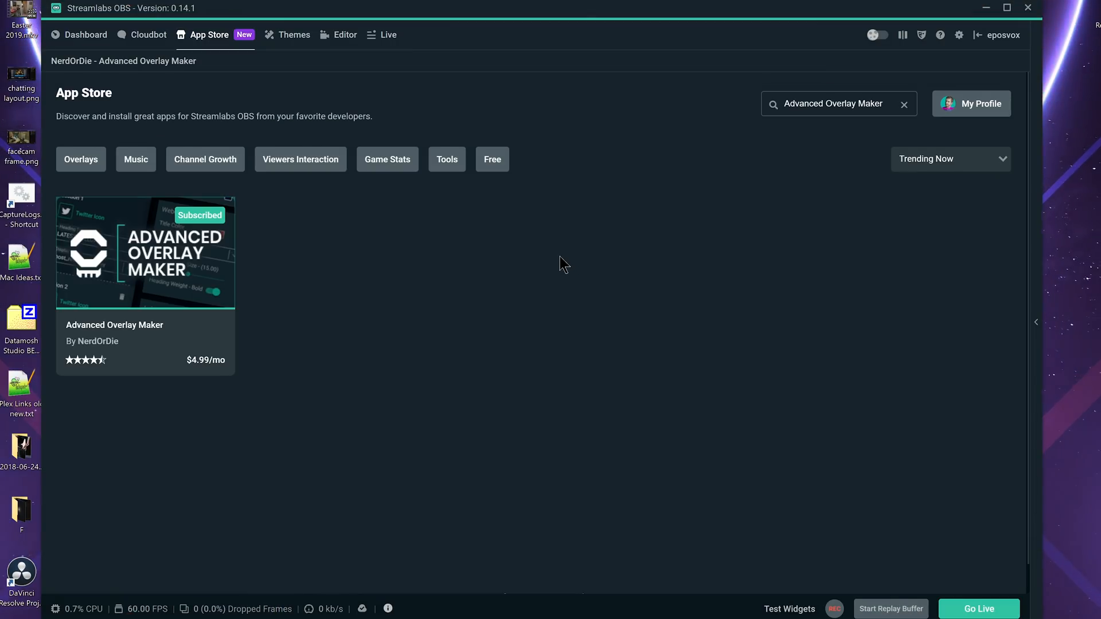
{"action": "mouse_move", "coordinate": [770, 125]}
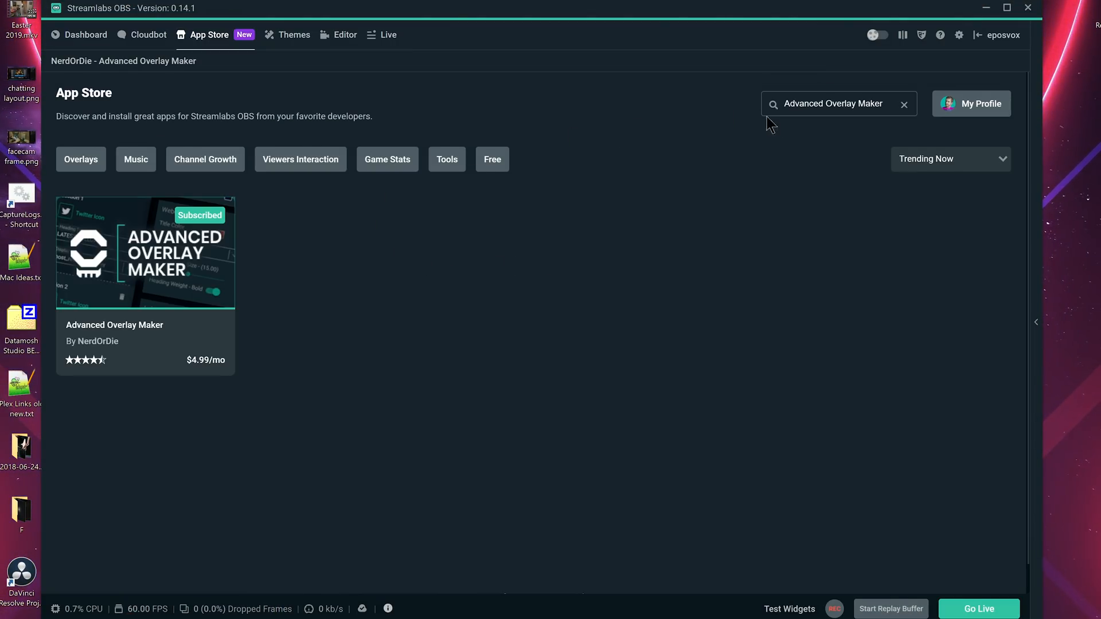
{"action": "mouse_move", "coordinate": [881, 128]}
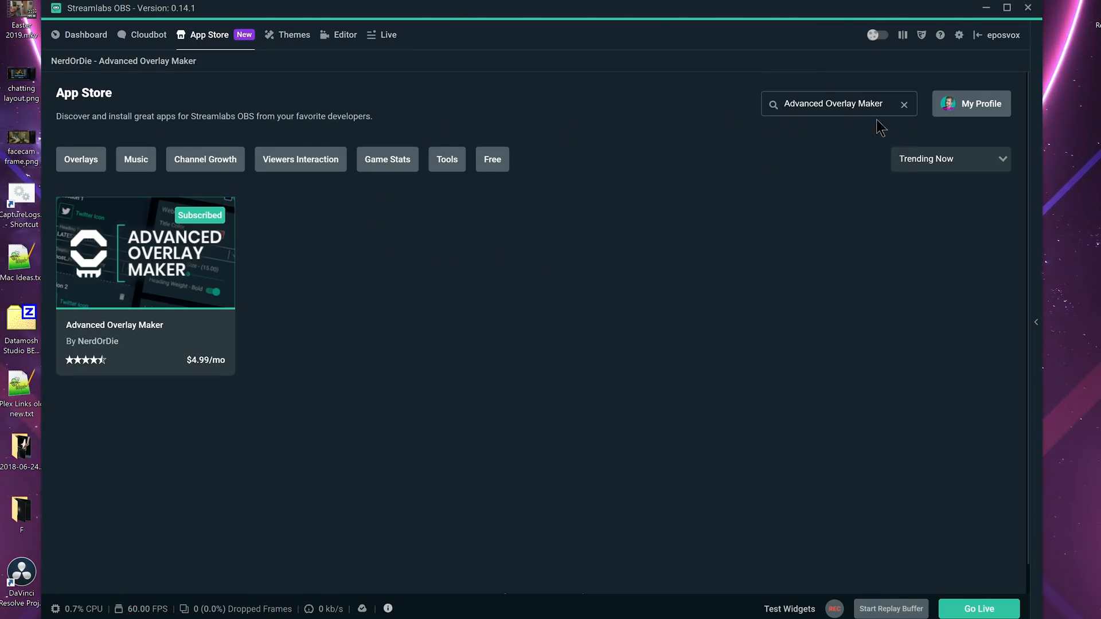
{"action": "mouse_move", "coordinate": [652, 190]}
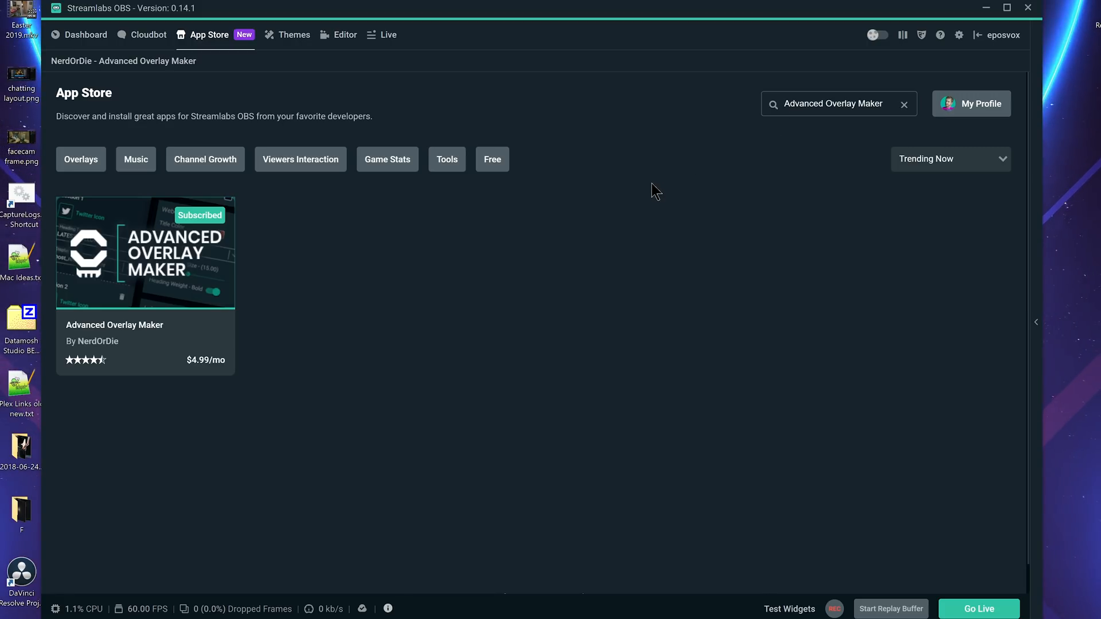
{"action": "mouse_move", "coordinate": [548, 208]}
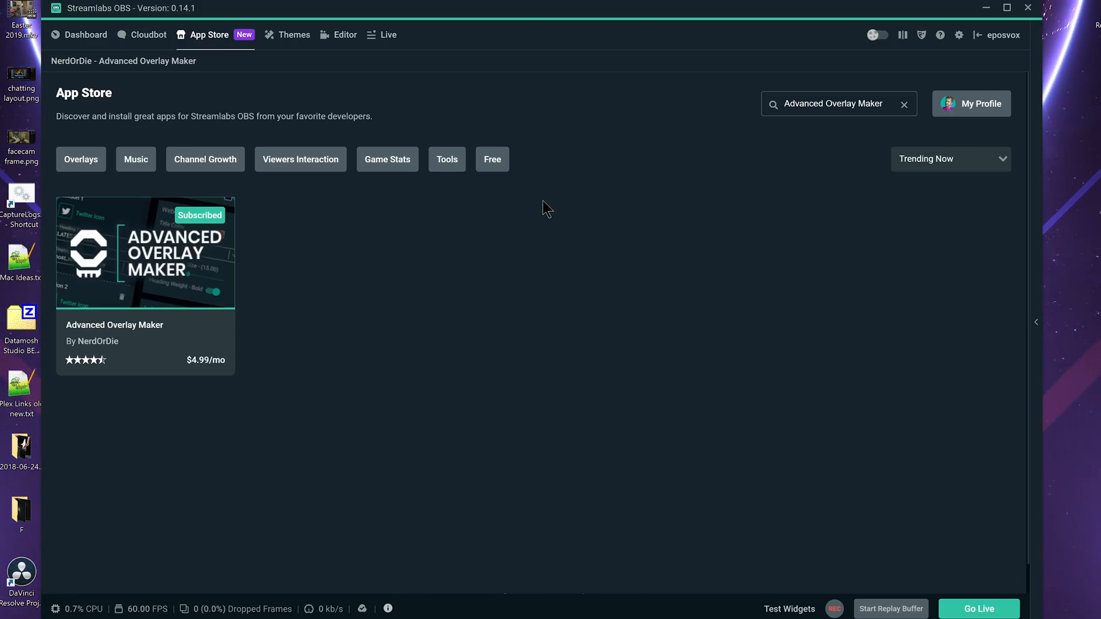
{"action": "mouse_move", "coordinate": [148, 336]}
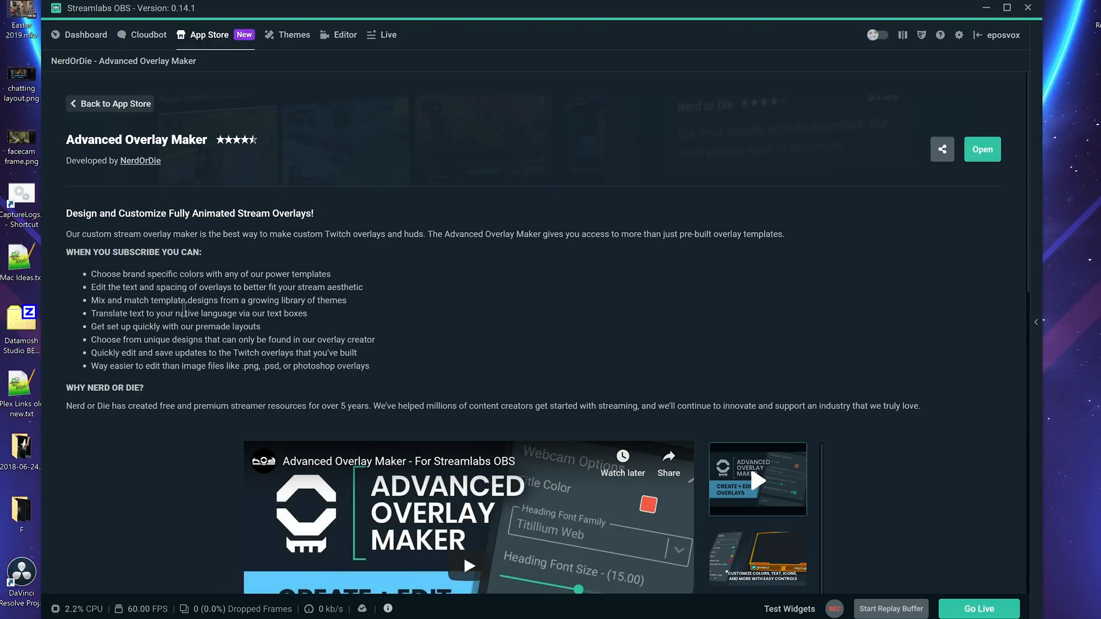
{"action": "mouse_move", "coordinate": [869, 117]}
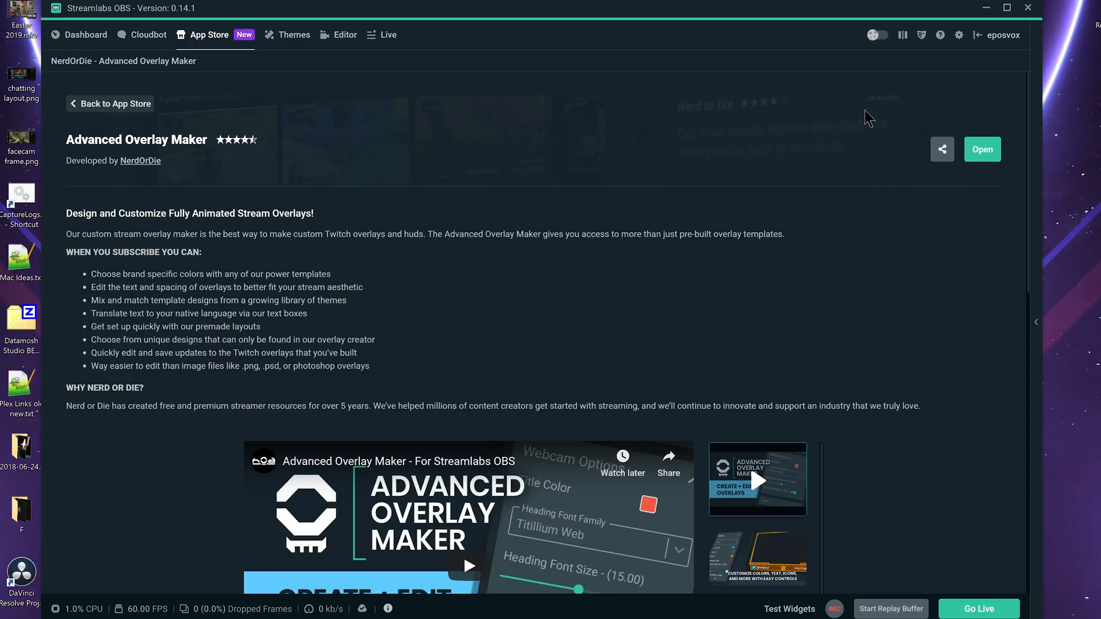
Dismiss the payment method prompt and browse the Advanced Overlay Maker store page.
{"action": "scroll", "scroll_direction": "down", "scroll_amount": 3}
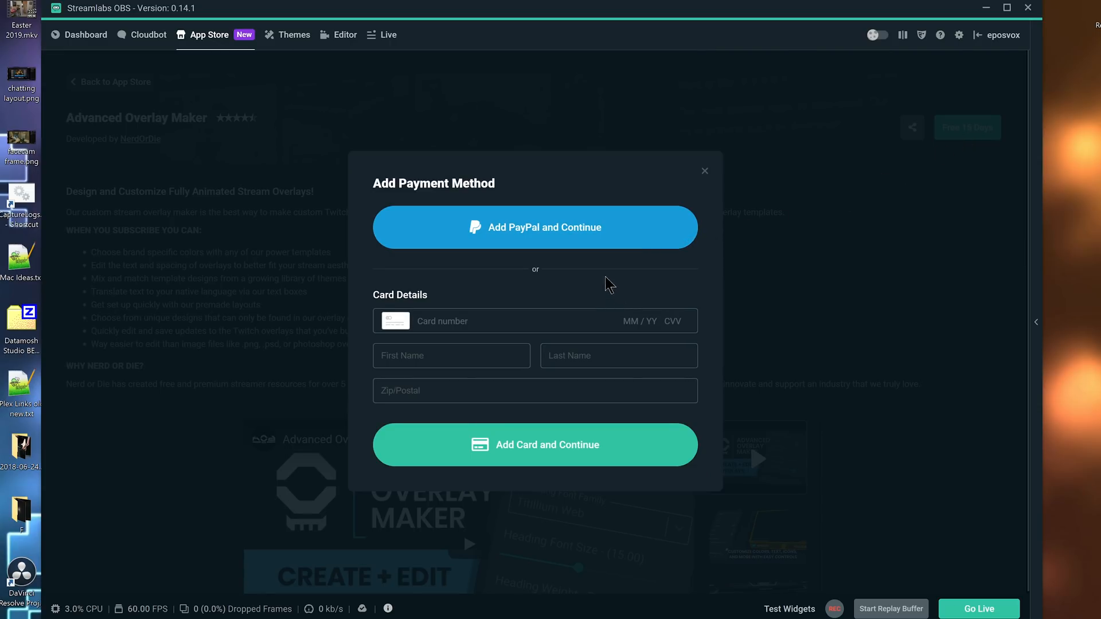
{"action": "left_click", "coordinate": [703, 171]}
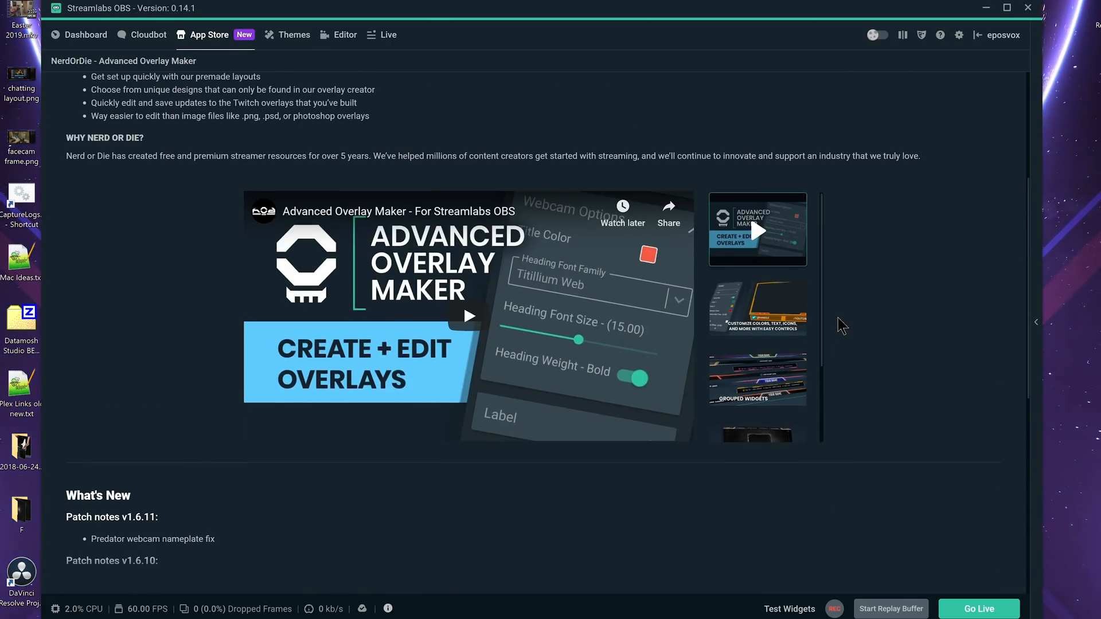
{"action": "scroll", "scroll_direction": "up", "scroll_amount": 3}
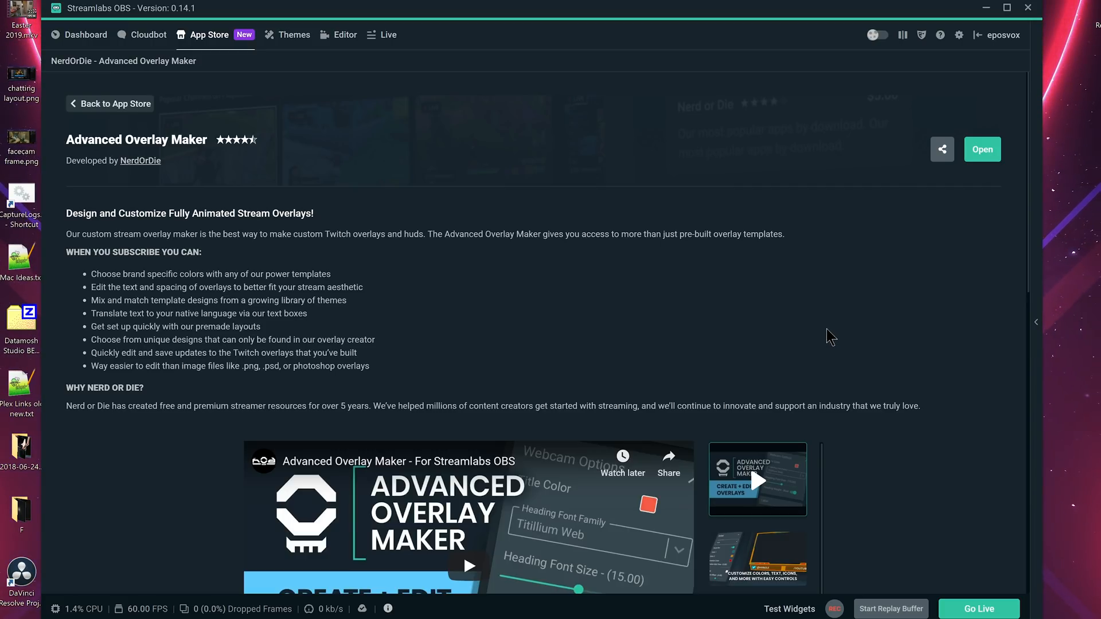
{"action": "mouse_move", "coordinate": [795, 324]}
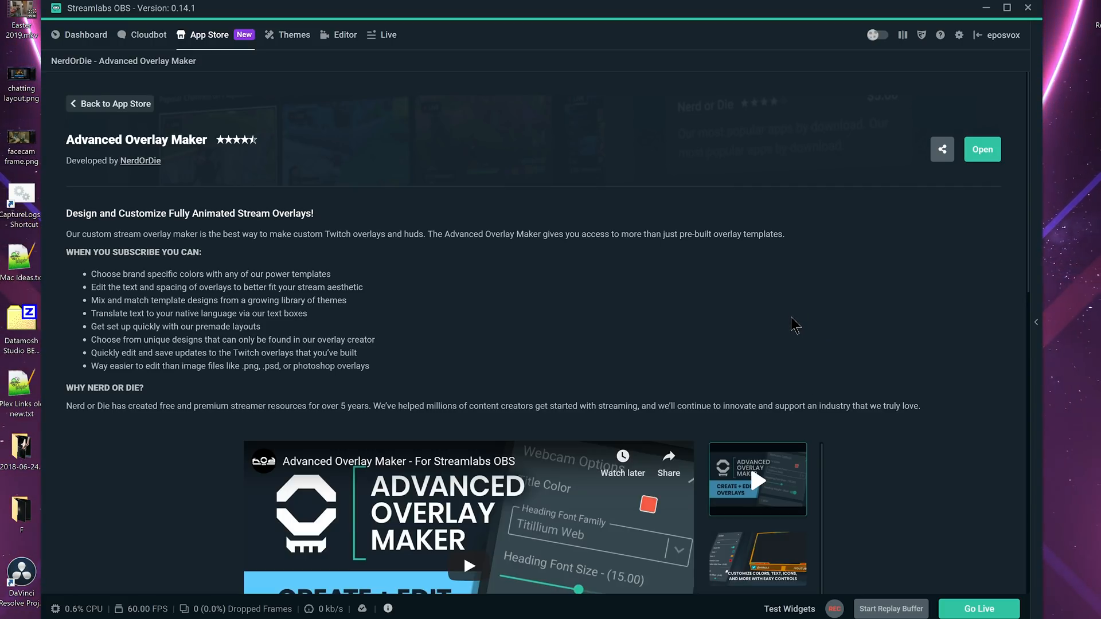
{"action": "scroll", "scroll_direction": "down", "scroll_amount": 3}
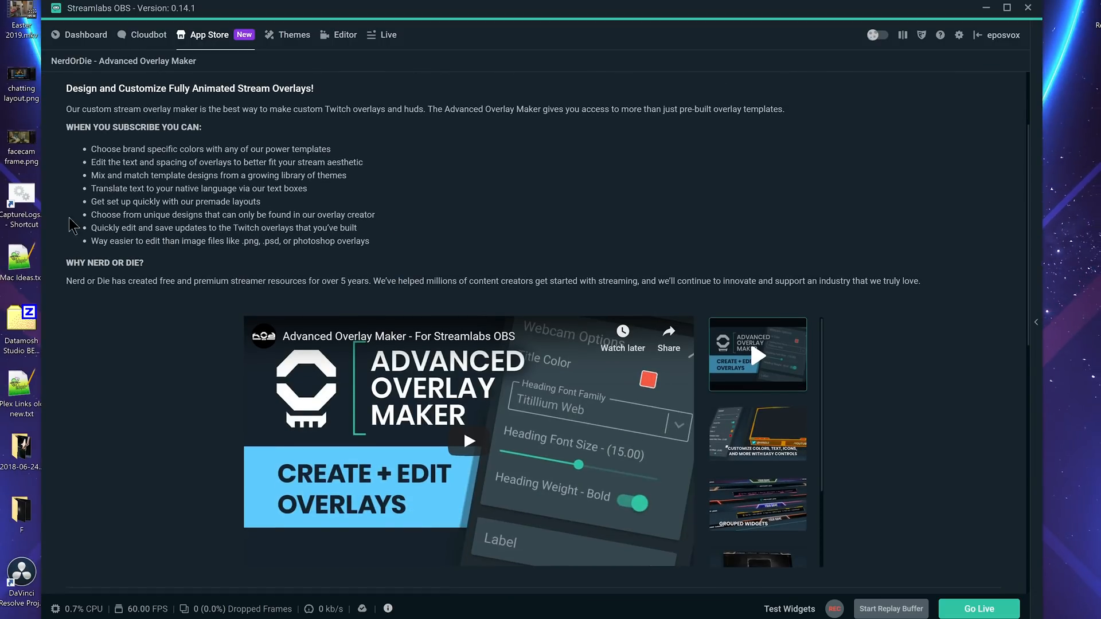
{"action": "scroll", "scroll_direction": "down", "scroll_amount": 3}
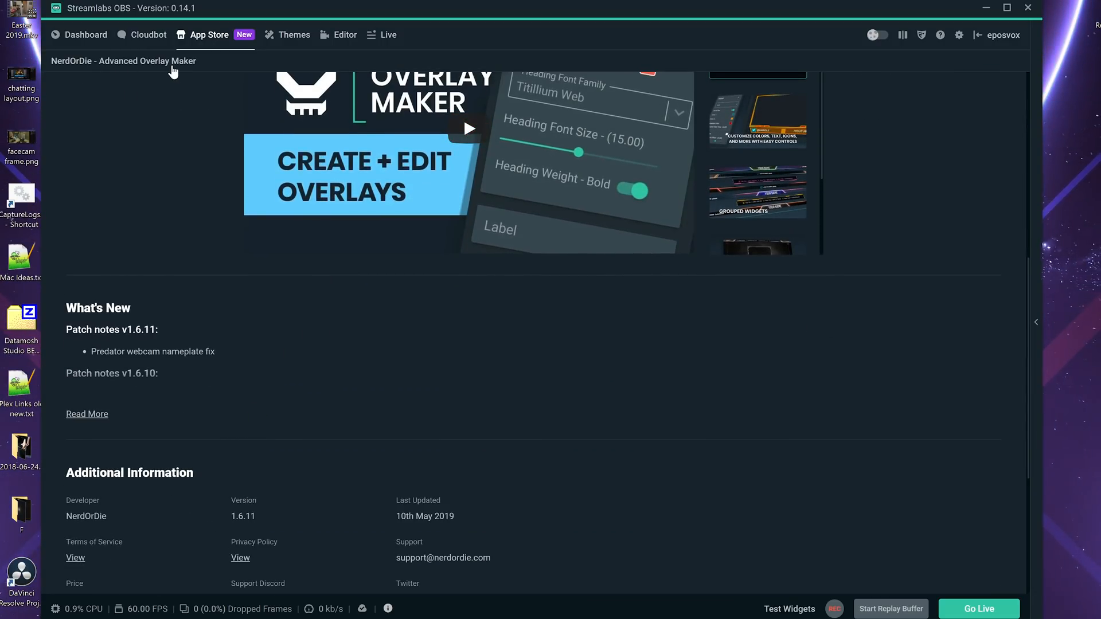
{"action": "mouse_move", "coordinate": [160, 67]}
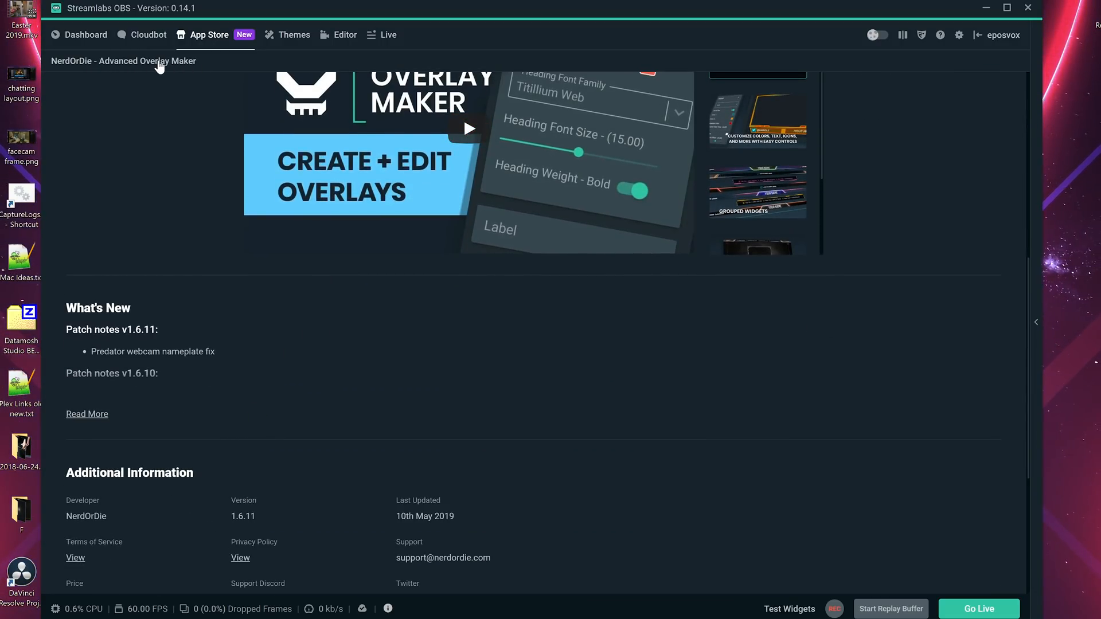
{"action": "scroll", "scroll_direction": "up", "scroll_amount": 3}
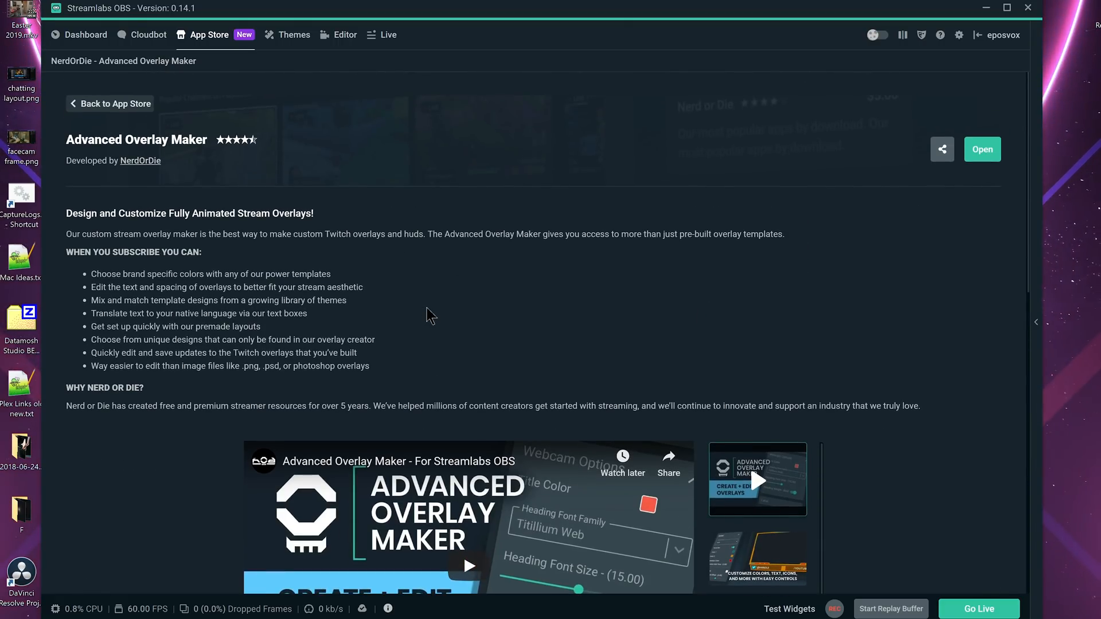
Launch Advanced Overlay Maker, confirm leaving the countdown widget, and browse webcam frame themes.
{"action": "left_click", "coordinate": [981, 150]}
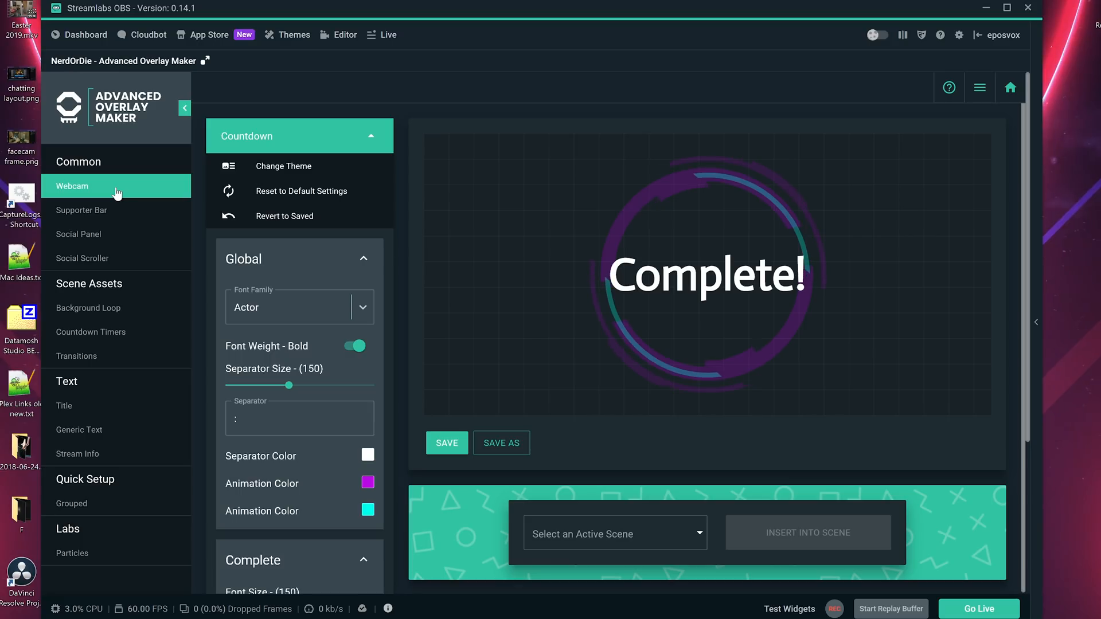
{"action": "mouse_move", "coordinate": [523, 258]}
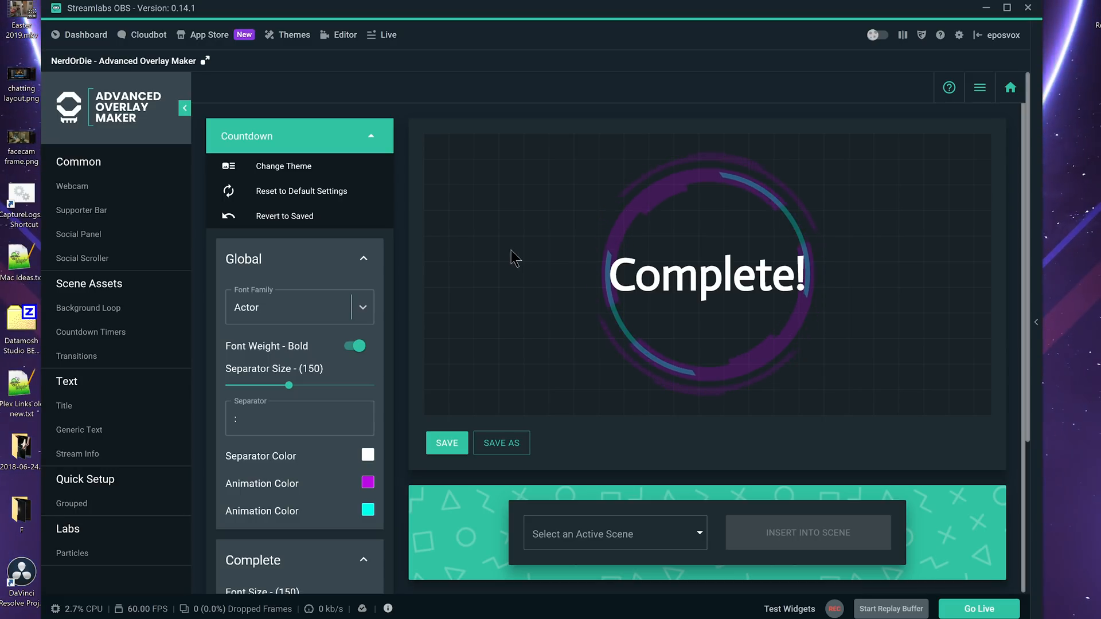
{"action": "mouse_move", "coordinate": [404, 216]}
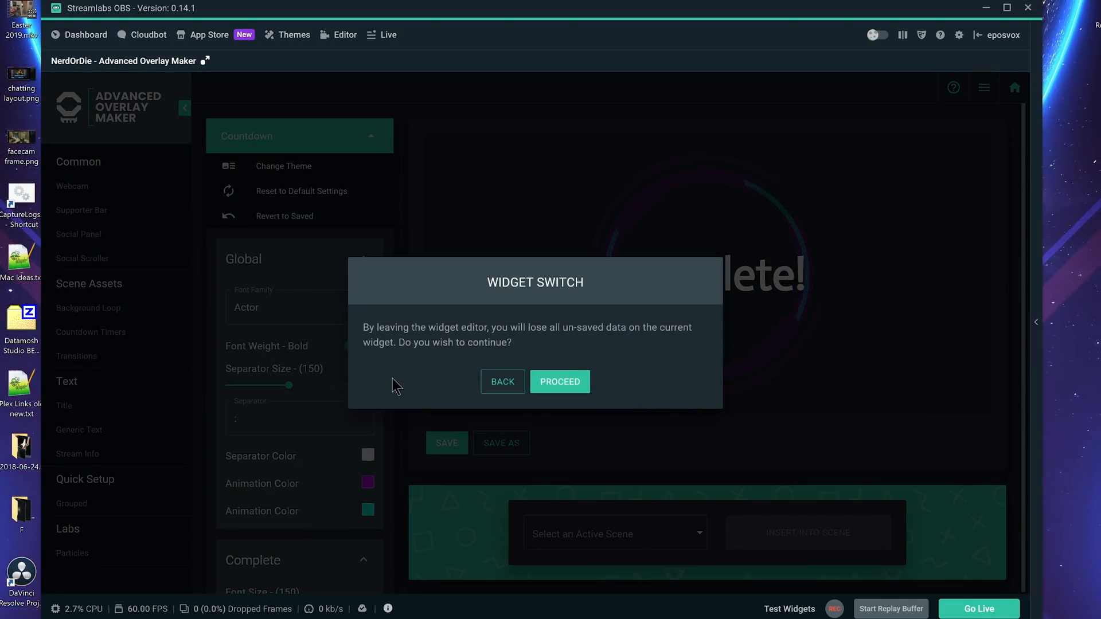
{"action": "left_click", "coordinate": [560, 380]}
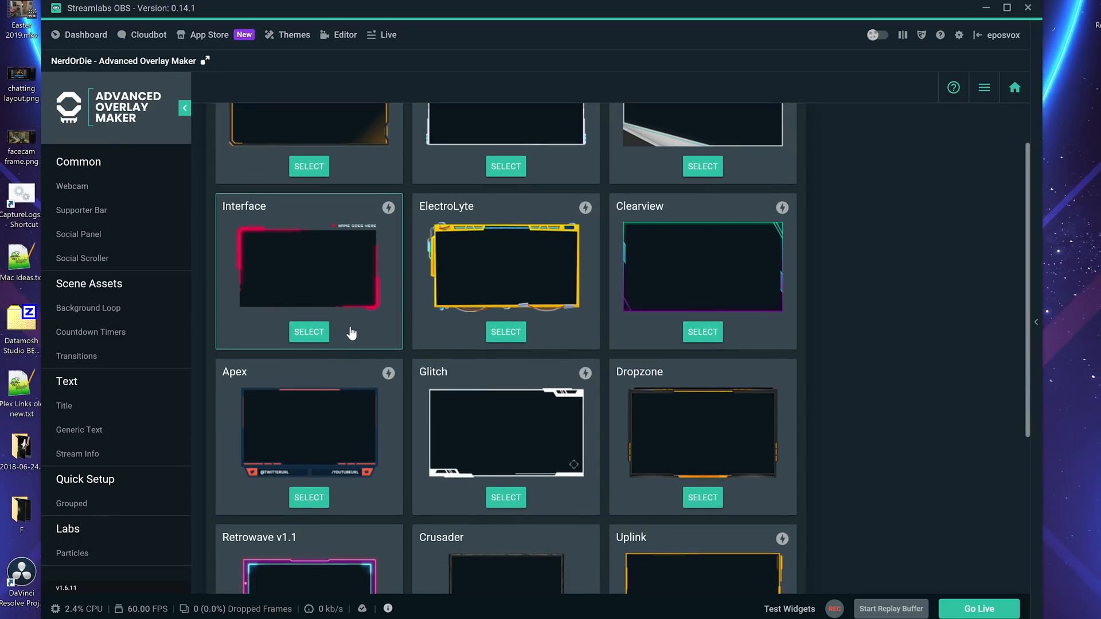
{"action": "scroll", "scroll_direction": "down", "scroll_amount": 3}
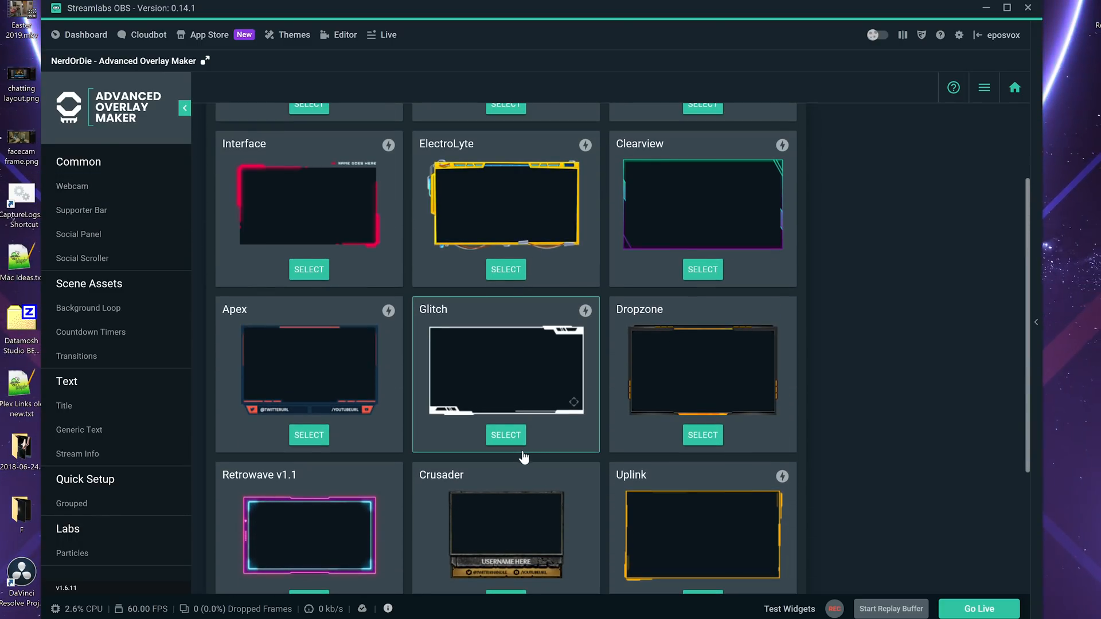
{"action": "mouse_move", "coordinate": [309, 530]}
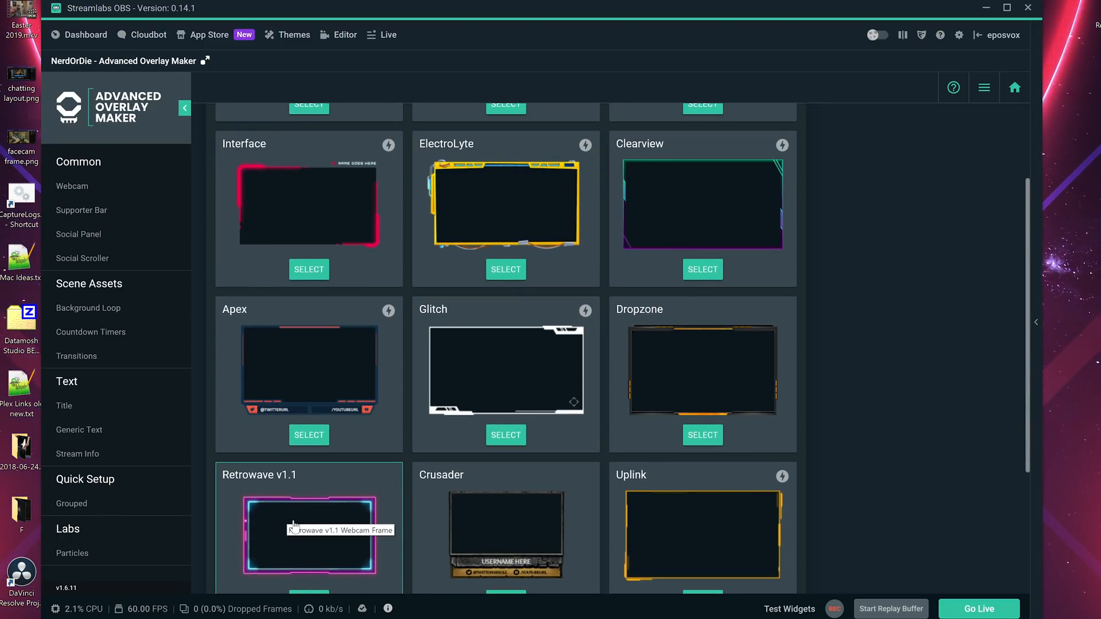
{"action": "scroll", "scroll_direction": "up", "scroll_amount": 3}
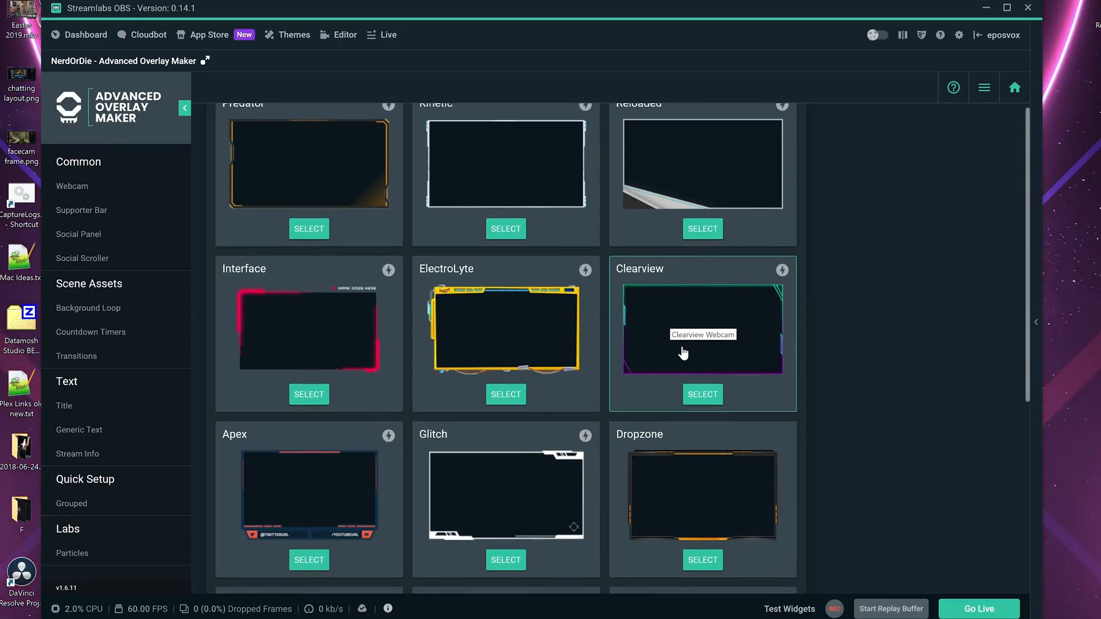
{"action": "mouse_move", "coordinate": [699, 399]}
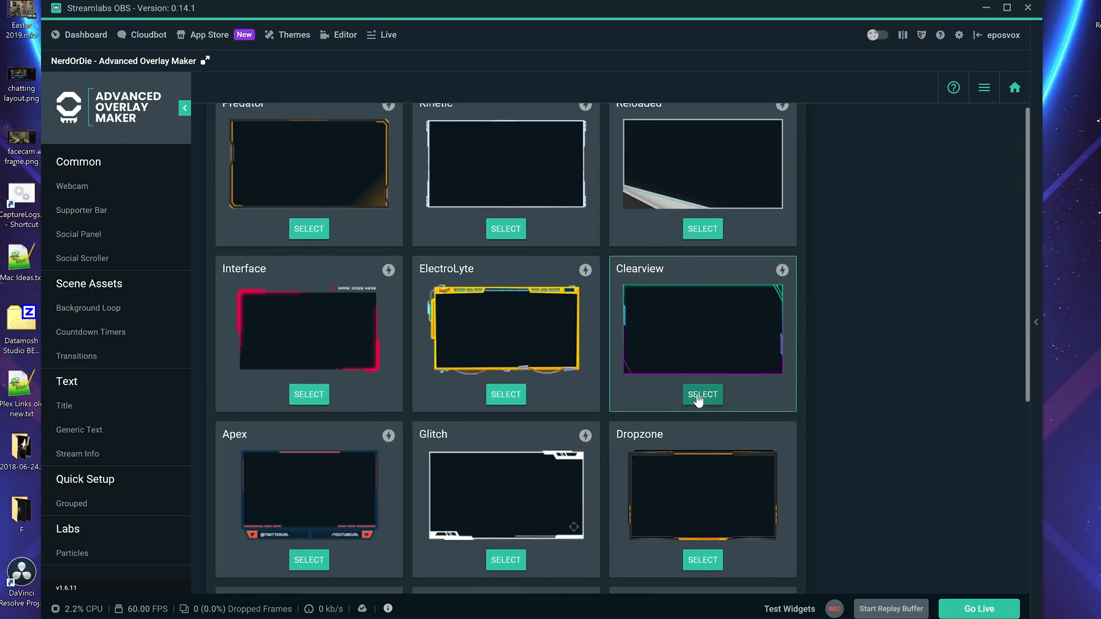
Start a Clearview frame at 4:3 with a brighter cyan first colour and pink FF05BD second colour.
{"action": "left_click", "coordinate": [701, 393]}
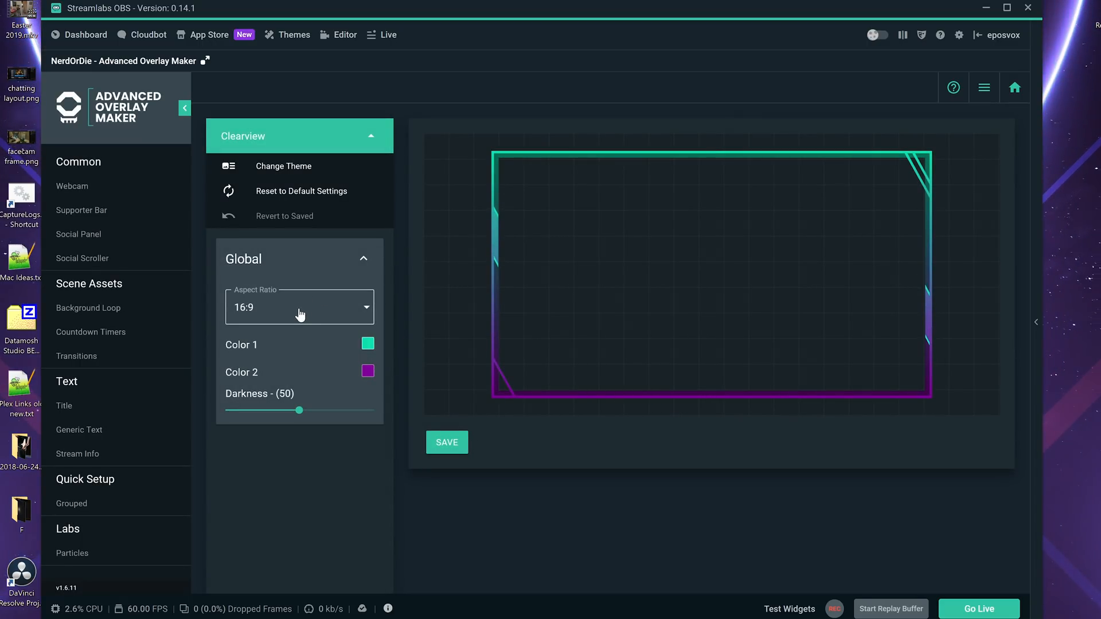
{"action": "mouse_move", "coordinate": [377, 311]}
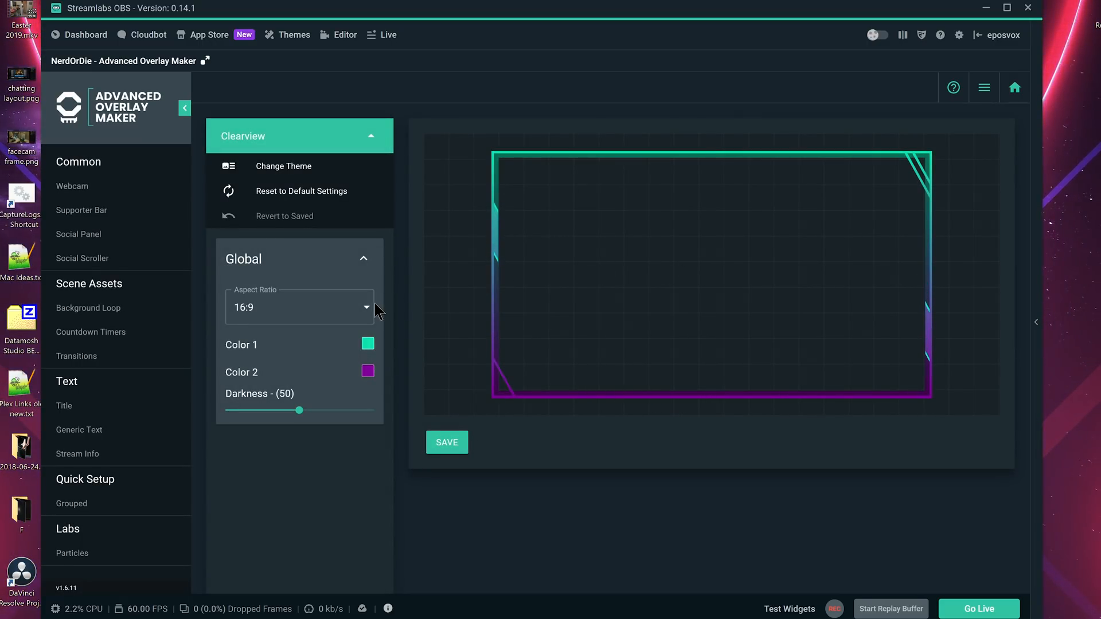
{"action": "left_click", "coordinate": [365, 307]}
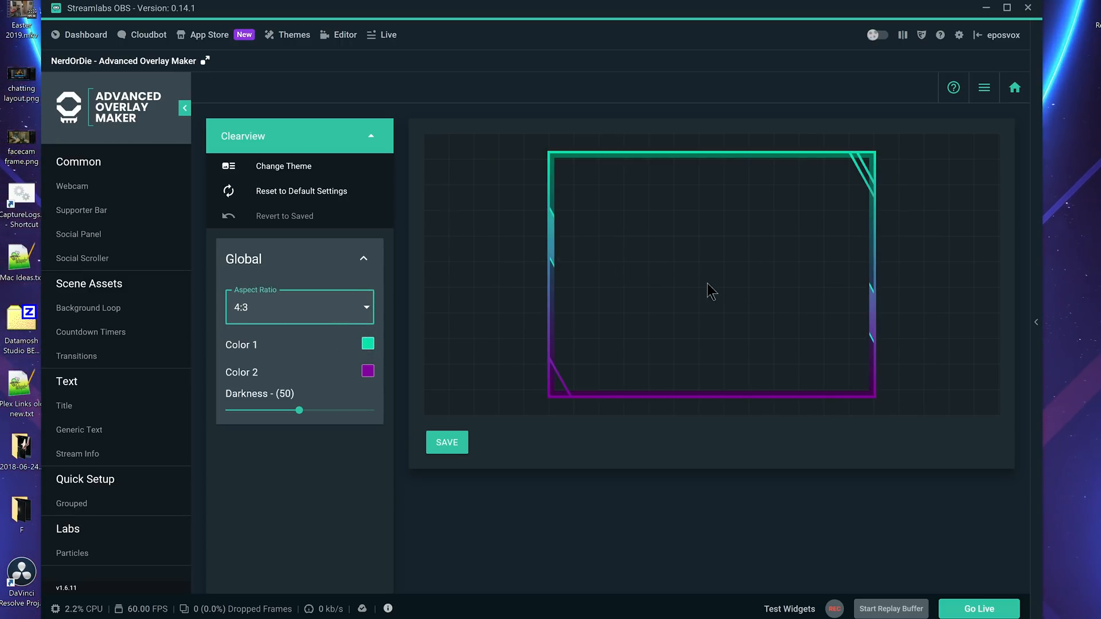
{"action": "mouse_move", "coordinate": [468, 310]}
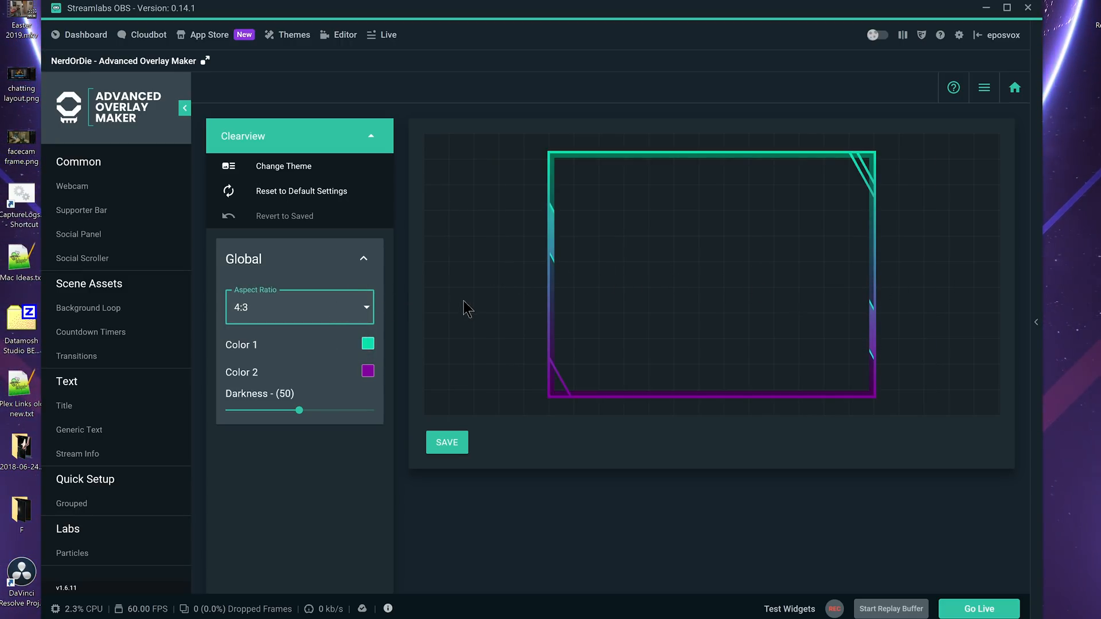
{"action": "mouse_move", "coordinate": [592, 243]}
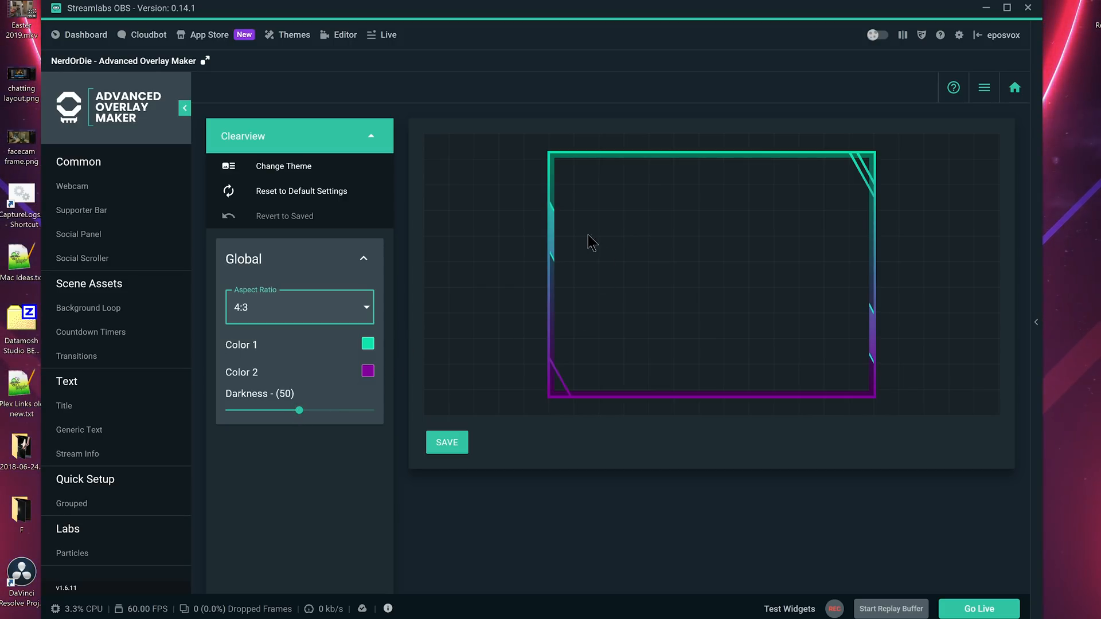
{"action": "mouse_move", "coordinate": [761, 402]}
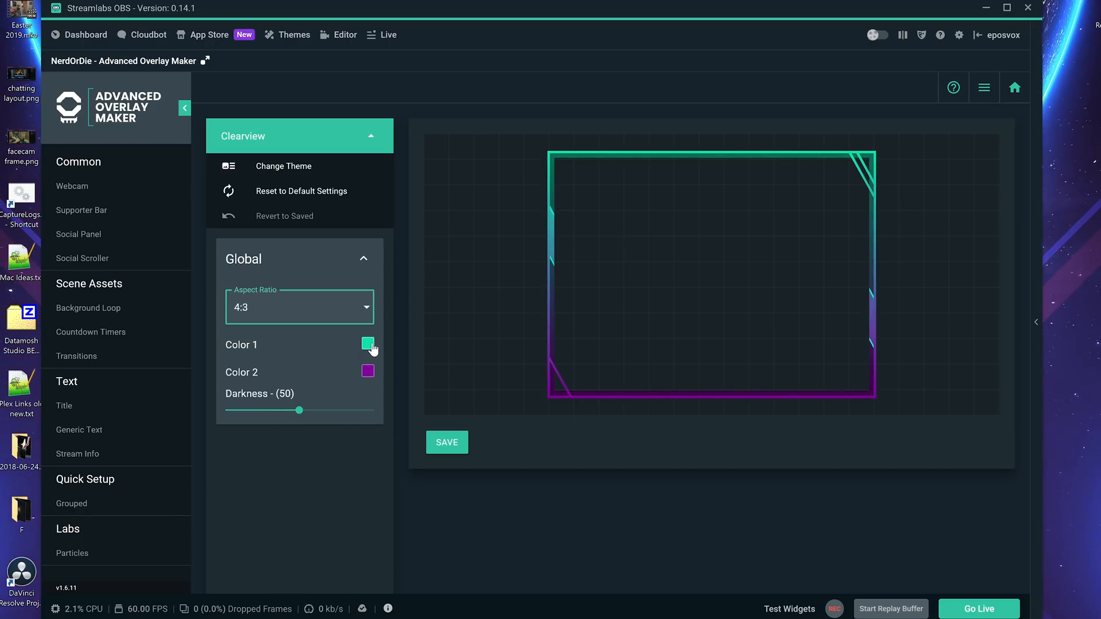
{"action": "left_click", "coordinate": [367, 344]}
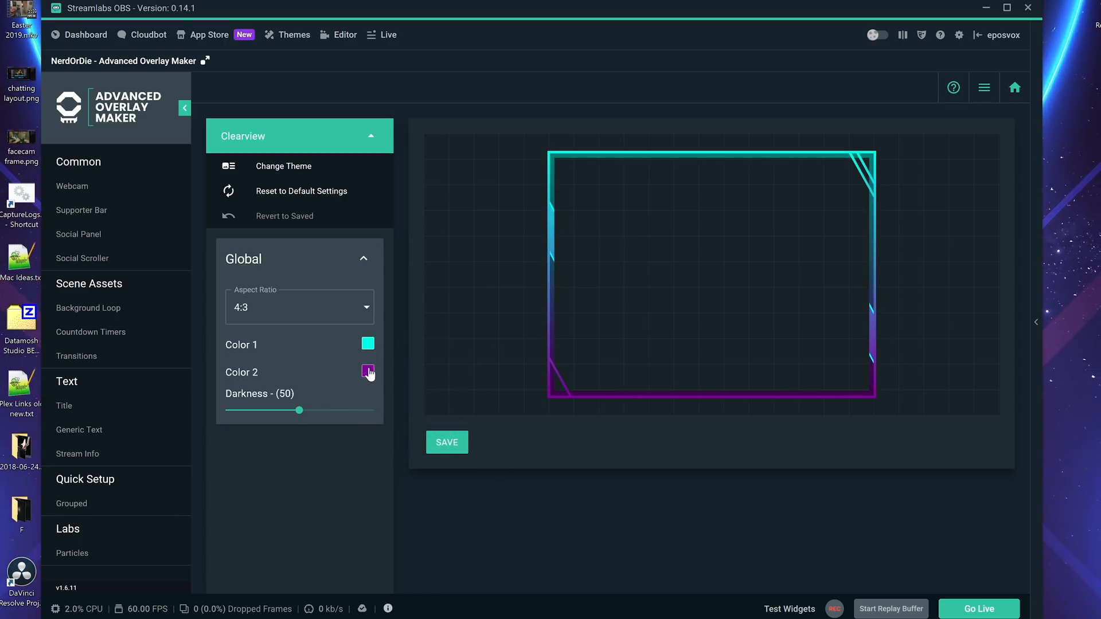
{"action": "left_click", "coordinate": [368, 371]}
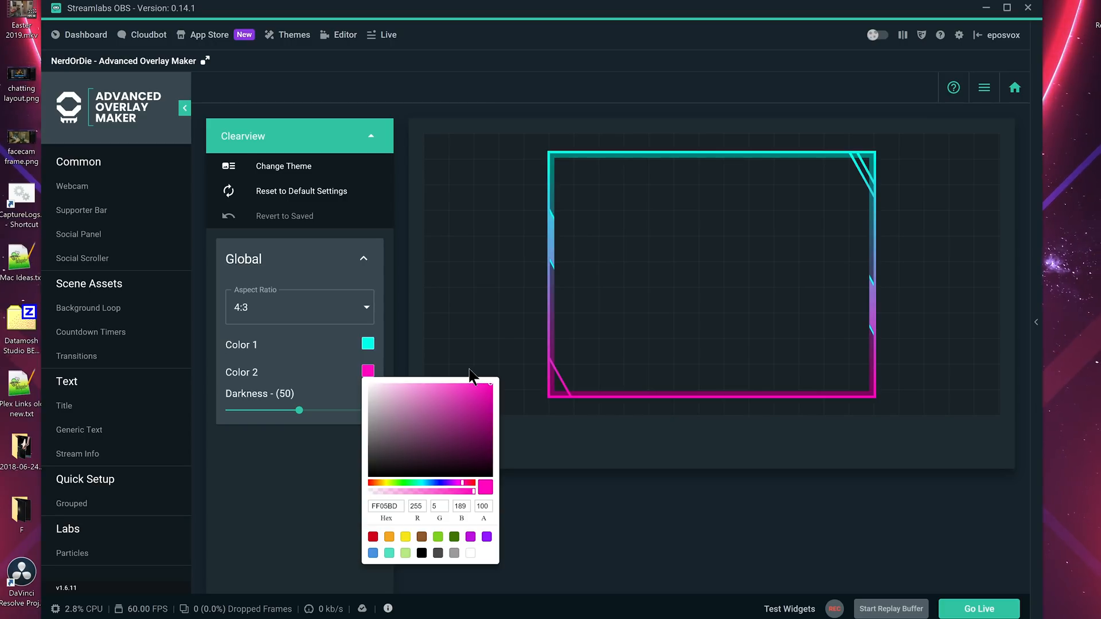
{"action": "left_click", "coordinate": [783, 281]}
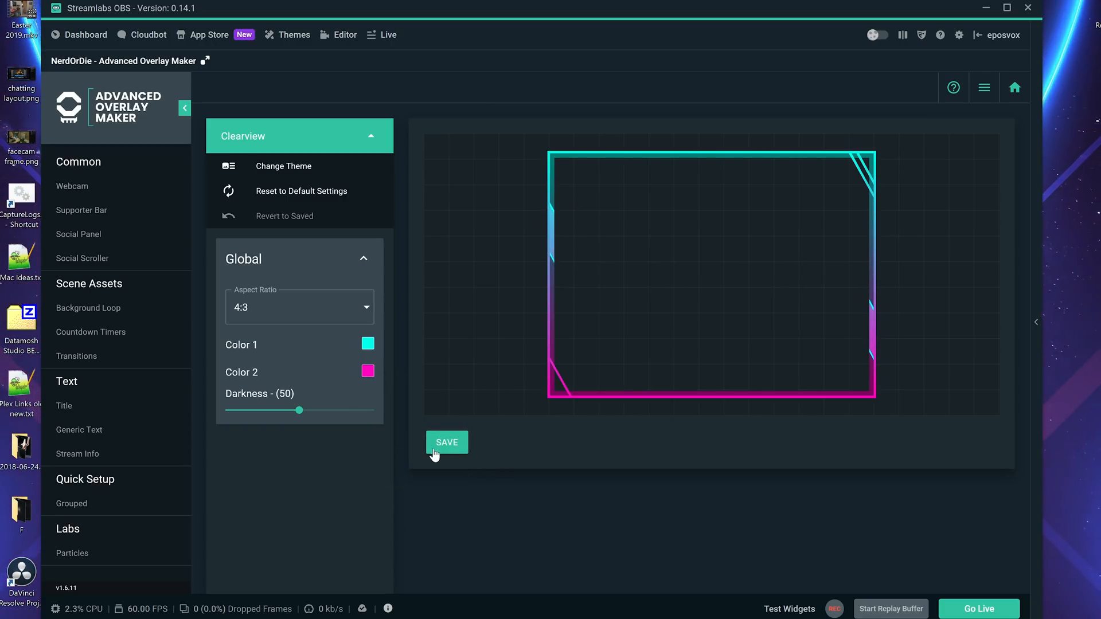
Save the frame over the Teal Pink Webcam Frame widget and view the webcam scene in the Editor.
{"action": "left_click", "coordinate": [446, 442]}
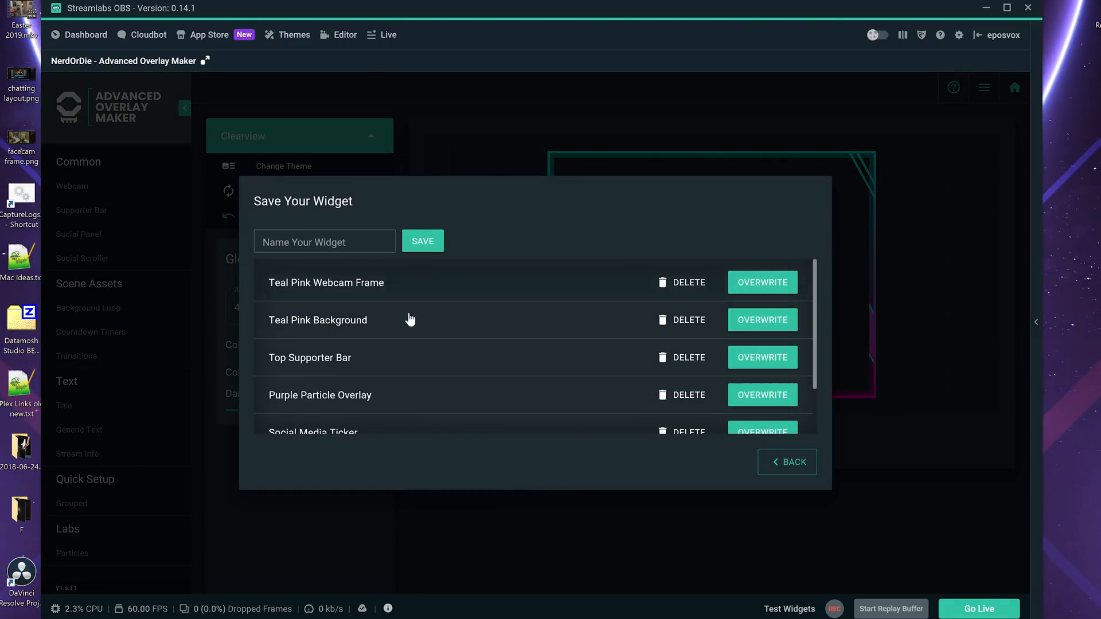
{"action": "mouse_move", "coordinate": [427, 298]}
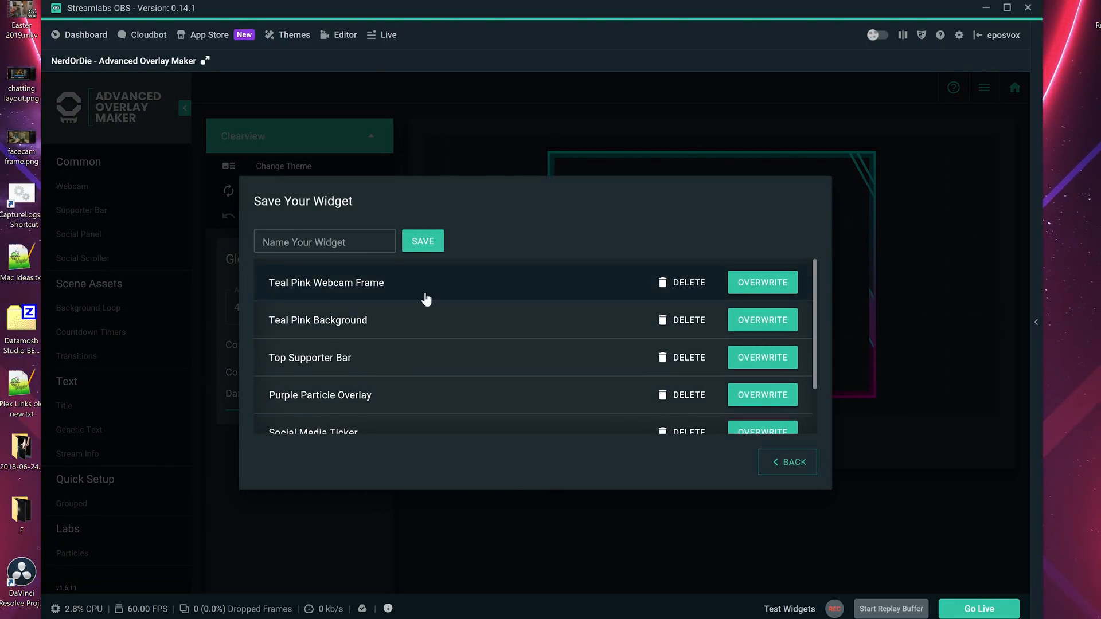
{"action": "left_click", "coordinate": [761, 282]}
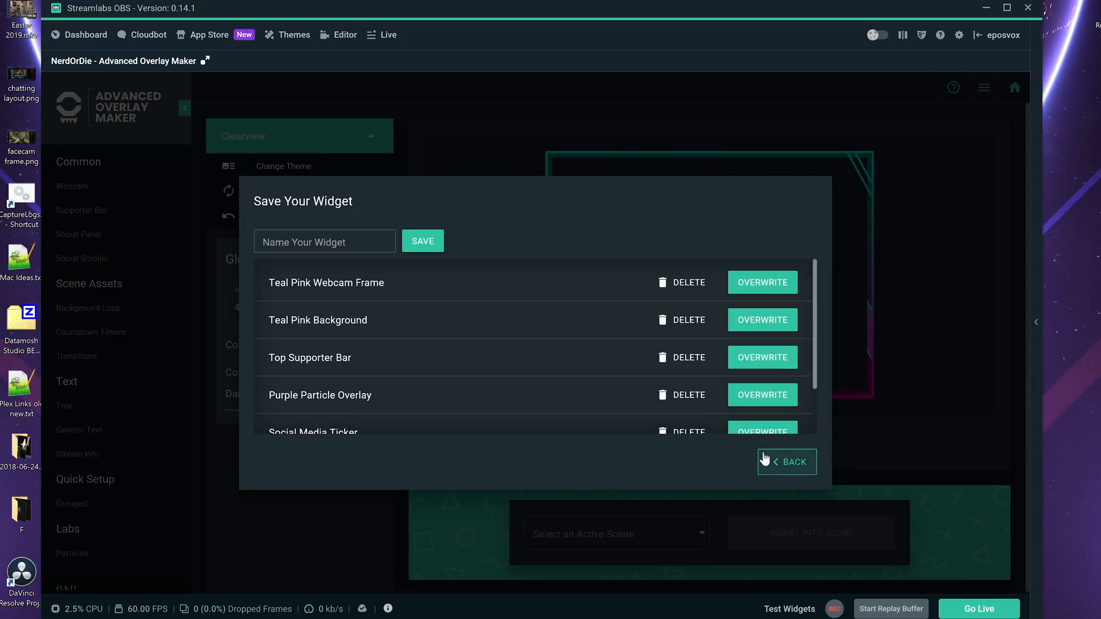
{"action": "left_click", "coordinate": [786, 462]}
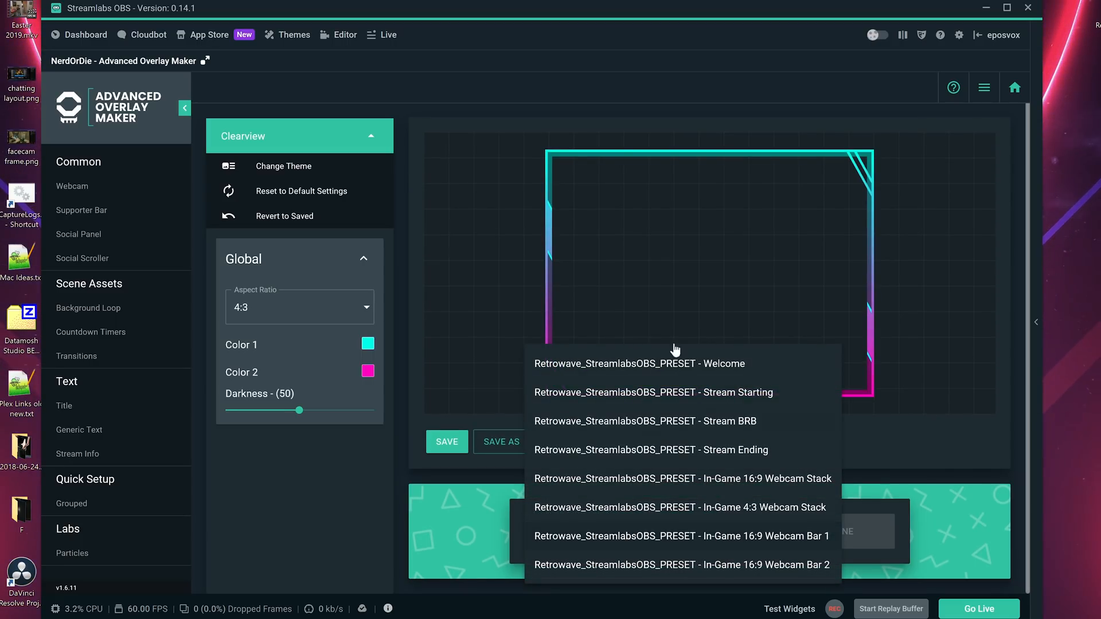
{"action": "mouse_move", "coordinate": [600, 523]}
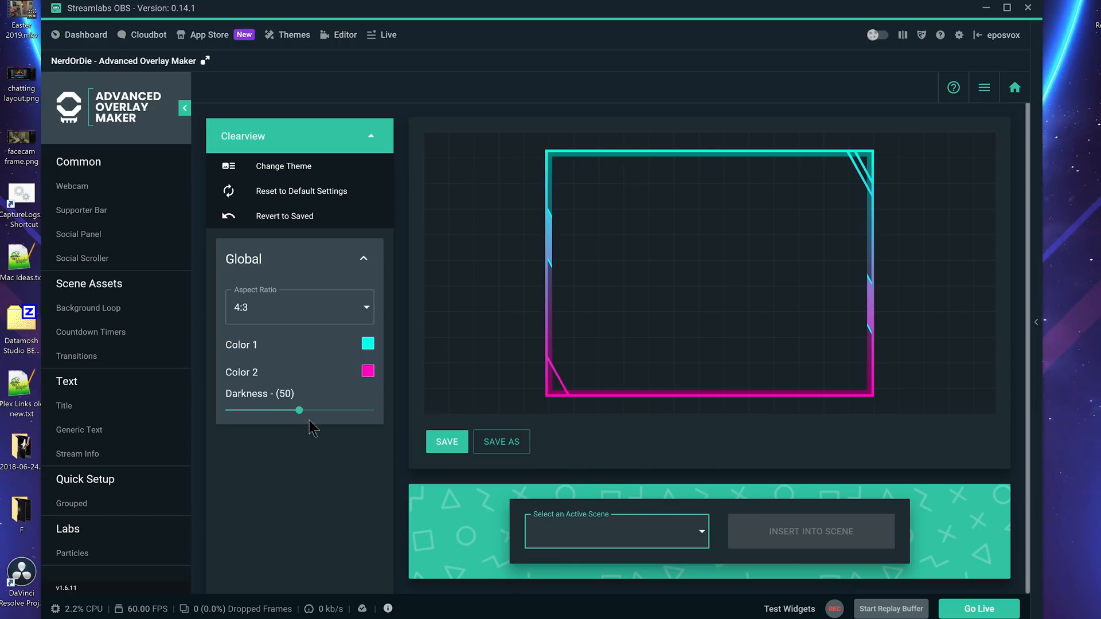
{"action": "mouse_move", "coordinate": [280, 209]}
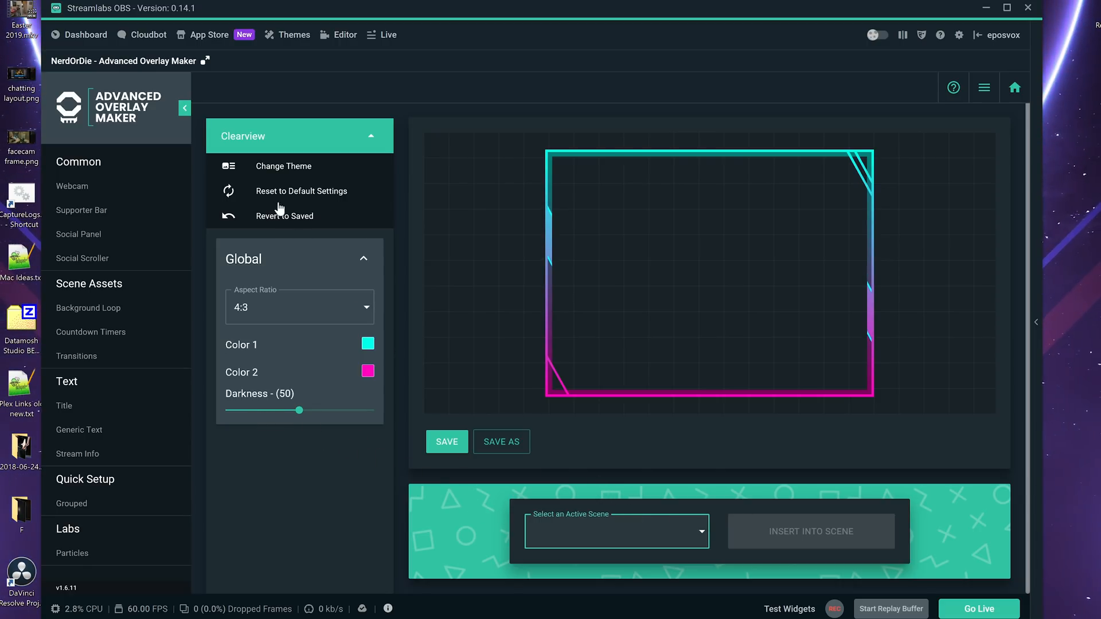
{"action": "left_click", "coordinate": [344, 34]}
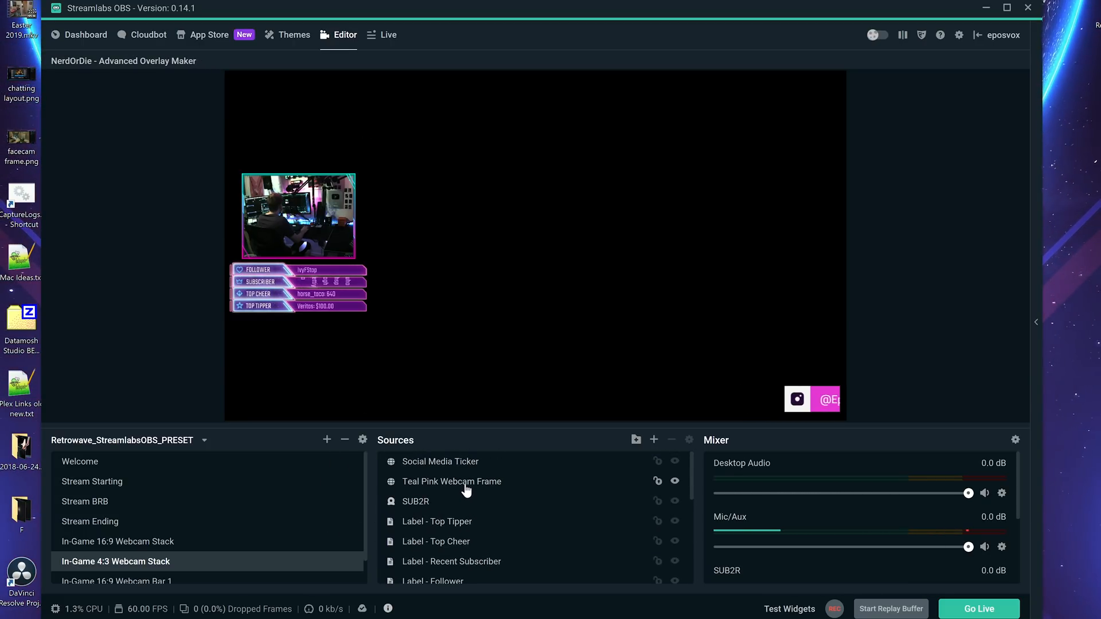
Inspect the Teal Pink Webcam Frame and webcam sources in the scene, then return for a new webcam widget.
{"action": "left_click", "coordinate": [452, 480]}
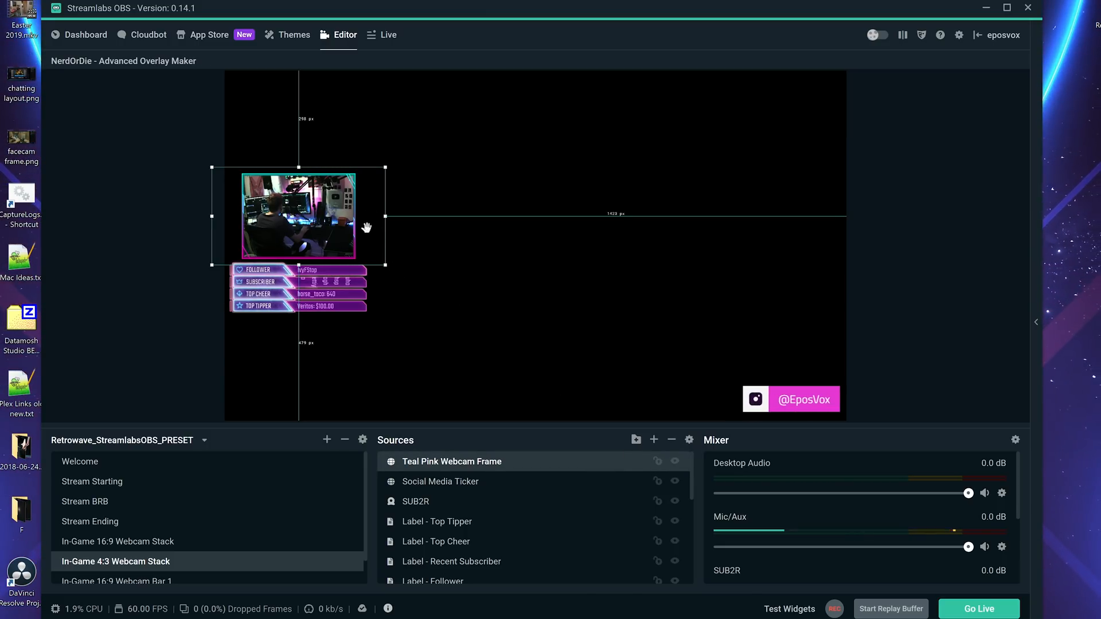
{"action": "mouse_move", "coordinate": [419, 274]}
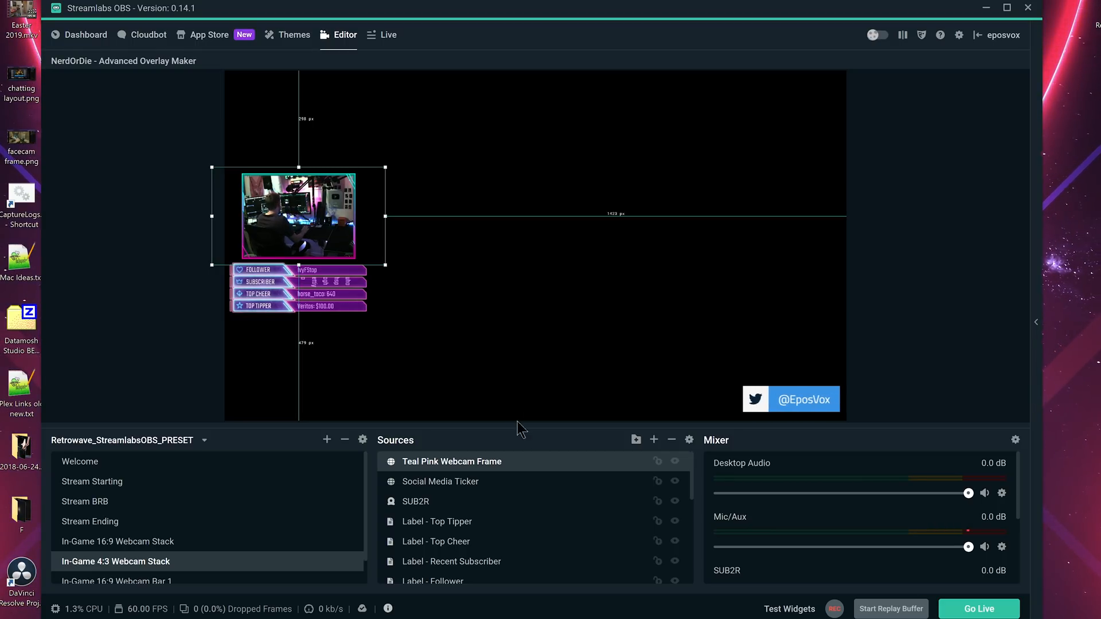
{"action": "left_click", "coordinate": [415, 501]}
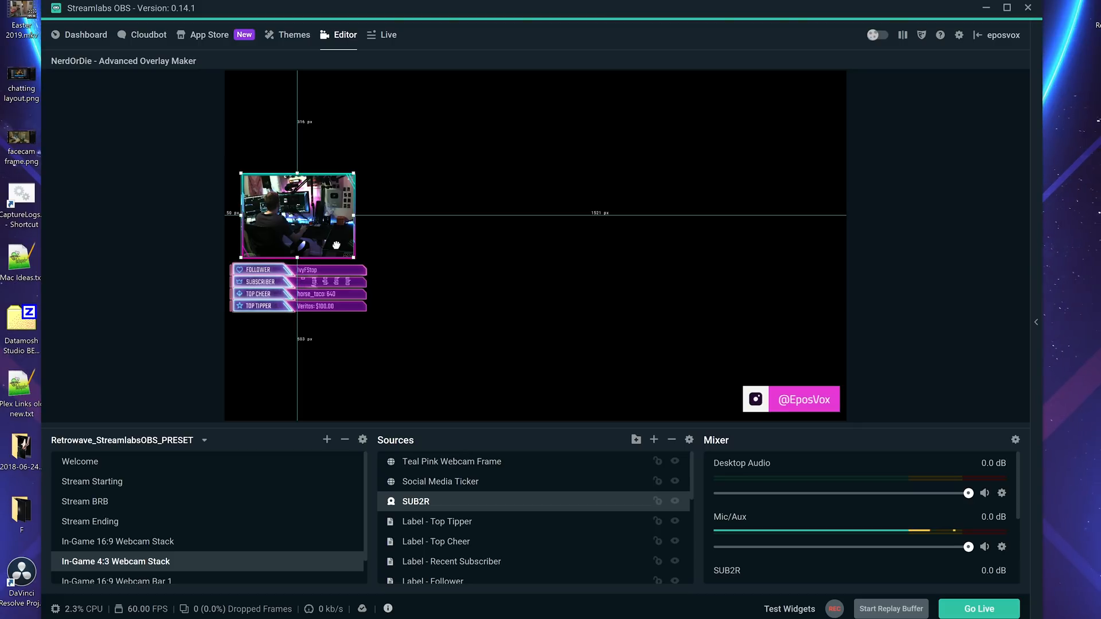
{"action": "left_click", "coordinate": [389, 310]}
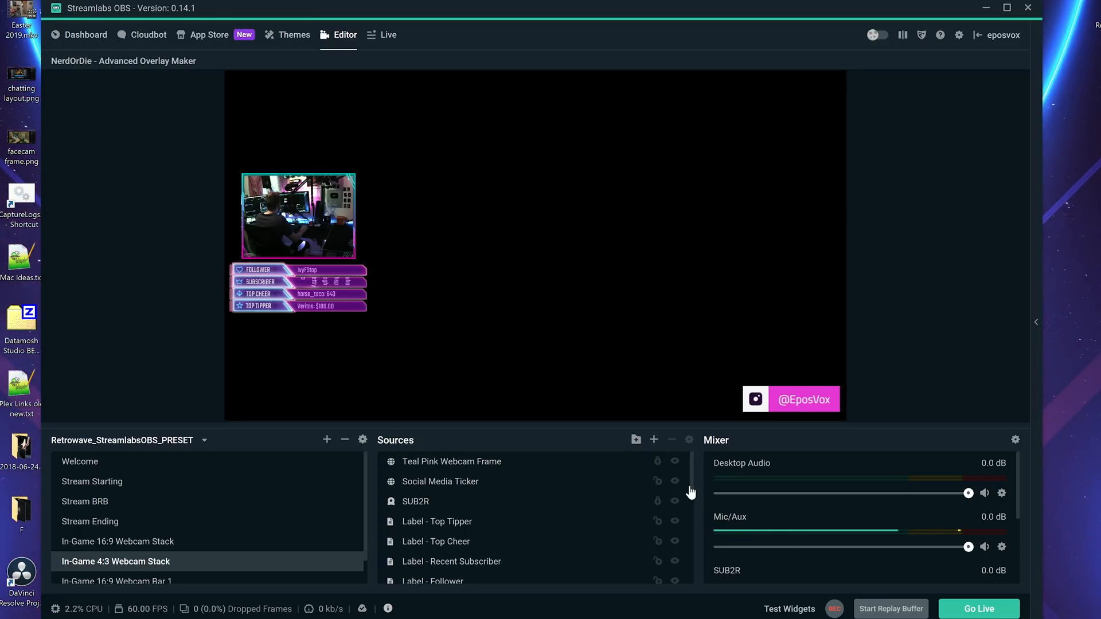
{"action": "left_click", "coordinate": [452, 461]}
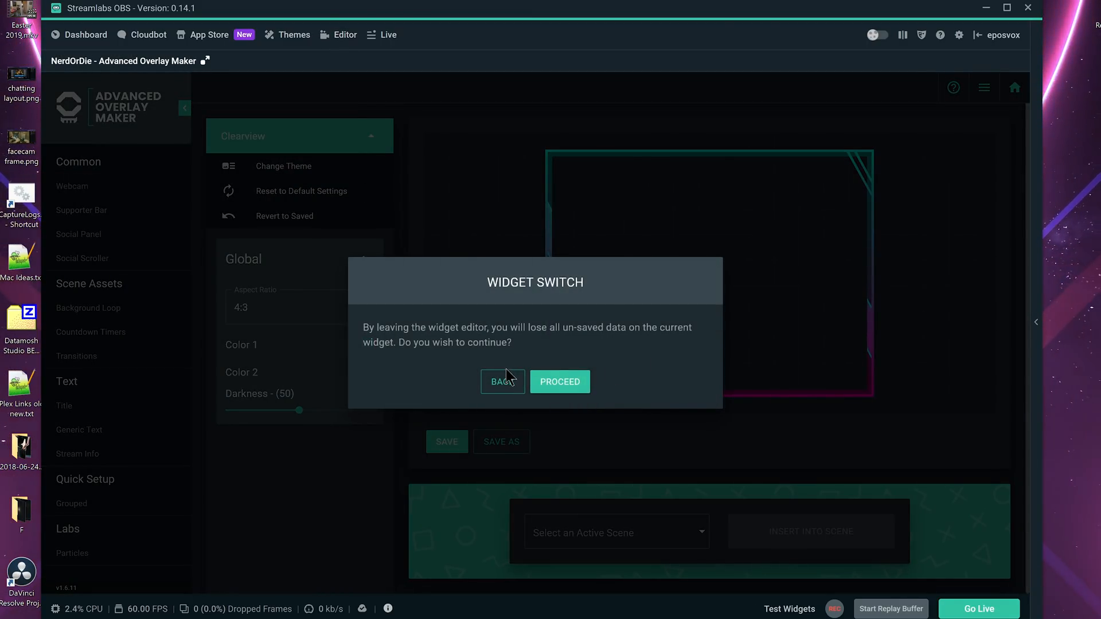
Discard the old frame and start a new Clearview frame at 4:3 with an orange first colour.
{"action": "left_click", "coordinate": [559, 380]}
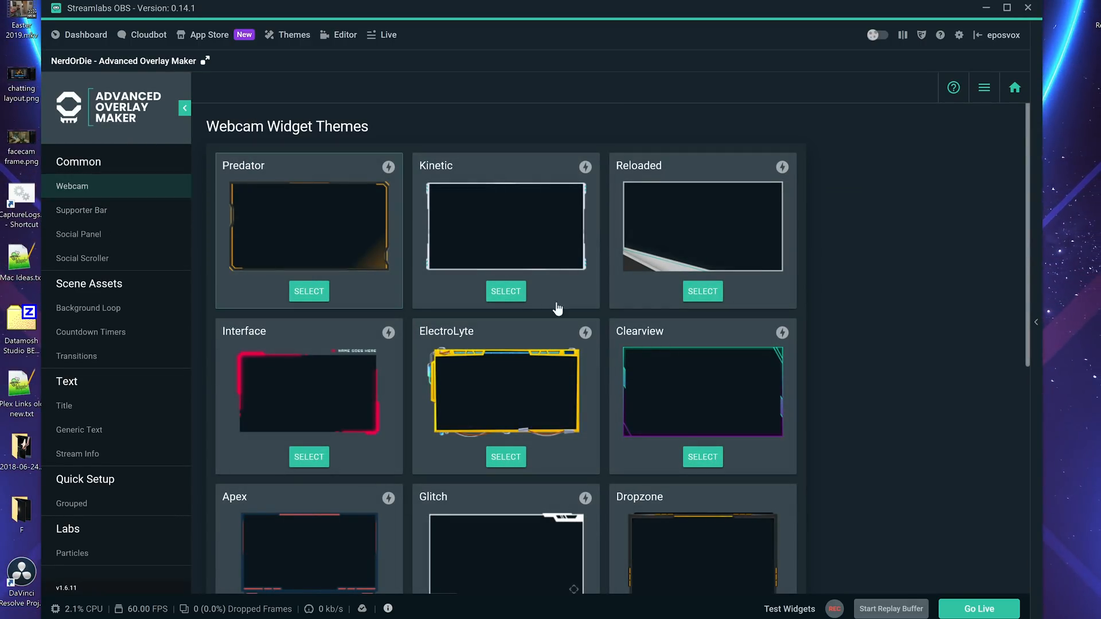
{"action": "left_click", "coordinate": [702, 457]}
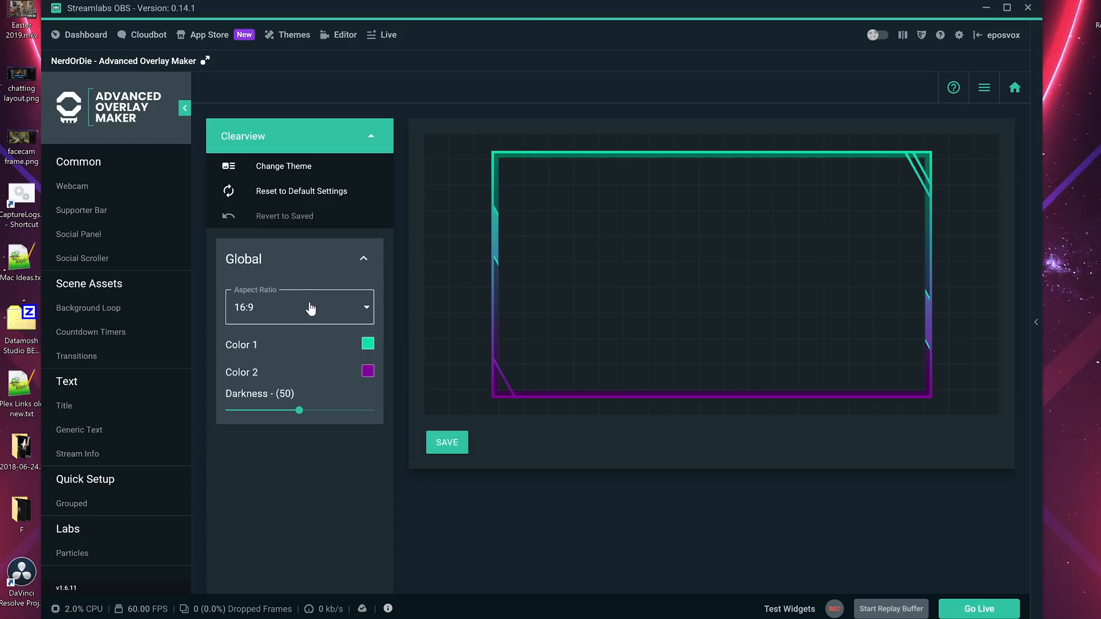
{"action": "left_click", "coordinate": [368, 344]}
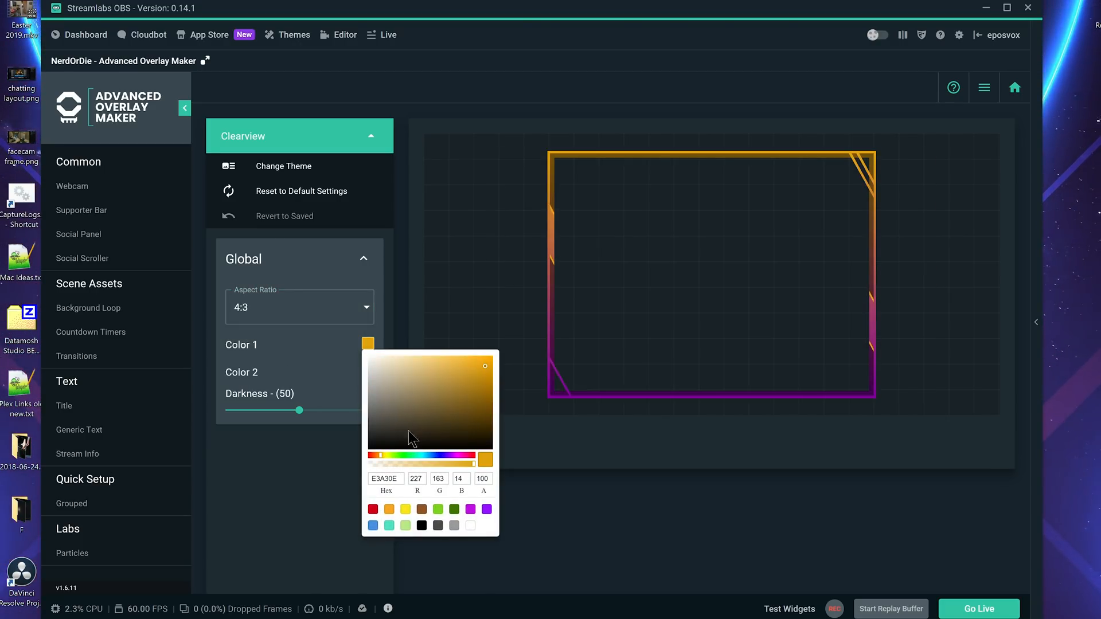
{"action": "left_click", "coordinate": [367, 371]}
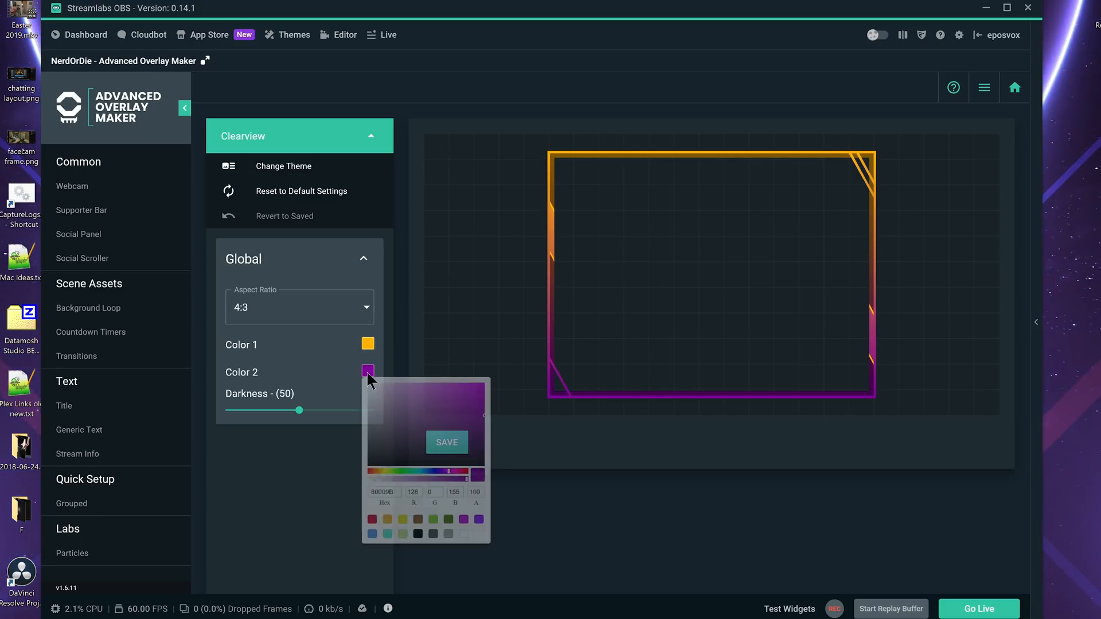
{"action": "left_click", "coordinate": [439, 483]}
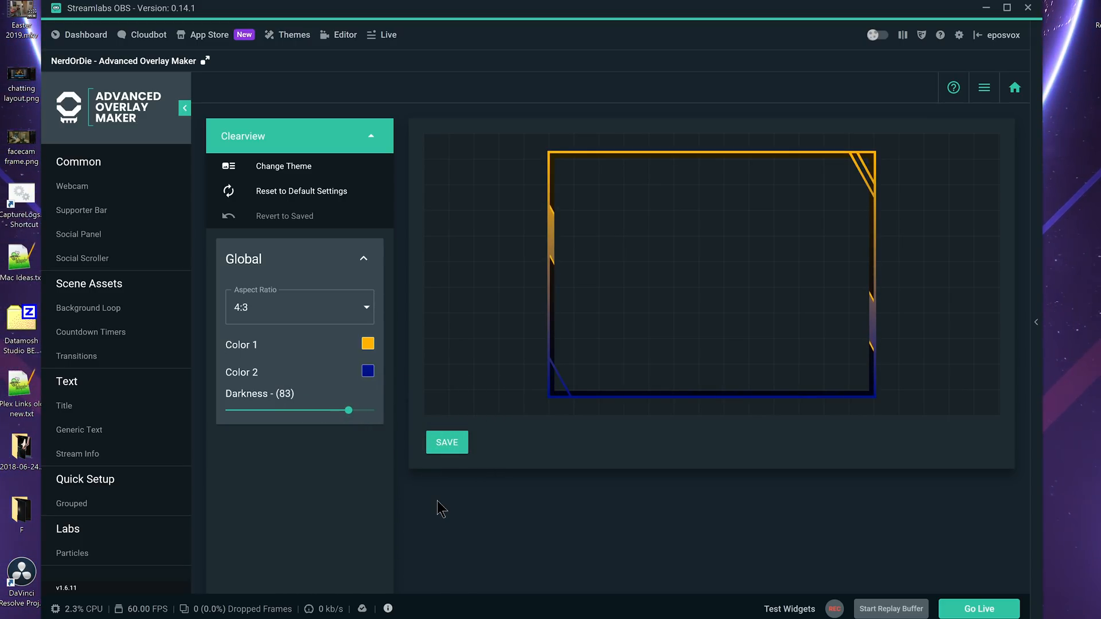
Save the orange-and-blue frame over the existing Teal Pink Webcam Frame widget.
{"action": "left_click", "coordinate": [446, 442]}
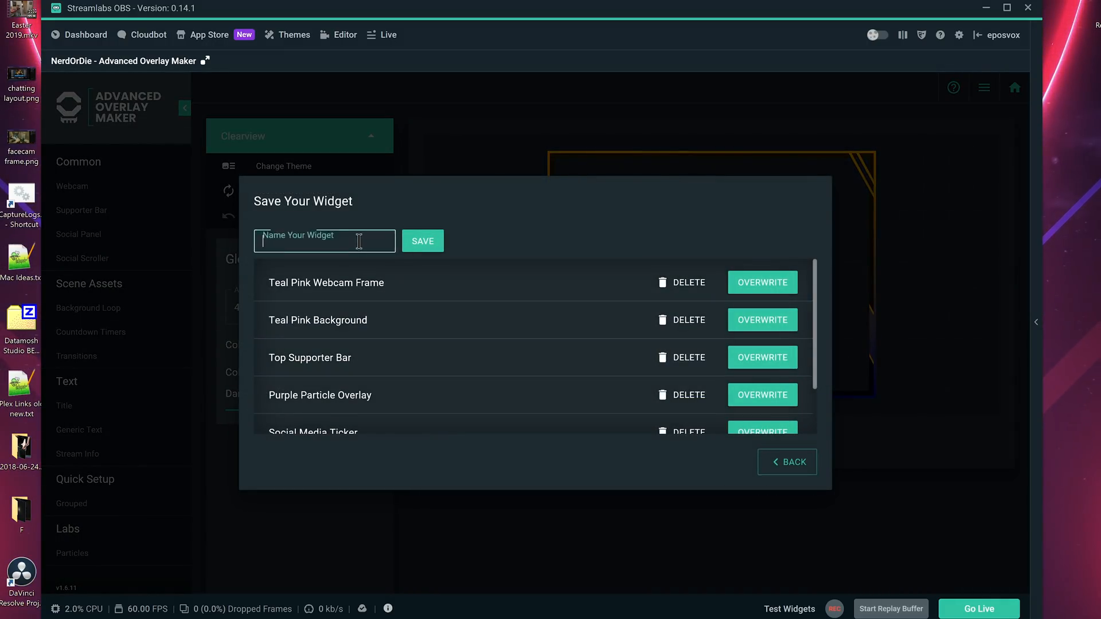
{"action": "left_click", "coordinate": [324, 240]}
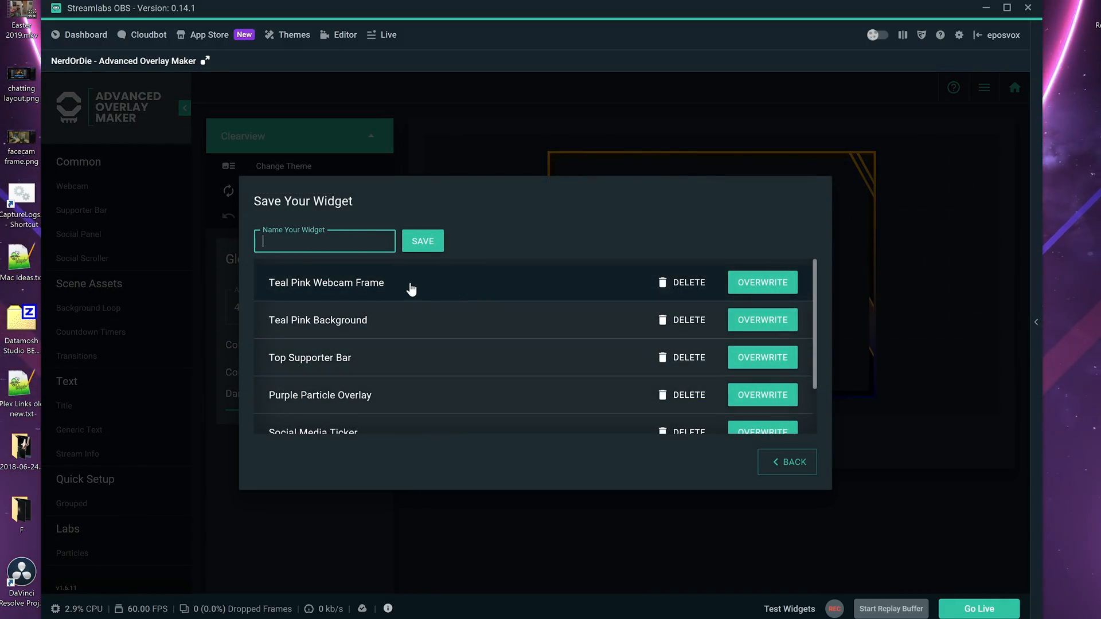
{"action": "left_click", "coordinate": [761, 282]}
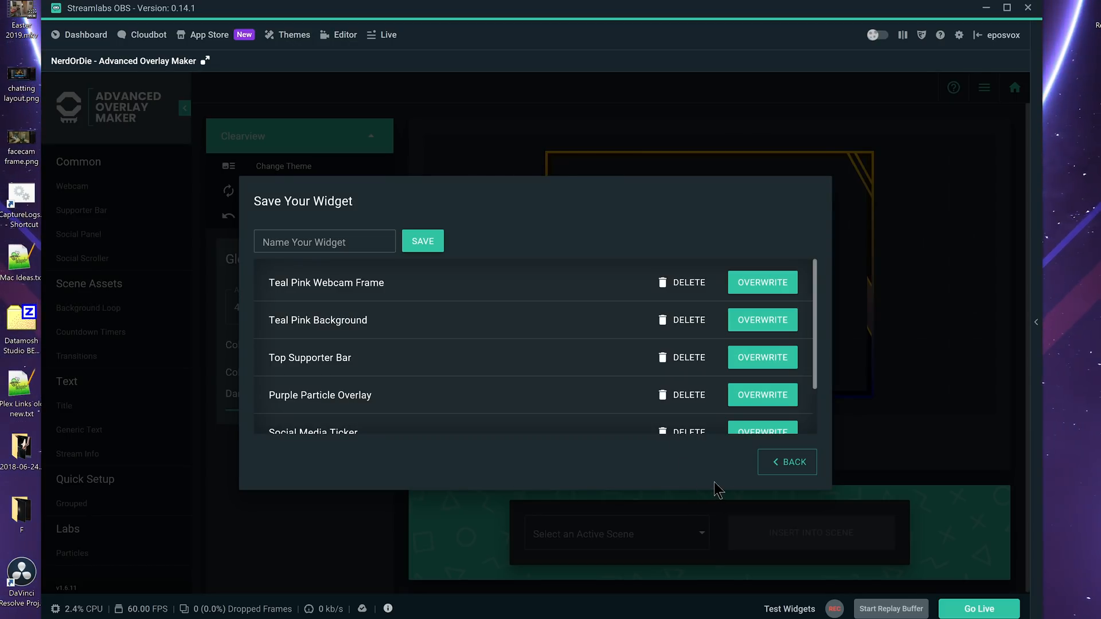
{"action": "left_click", "coordinate": [786, 462]}
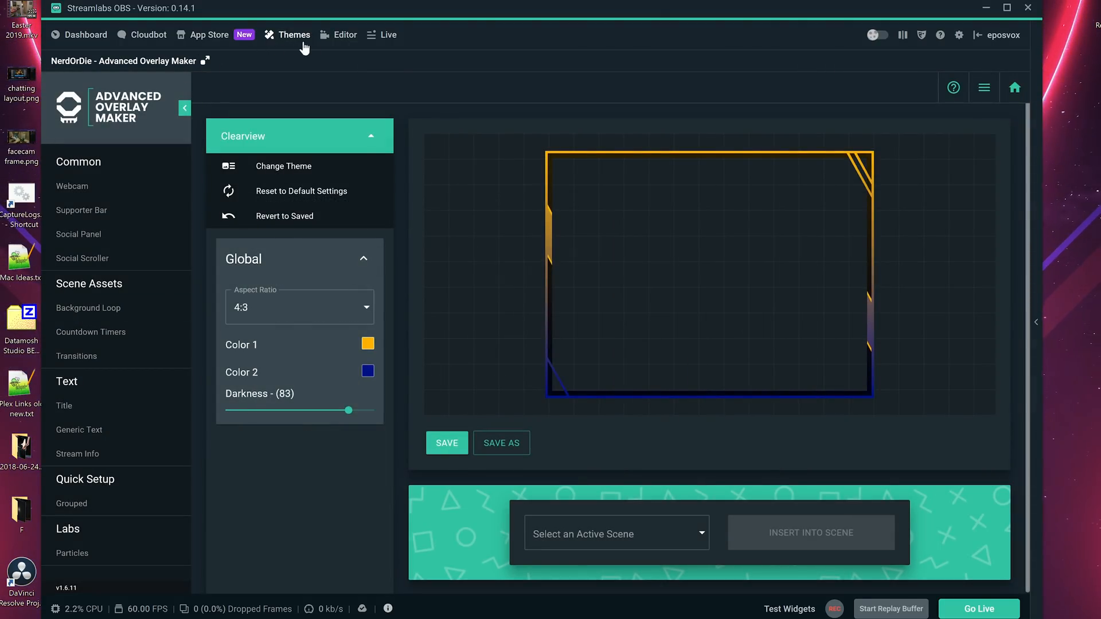
Refresh the Teal Pink Webcam Frame source and load it into the overlay maker from its settings.
{"action": "left_click", "coordinate": [344, 34]}
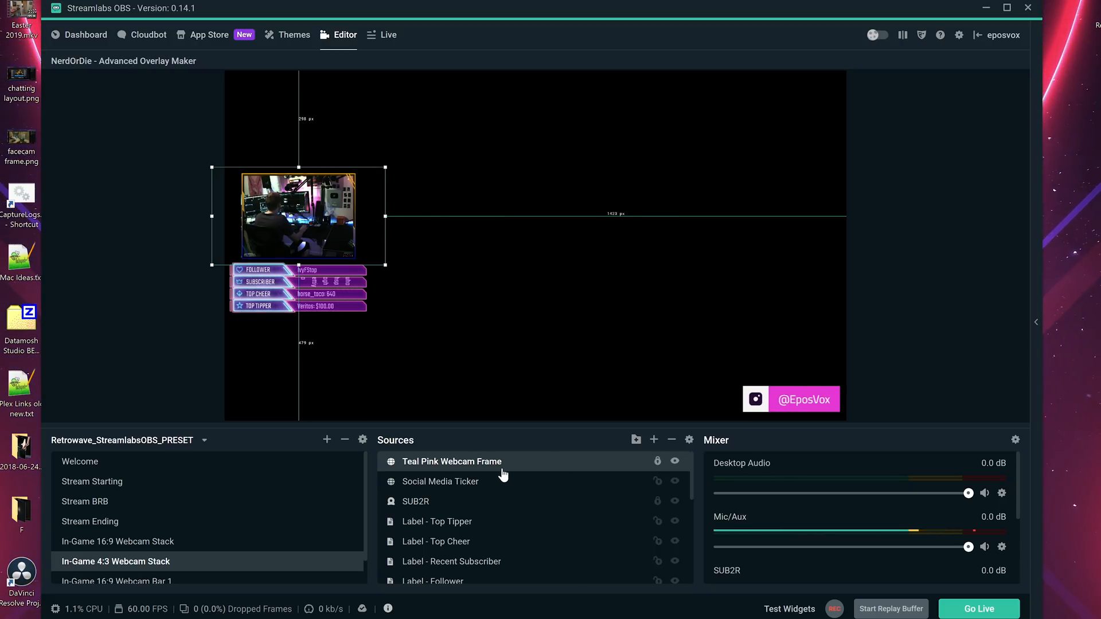
{"action": "double_click", "coordinate": [452, 460]}
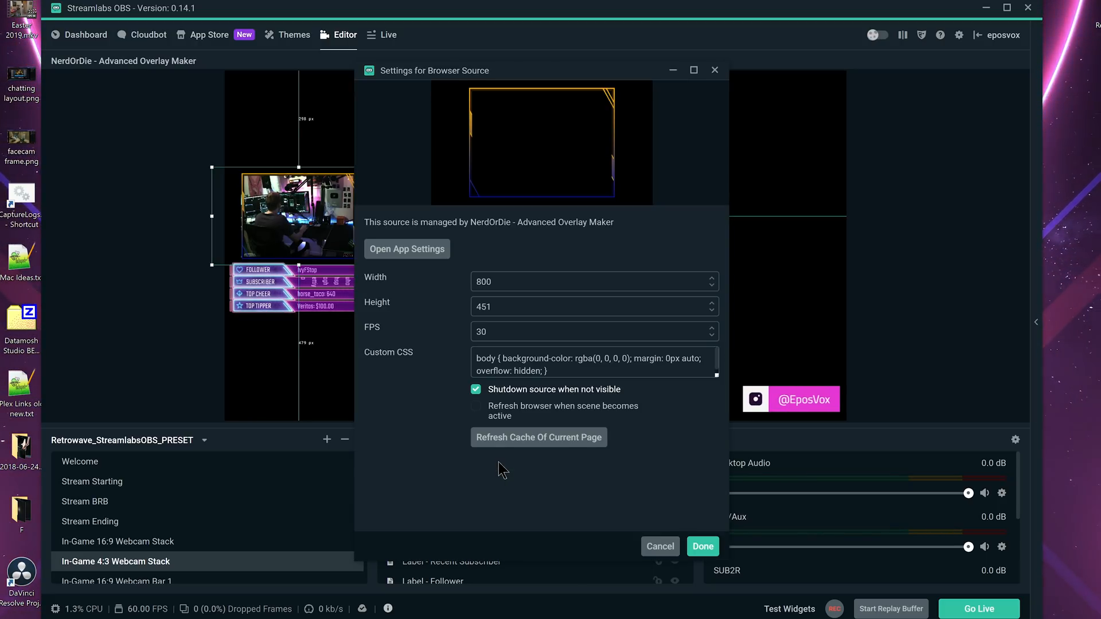
{"action": "left_click", "coordinate": [406, 249]}
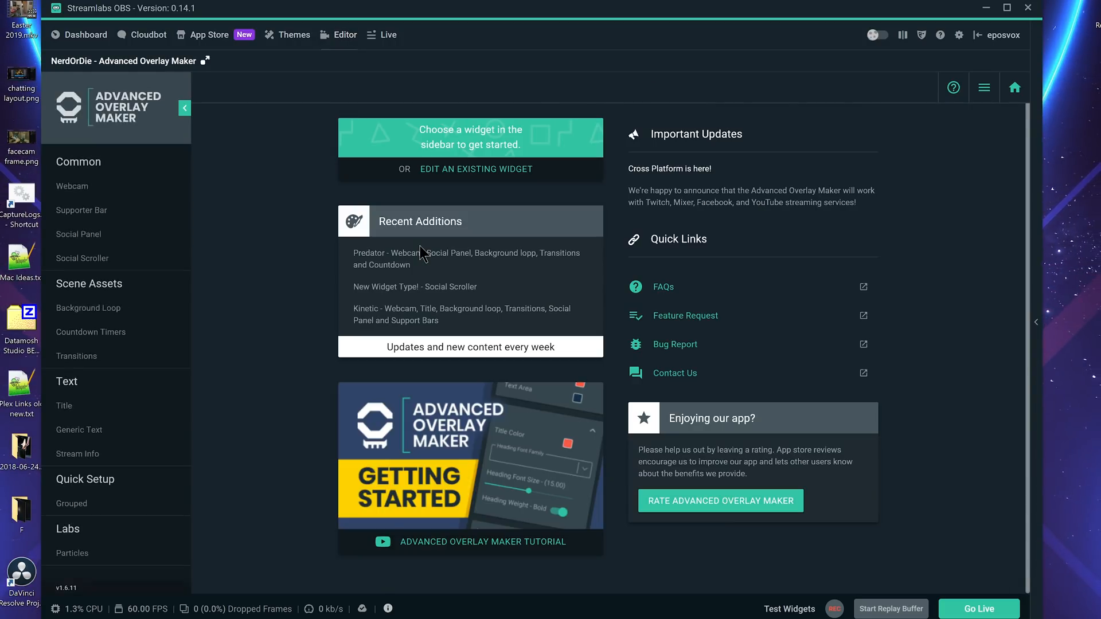
{"action": "left_click", "coordinate": [345, 35]}
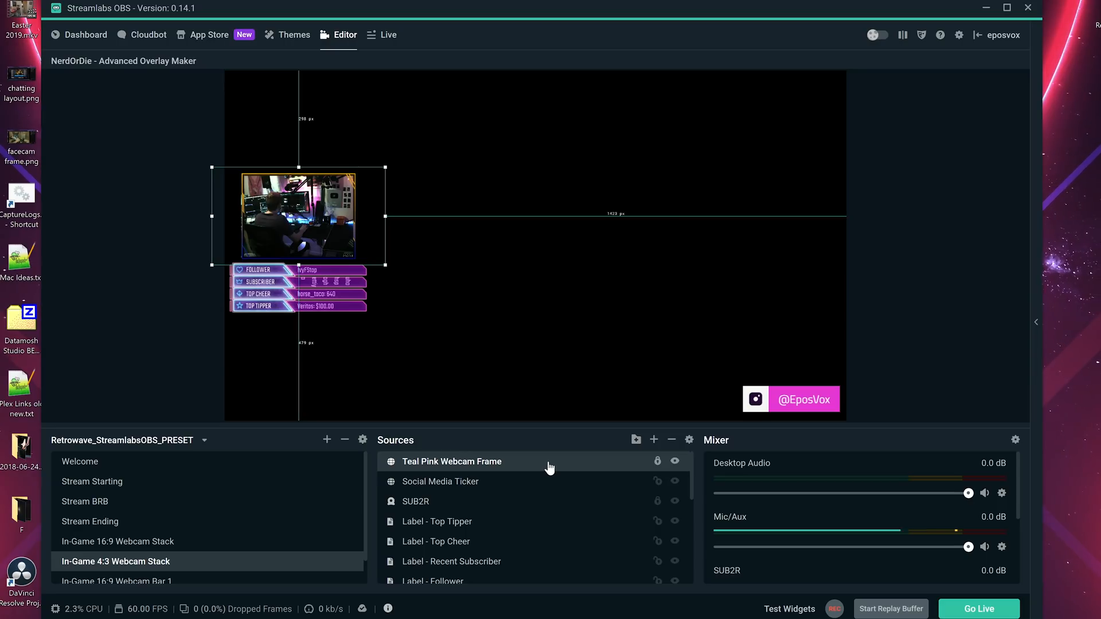
{"action": "double_click", "coordinate": [451, 461]}
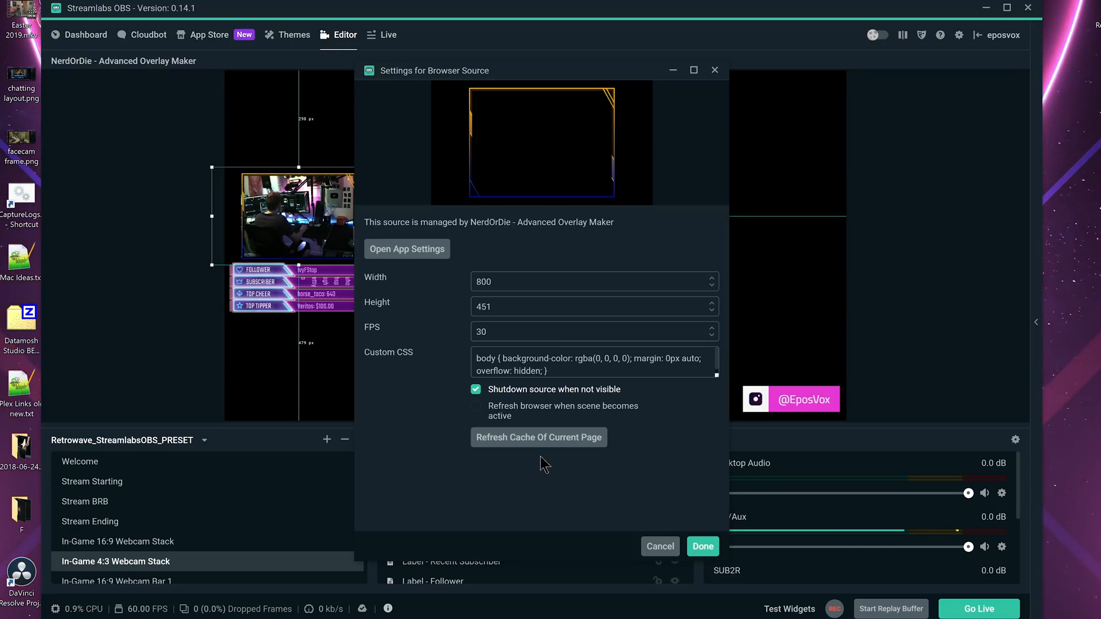
{"action": "mouse_move", "coordinate": [406, 249]}
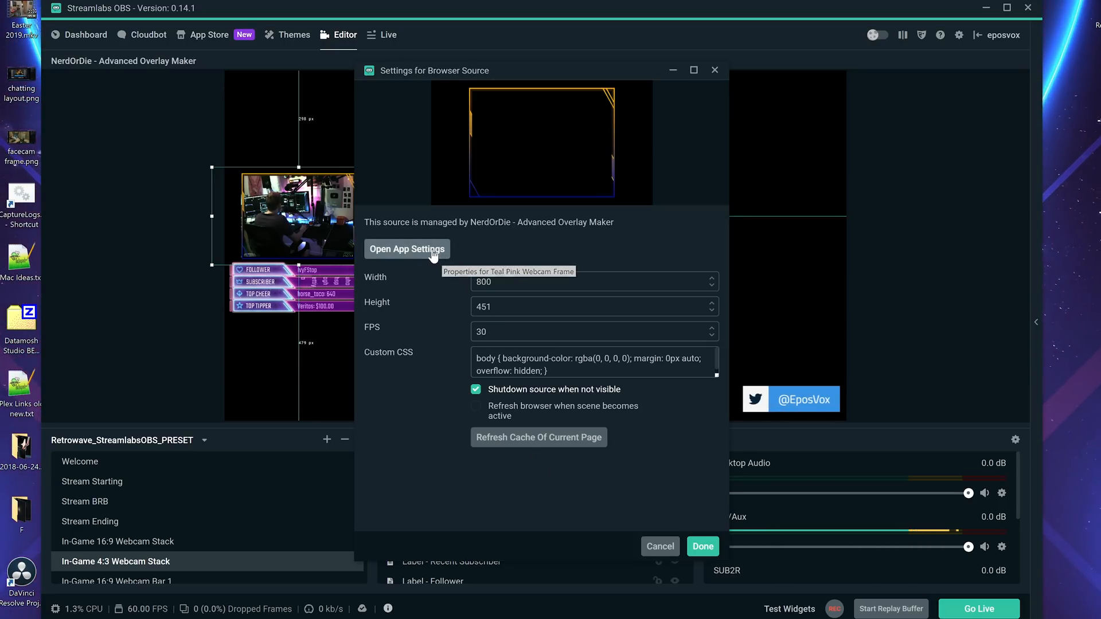
{"action": "left_click", "coordinate": [406, 249]}
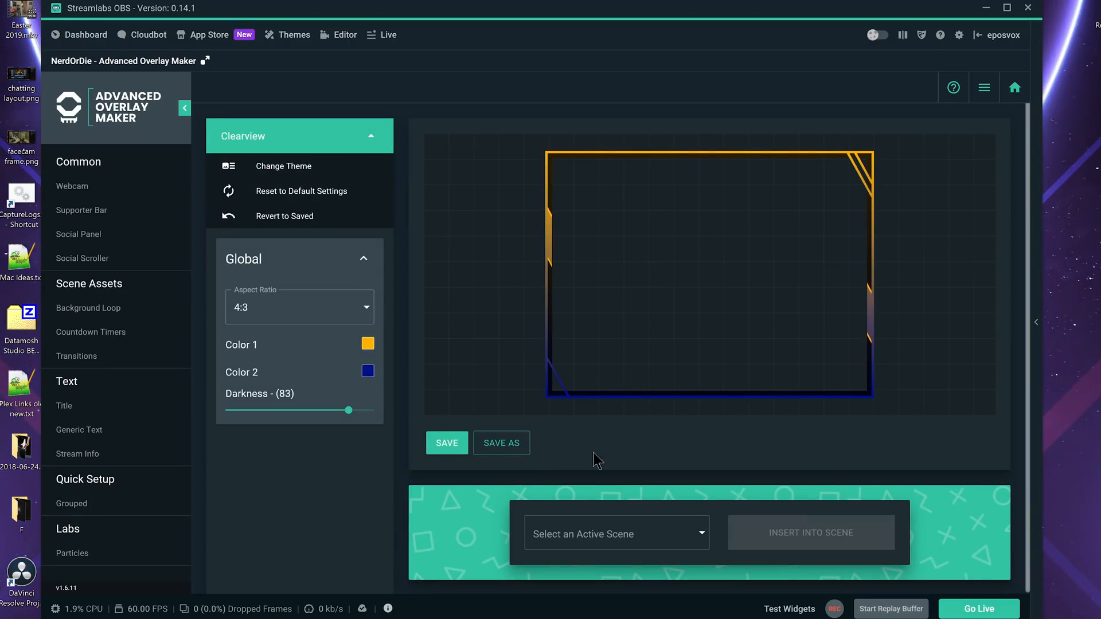
{"action": "mouse_move", "coordinate": [524, 263]}
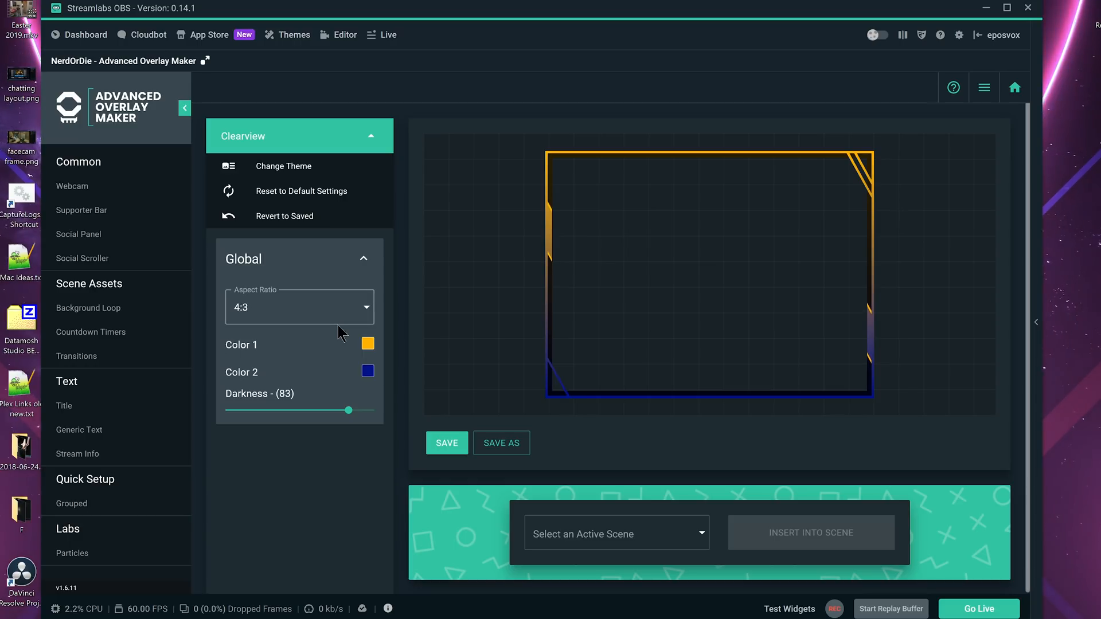
{"action": "mouse_move", "coordinate": [265, 257]}
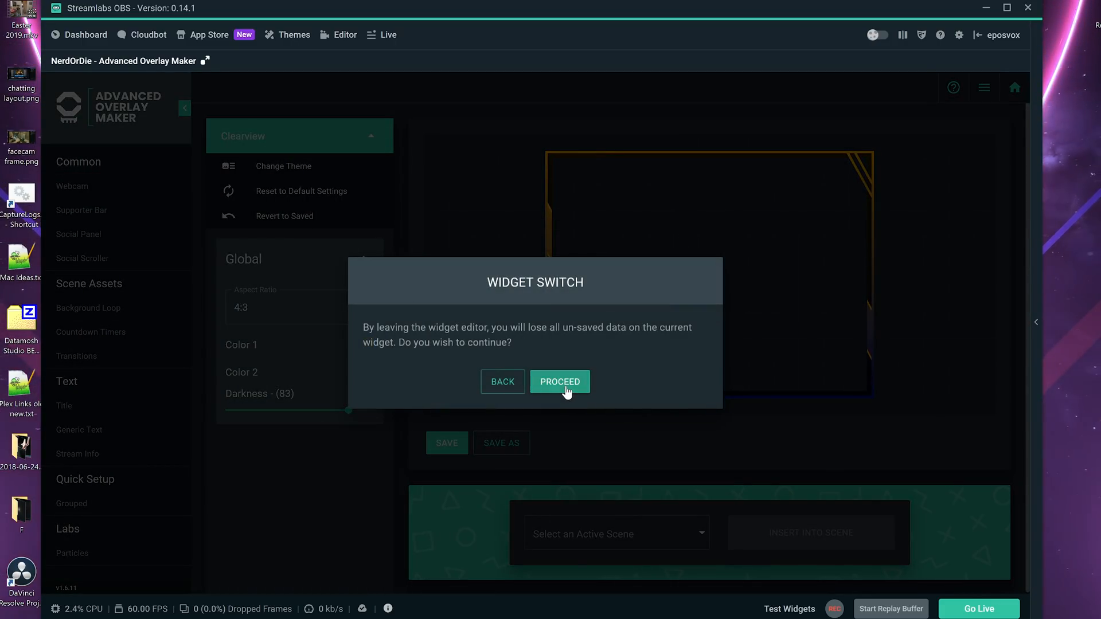
Confirm leaving the webcam frame editor and browse the Supporter Bar theme gallery.
{"action": "left_click", "coordinate": [560, 381]}
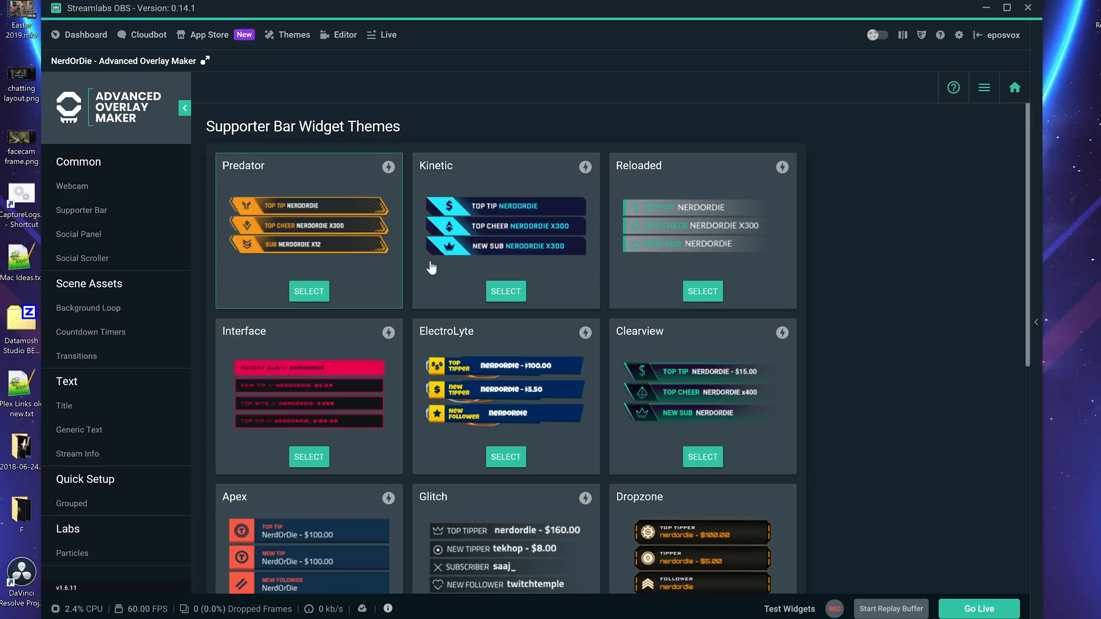
{"action": "scroll", "scroll_direction": "down", "scroll_amount": 3}
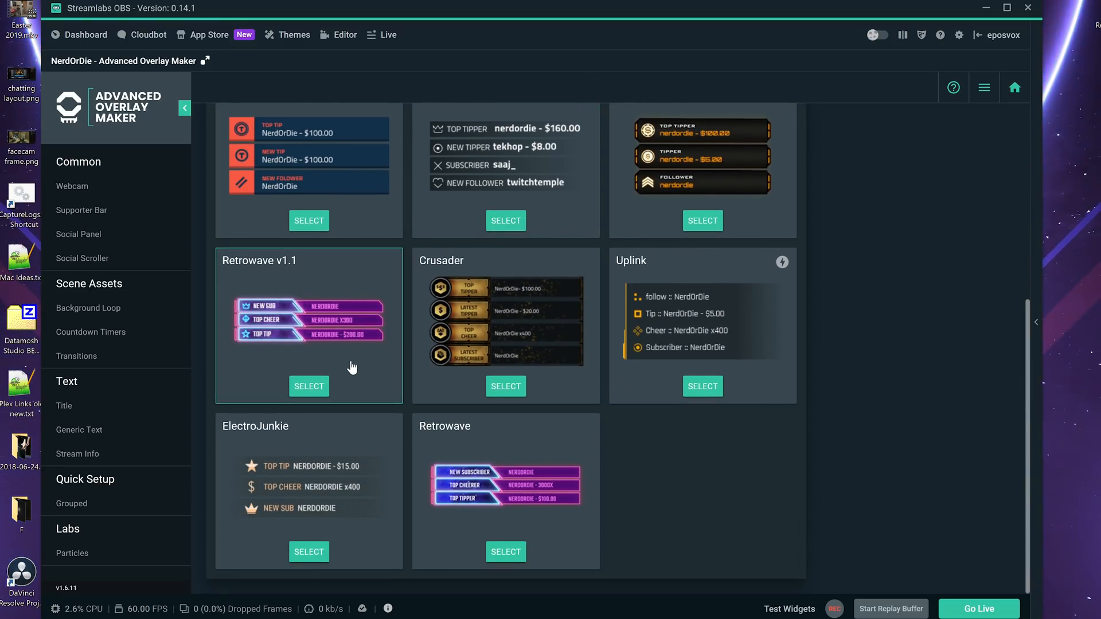
{"action": "mouse_move", "coordinate": [463, 449]}
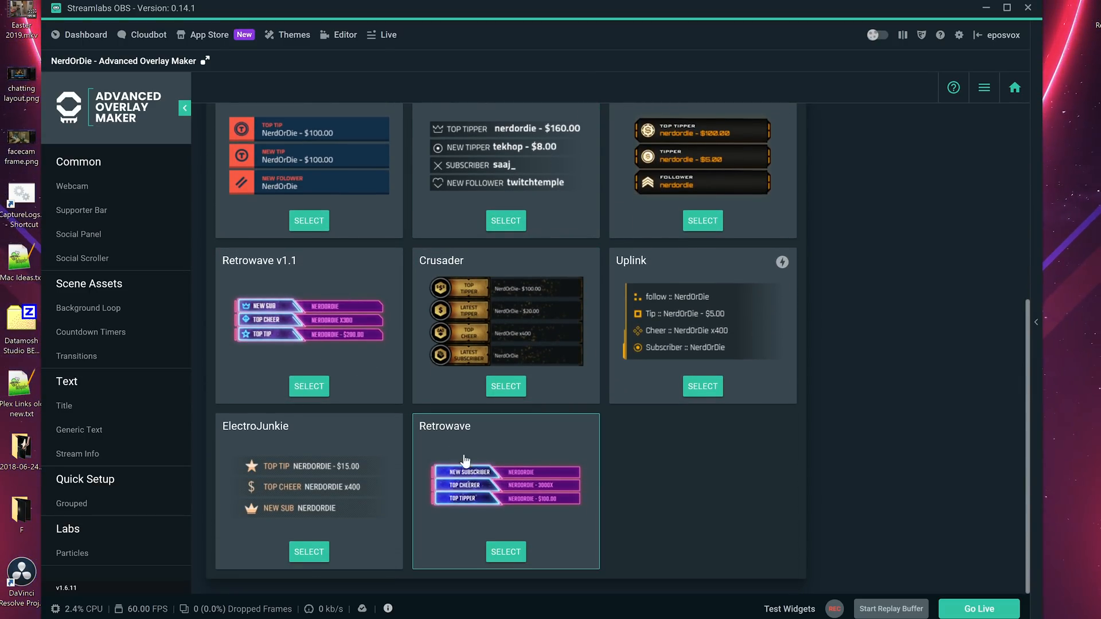
{"action": "scroll", "scroll_direction": "up", "scroll_amount": 3}
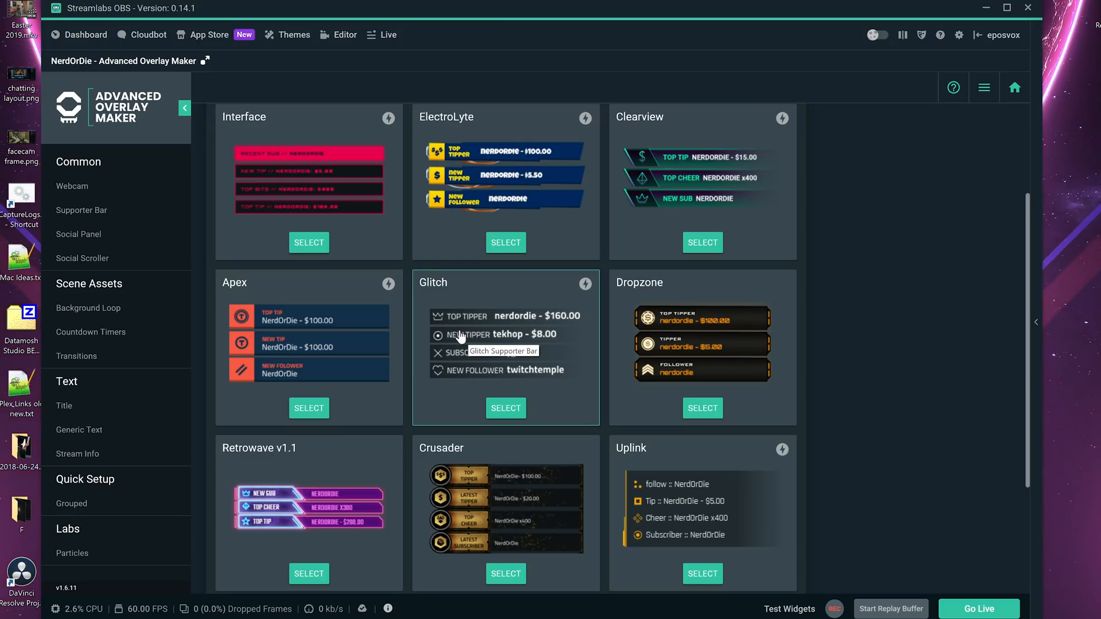
{"action": "mouse_move", "coordinate": [484, 367]}
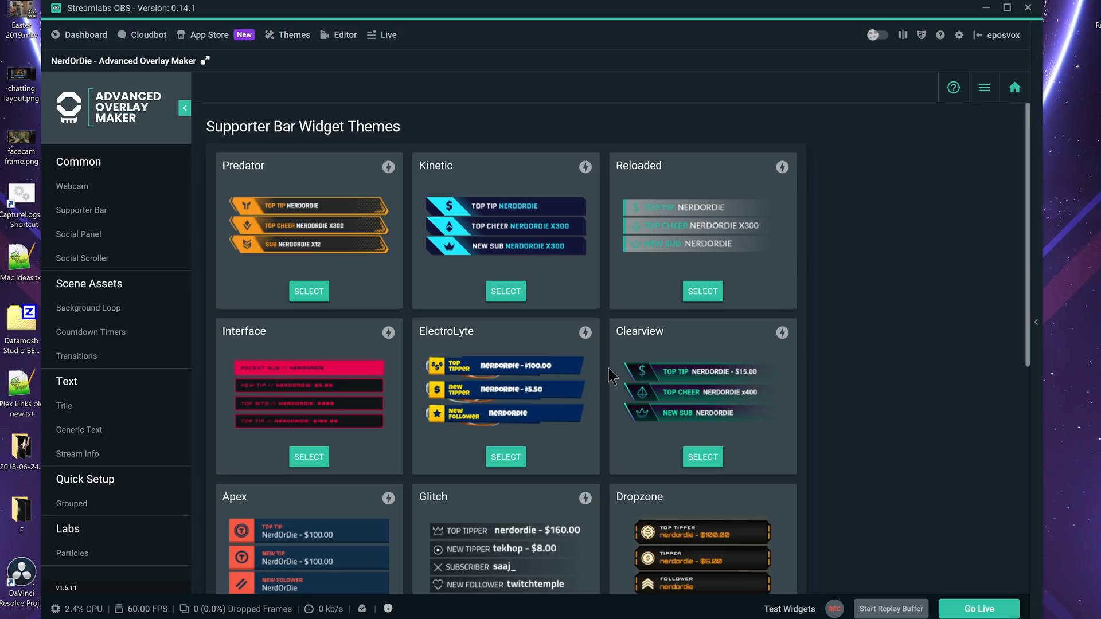
{"action": "scroll", "scroll_direction": "down", "scroll_amount": 3}
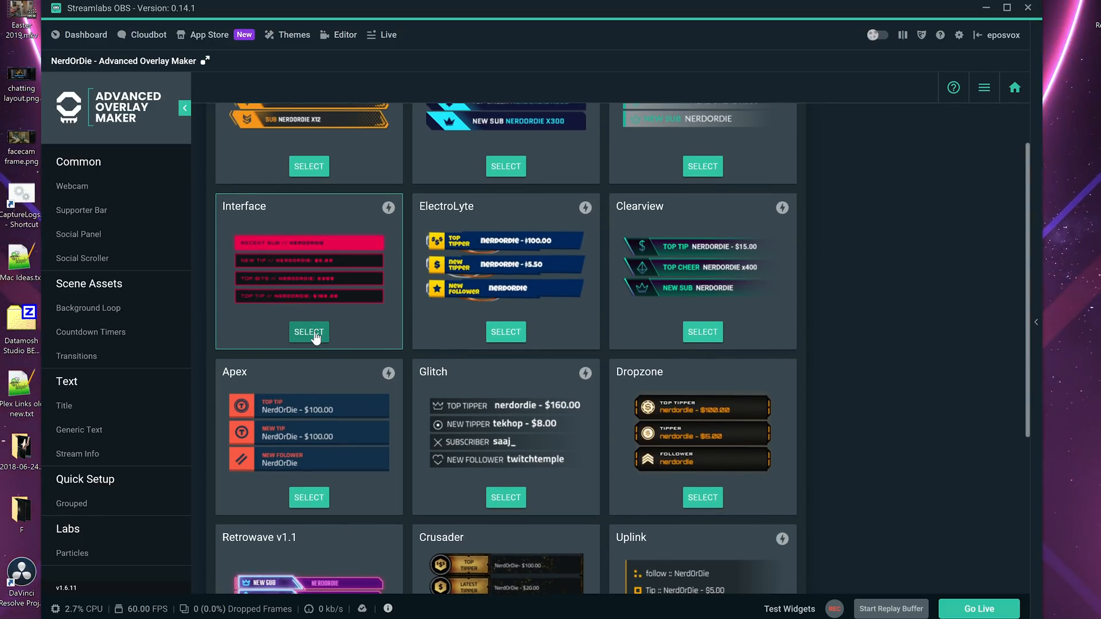
{"action": "mouse_move", "coordinate": [388, 208]}
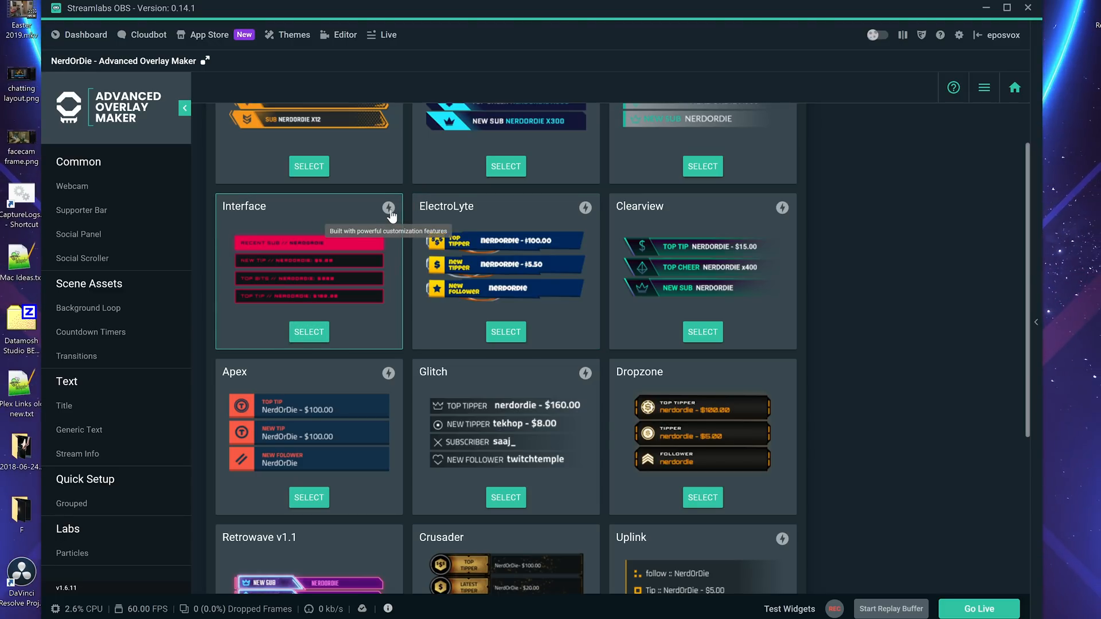
{"action": "mouse_move", "coordinate": [489, 344]}
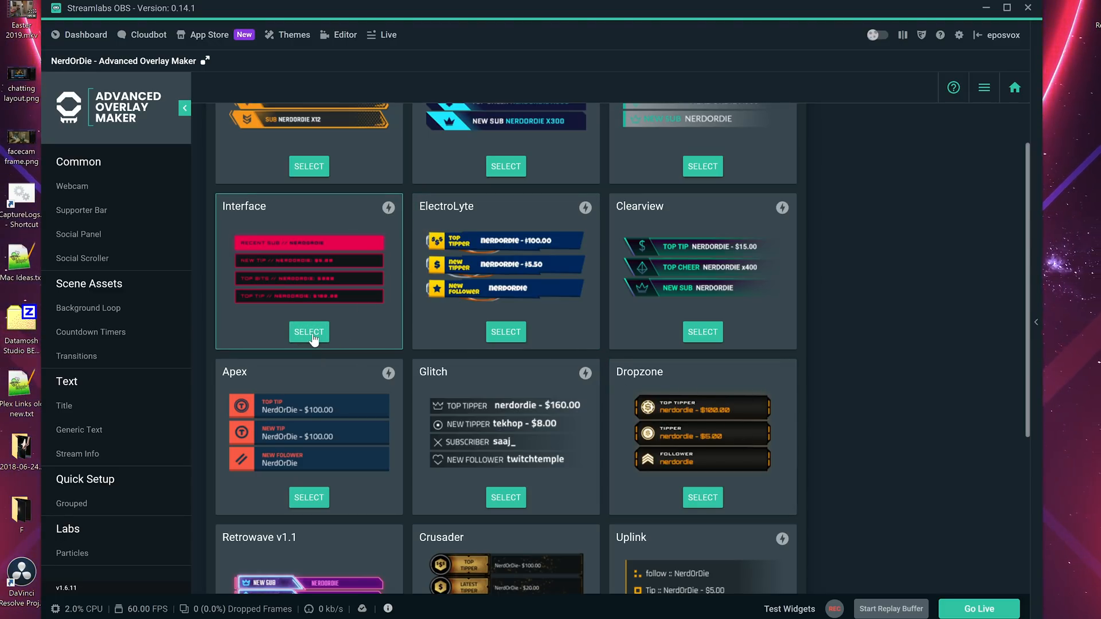
Start an Interface supporter bar with Stacked orientation, border size 10 and width 690.
{"action": "left_click", "coordinate": [309, 332]}
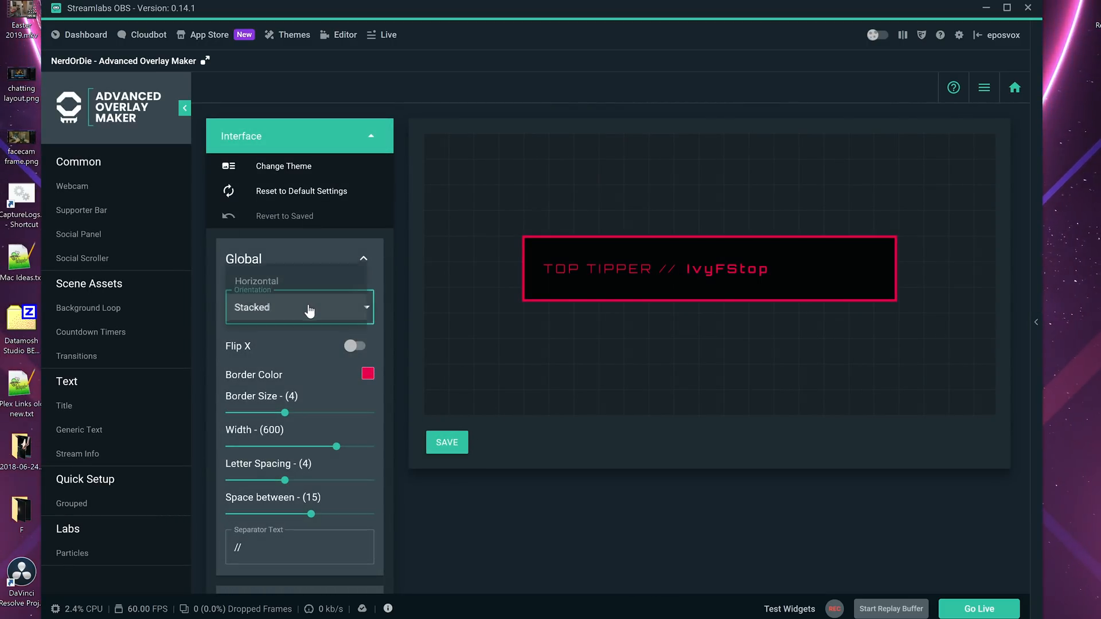
{"action": "left_click", "coordinate": [273, 280]}
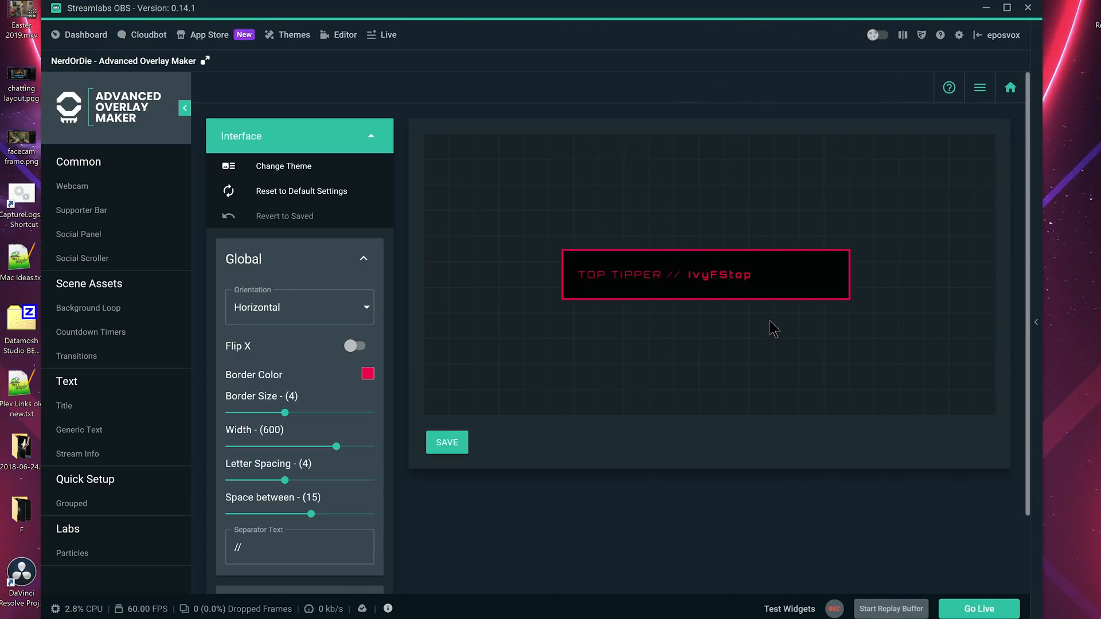
{"action": "left_click", "coordinate": [299, 307]}
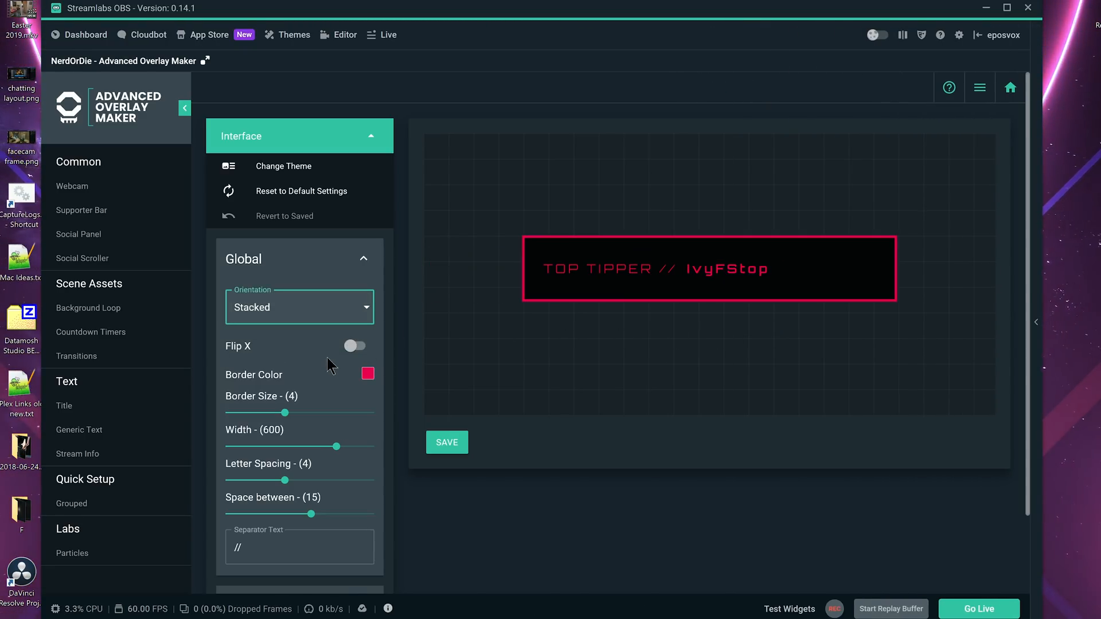
{"action": "left_click", "coordinate": [355, 345]}
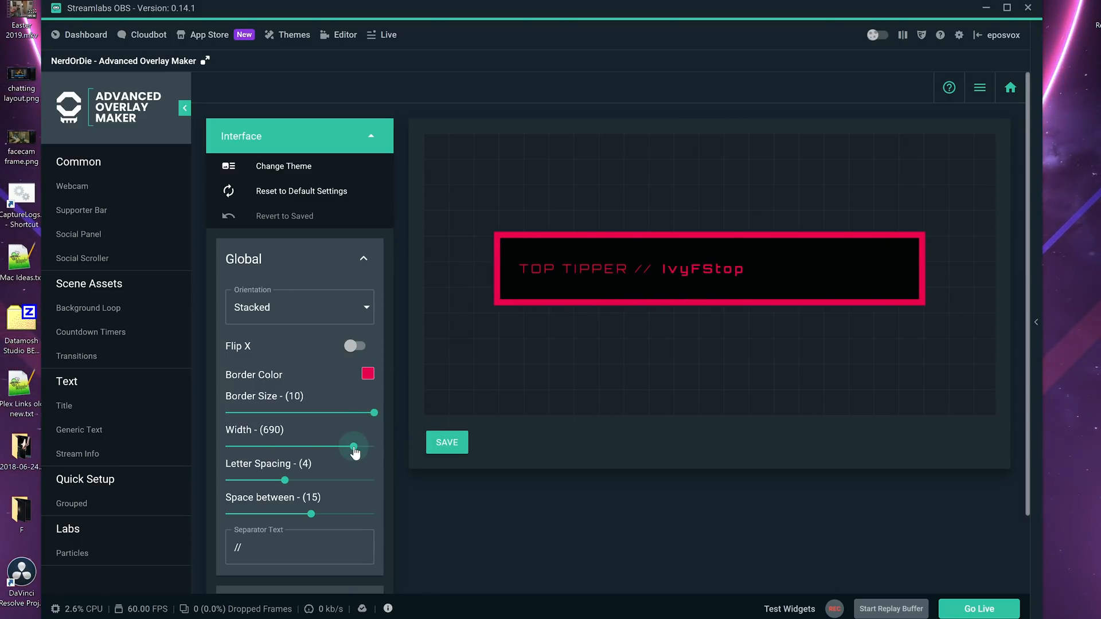
{"action": "left_click", "coordinate": [299, 546]}
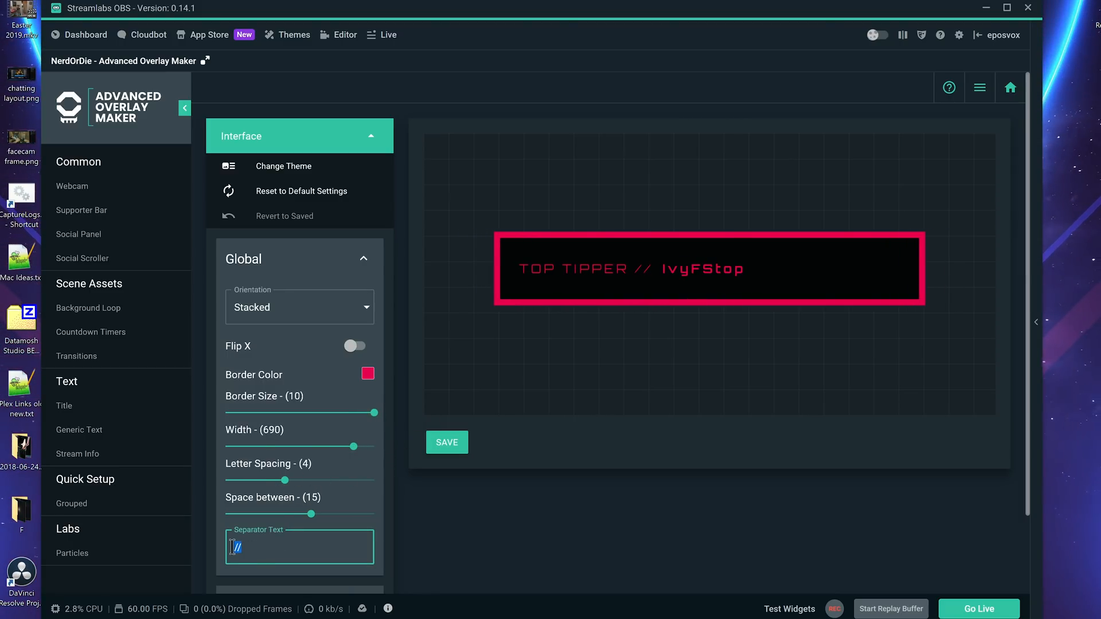
{"action": "scroll", "scroll_direction": "down", "scroll_amount": 3}
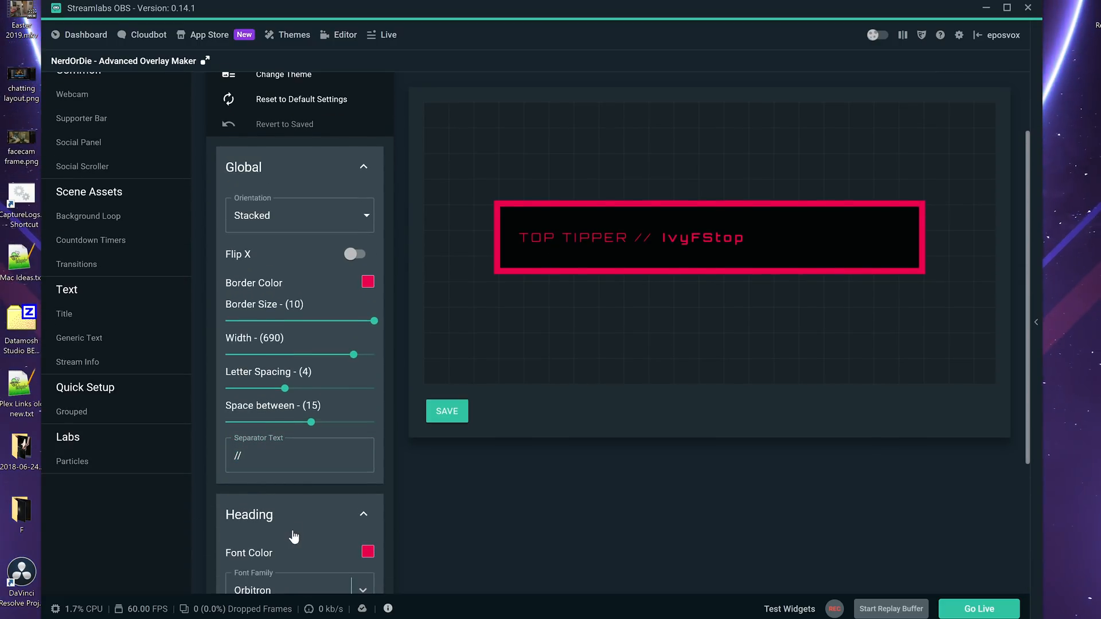
{"action": "scroll", "scroll_direction": "down", "scroll_amount": 3}
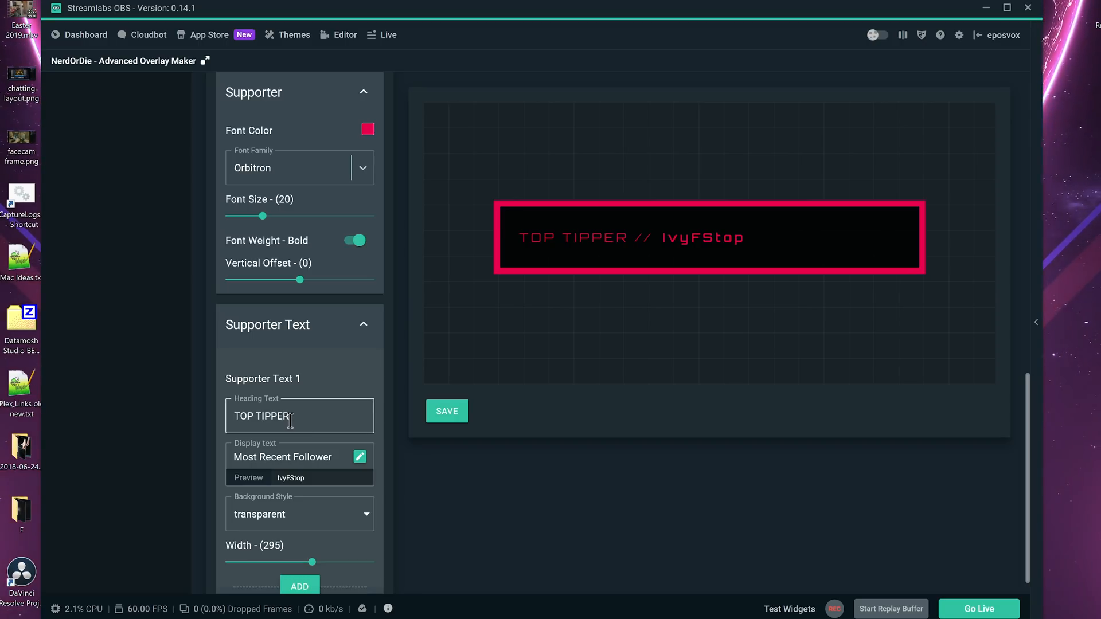
{"action": "scroll", "scroll_direction": "down", "scroll_amount": 3}
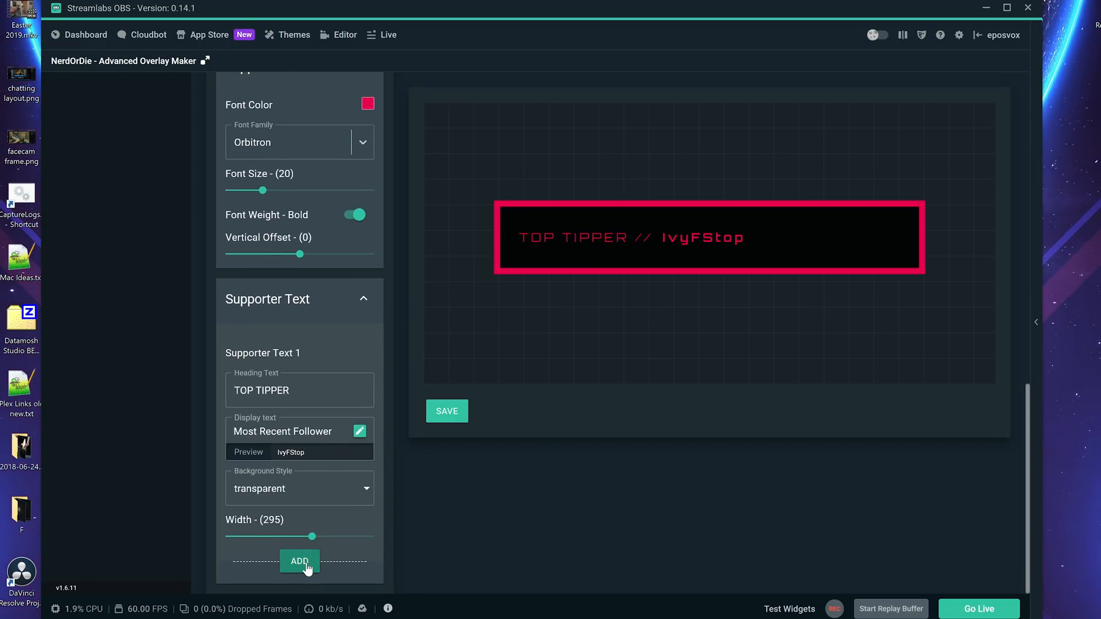
Add supporter entries until the bar shows five TOP TIPPER rows.
{"action": "left_click", "coordinate": [299, 560]}
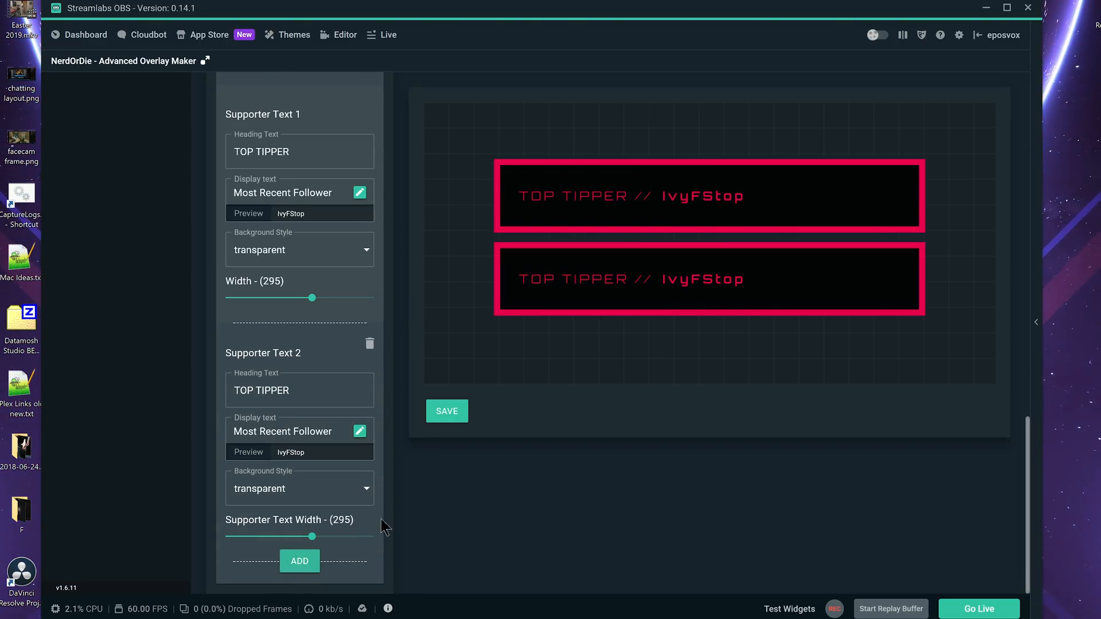
{"action": "left_click", "coordinate": [299, 560]}
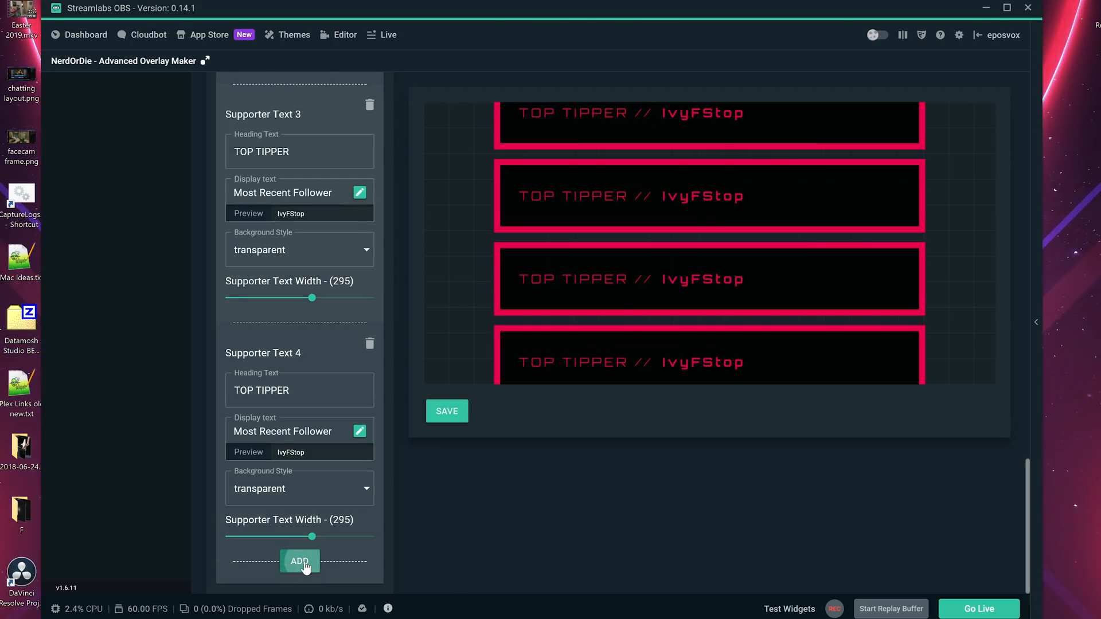
{"action": "left_click", "coordinate": [299, 561]}
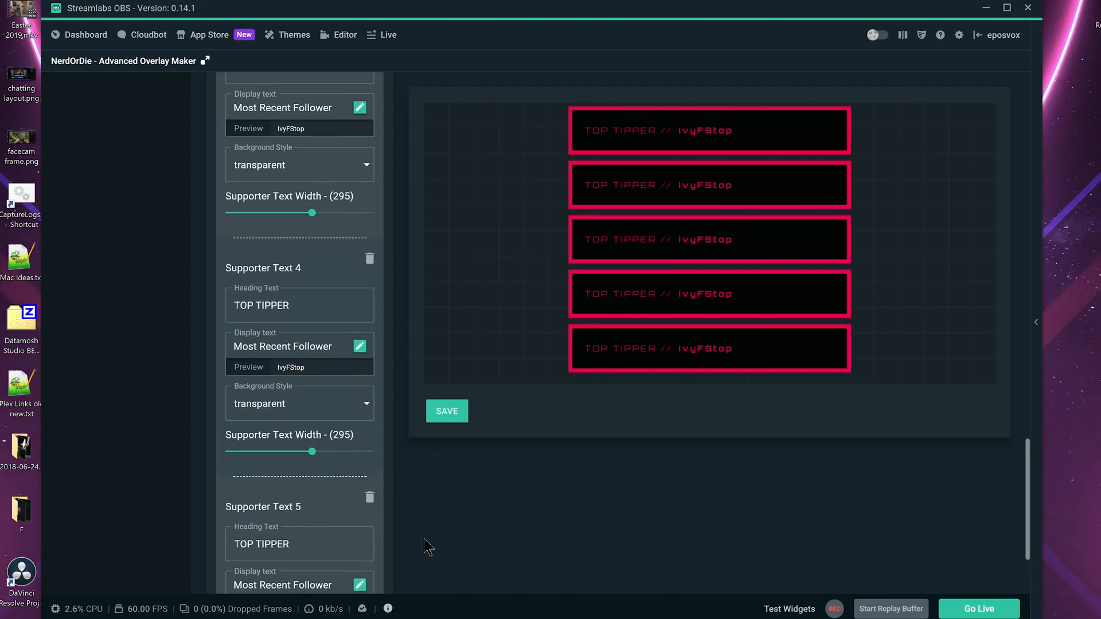
{"action": "scroll", "scroll_direction": "up", "scroll_amount": 3}
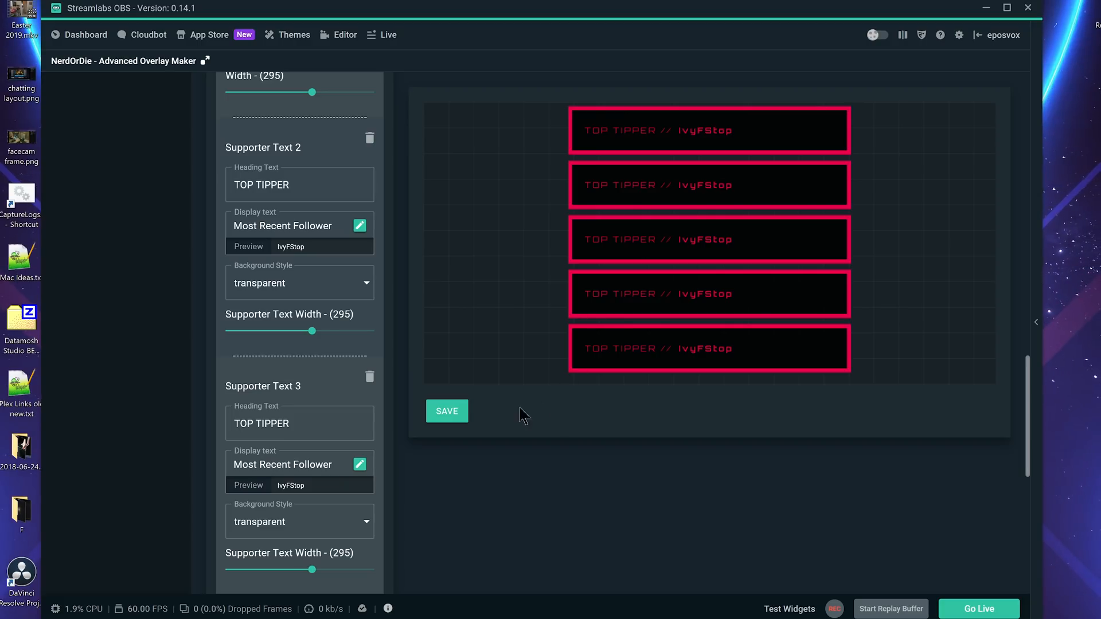
Save the supporter stack widget under the name TestStack.
{"action": "left_click", "coordinate": [446, 410]}
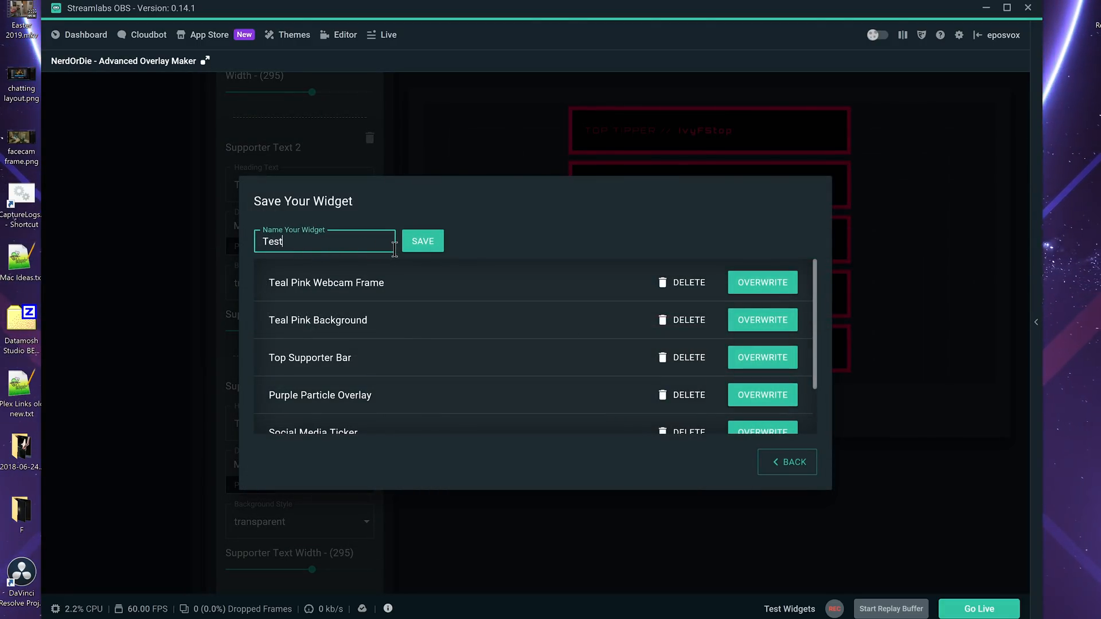
{"action": "type", "text": "Stack"}
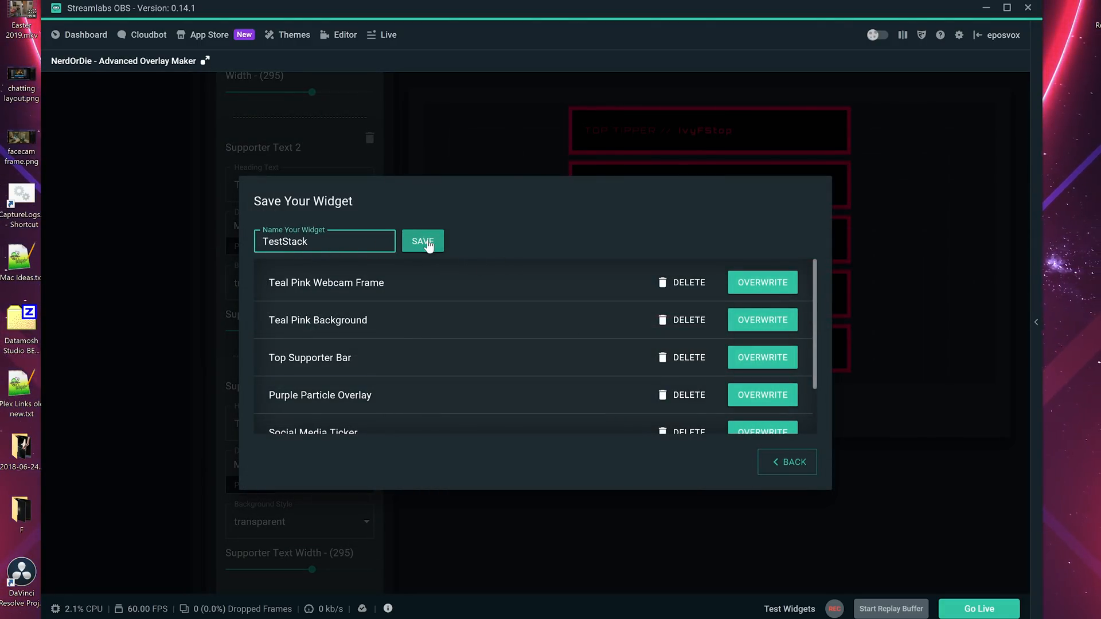
{"action": "left_click", "coordinate": [422, 240]}
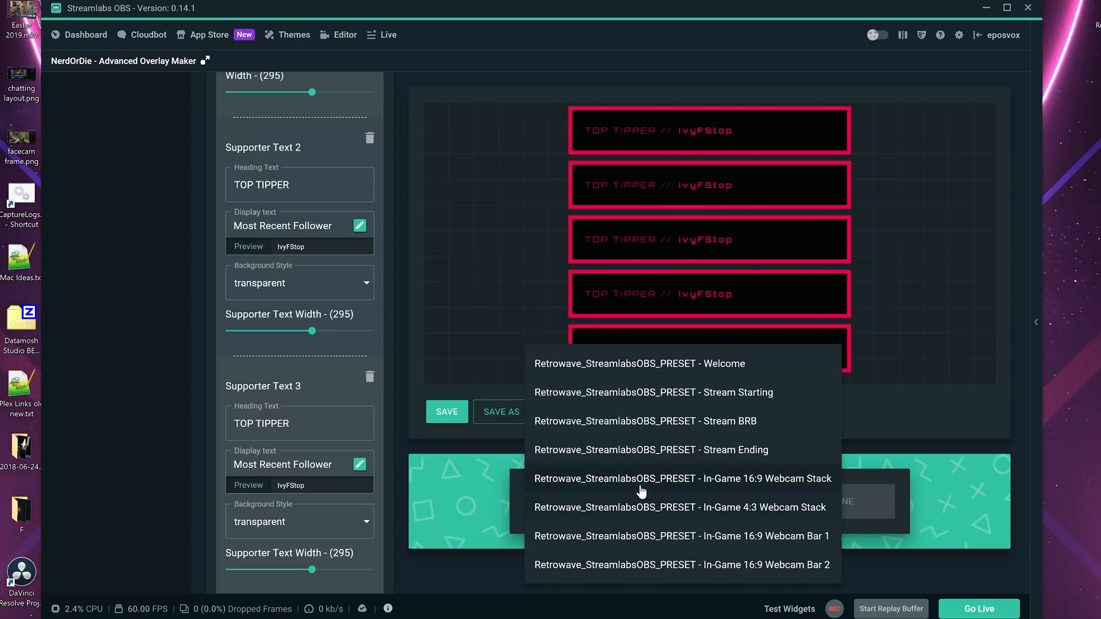
Insert TestStack into the In-Game 4:3 Webcam Stack preset scene.
{"action": "left_click", "coordinate": [811, 501]}
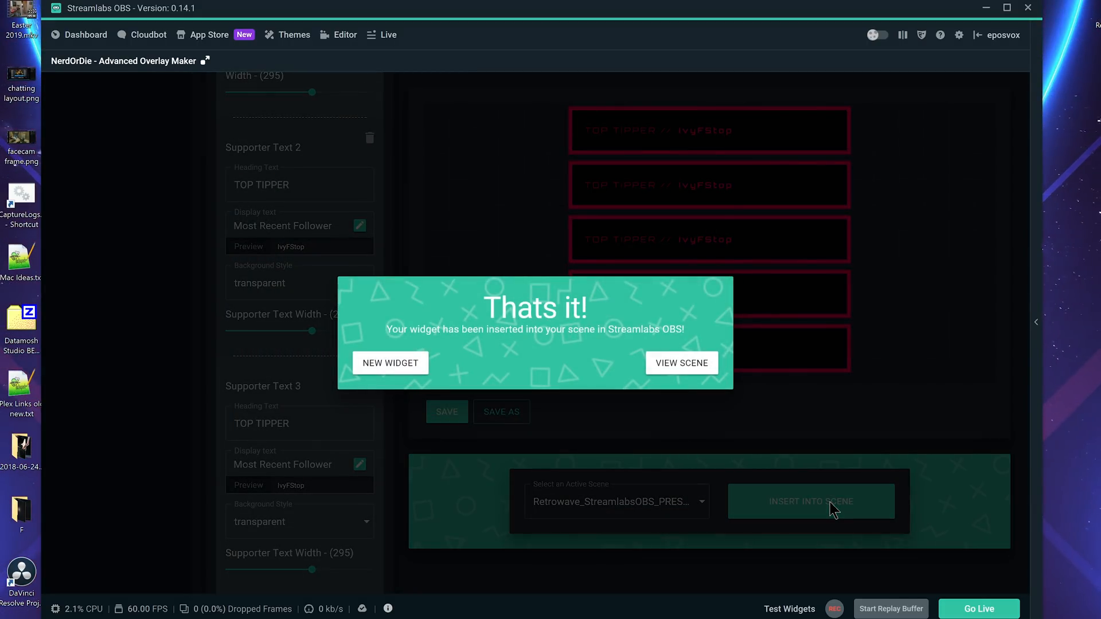
{"action": "left_click", "coordinate": [680, 363]}
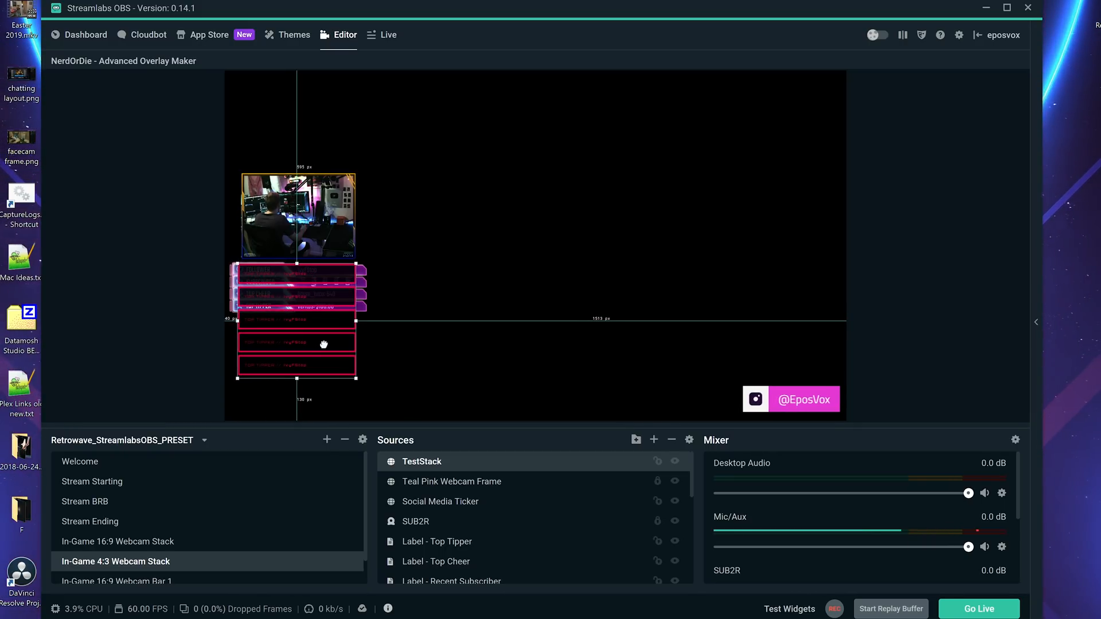
Review the scene's sources list, then return to the NerdOrDie Advanced Overlay Maker tab.
{"action": "scroll", "scroll_direction": "down", "scroll_amount": 3}
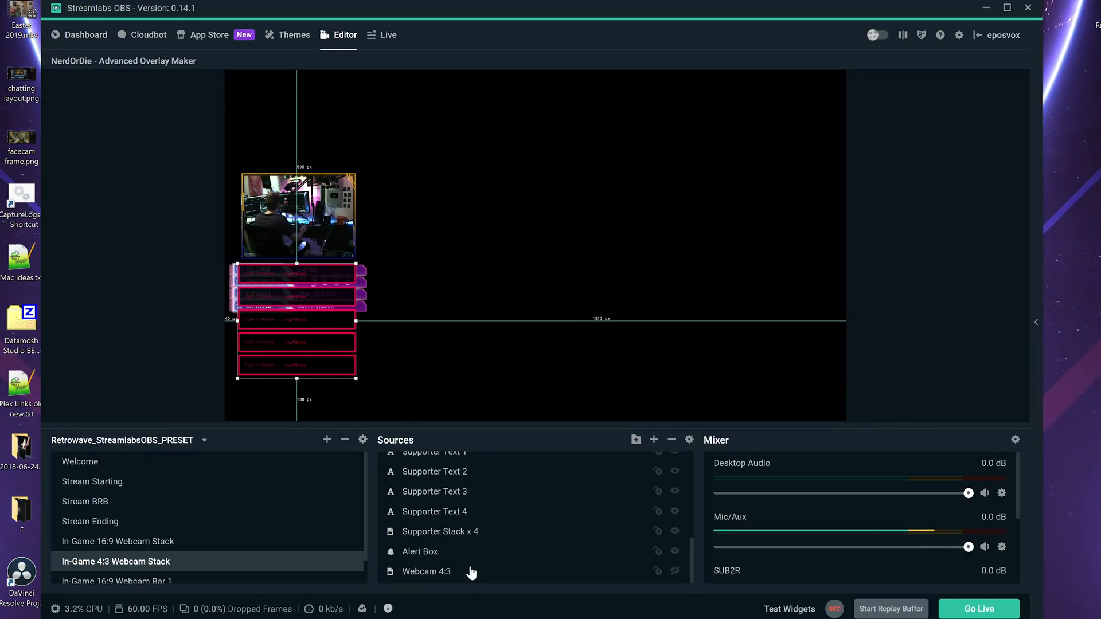
{"action": "scroll", "scroll_direction": "up", "scroll_amount": 3}
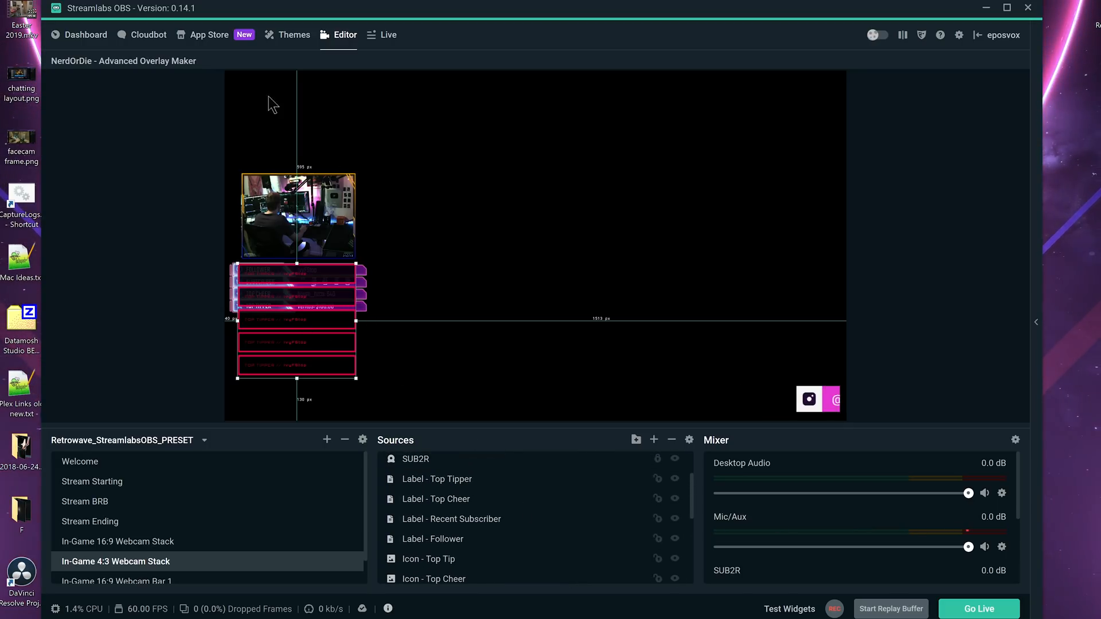
{"action": "left_click", "coordinate": [811, 501]}
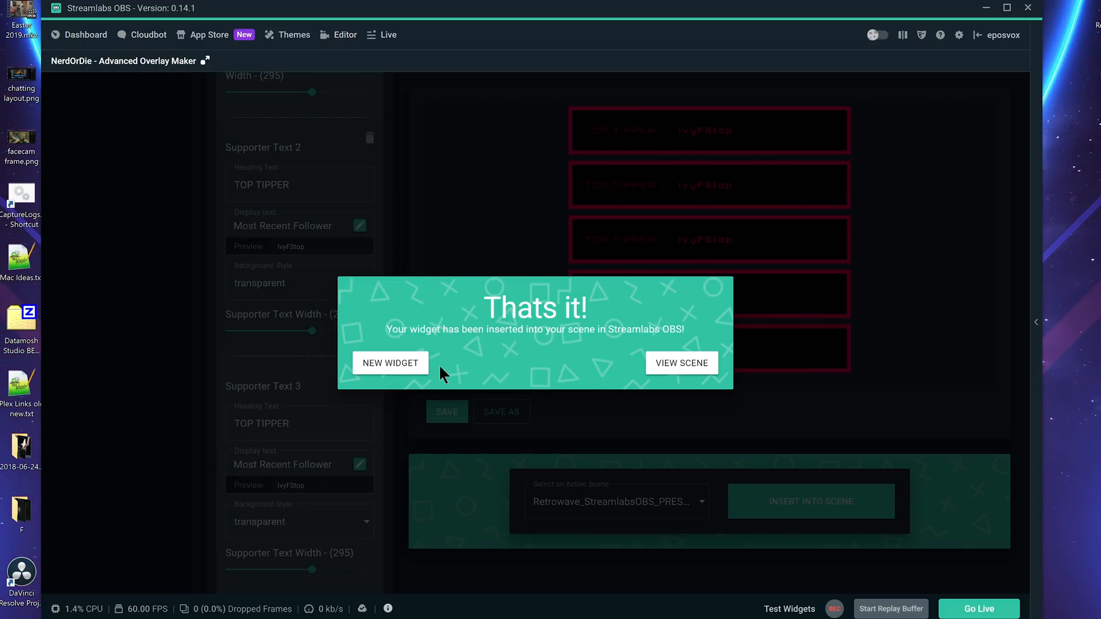
Dismiss the insertion confirmation and browse the Social Panel widget themes.
{"action": "left_click", "coordinate": [389, 363]}
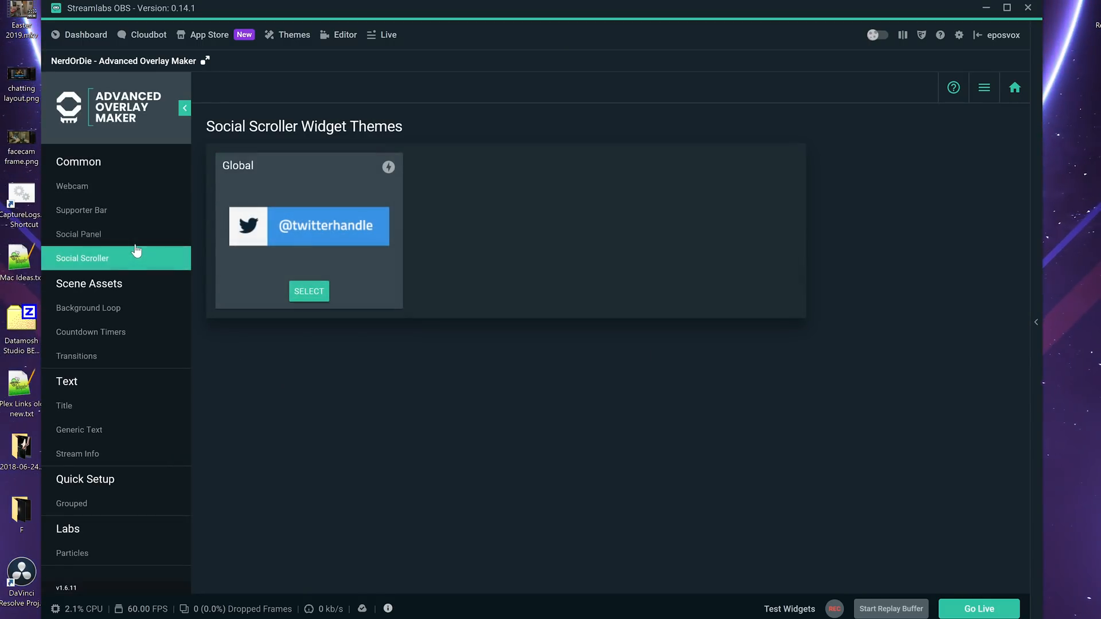
{"action": "left_click", "coordinate": [79, 234]}
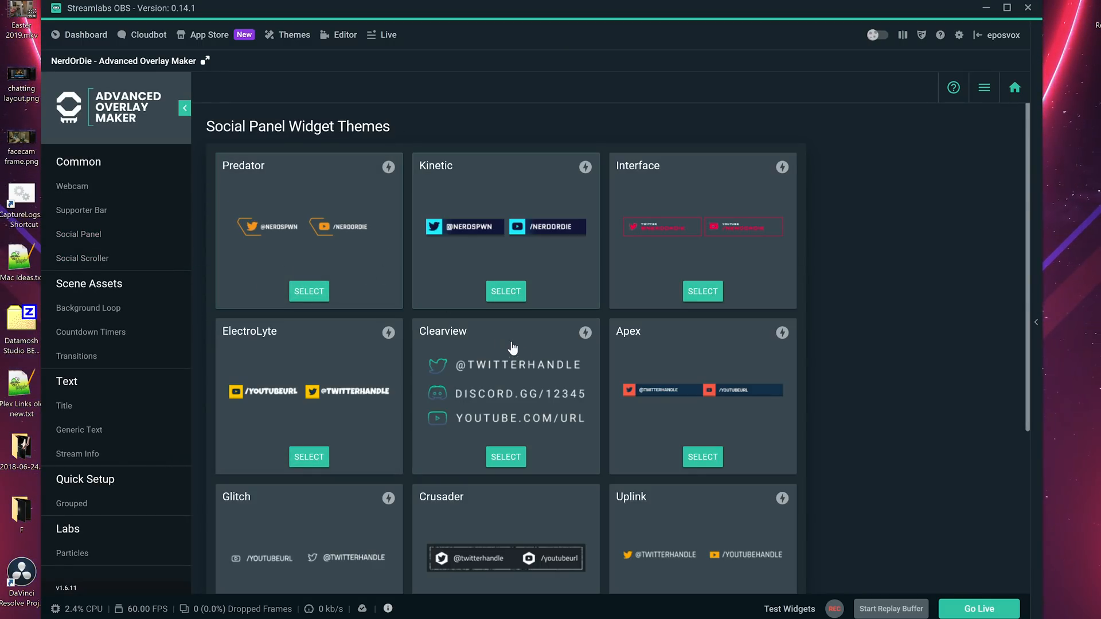
{"action": "scroll", "scroll_direction": "down", "scroll_amount": 3}
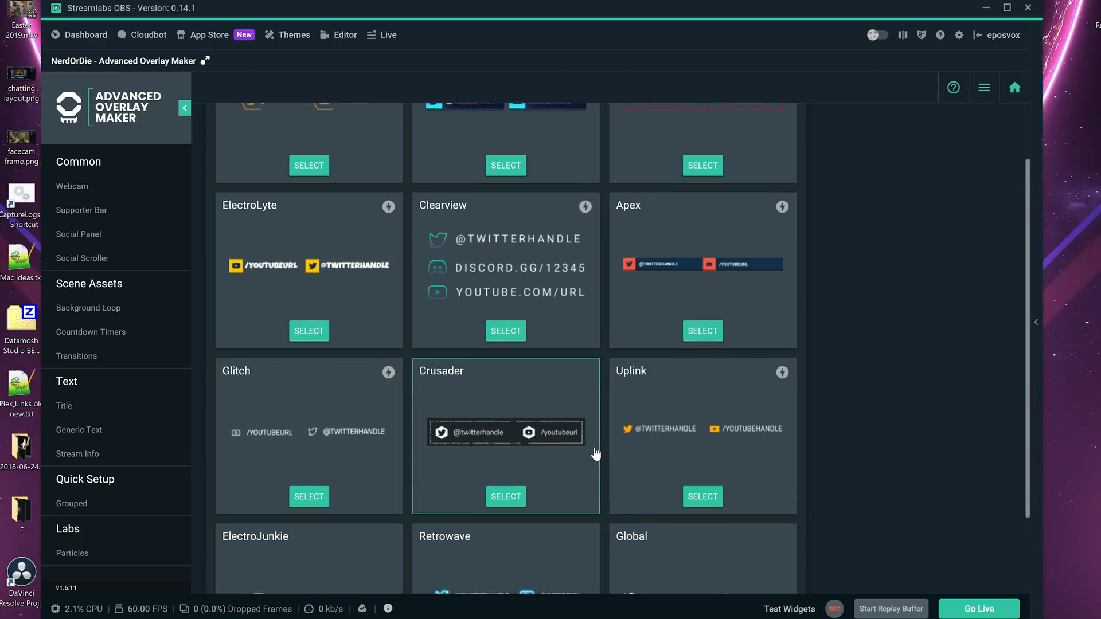
{"action": "scroll", "scroll_direction": "down", "scroll_amount": 3}
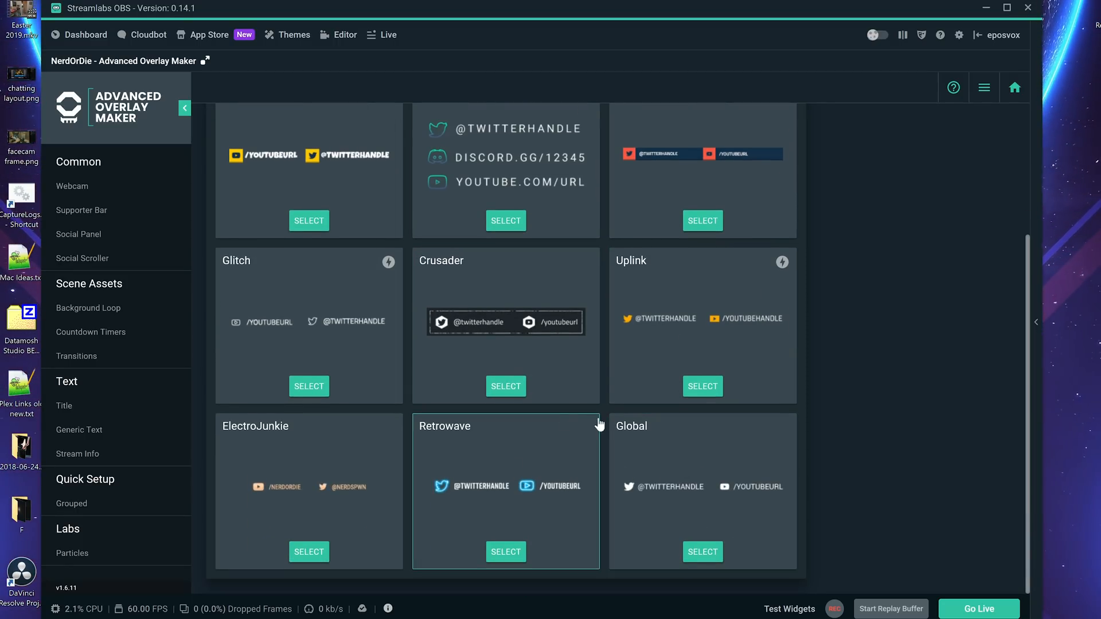
{"action": "mouse_move", "coordinate": [624, 490]}
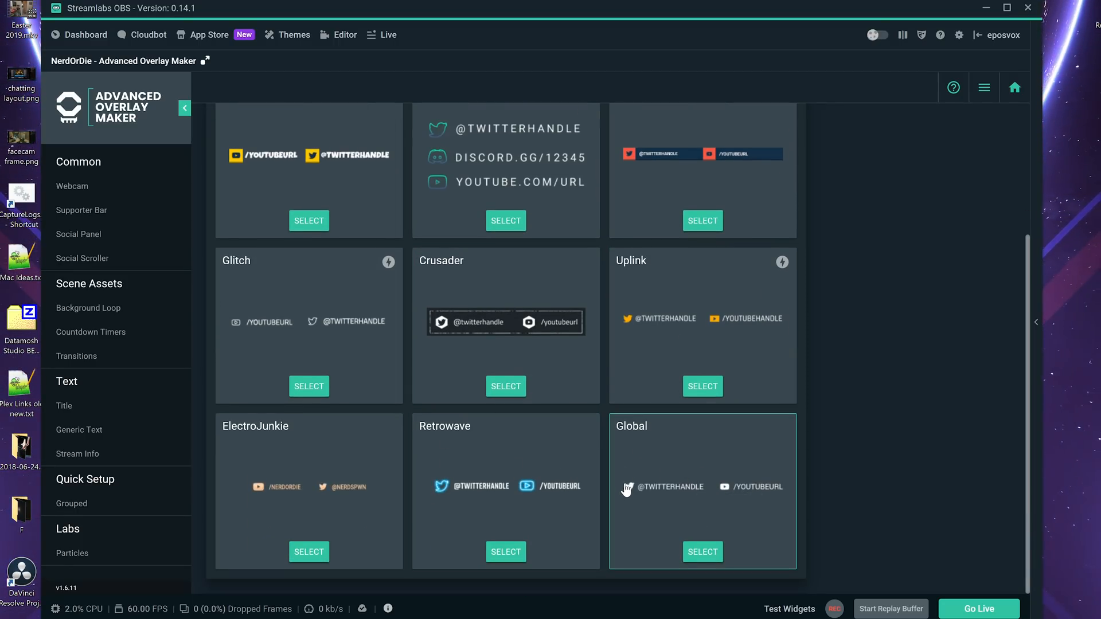
Browse the Social Scroller themes and check the Editor scene with the Twitter scroller.
{"action": "left_click", "coordinate": [83, 258]}
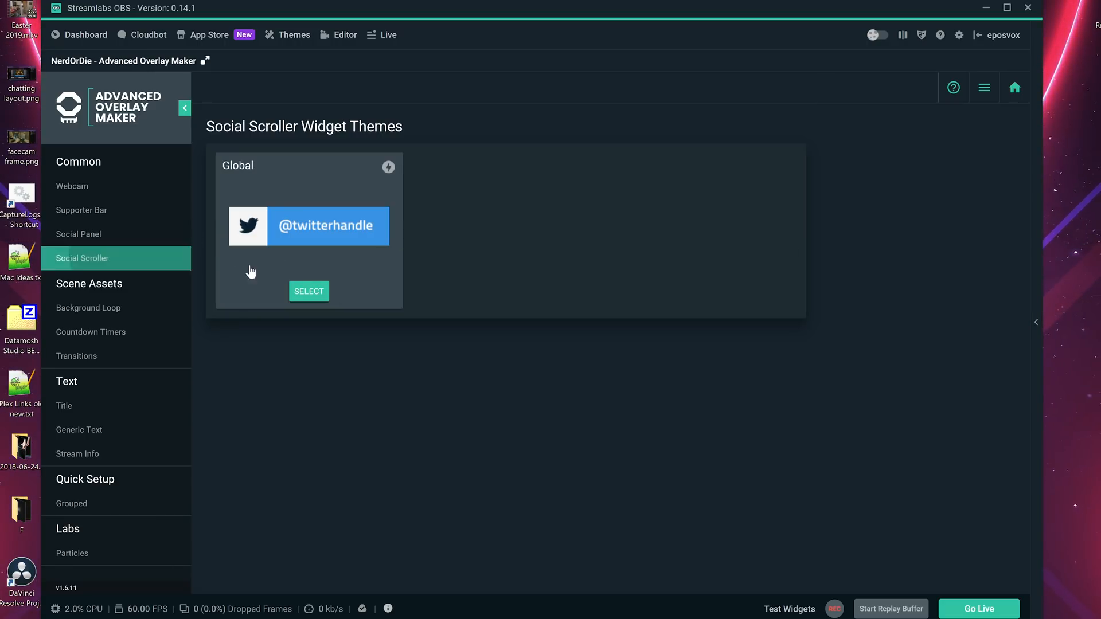
{"action": "mouse_move", "coordinate": [252, 63]}
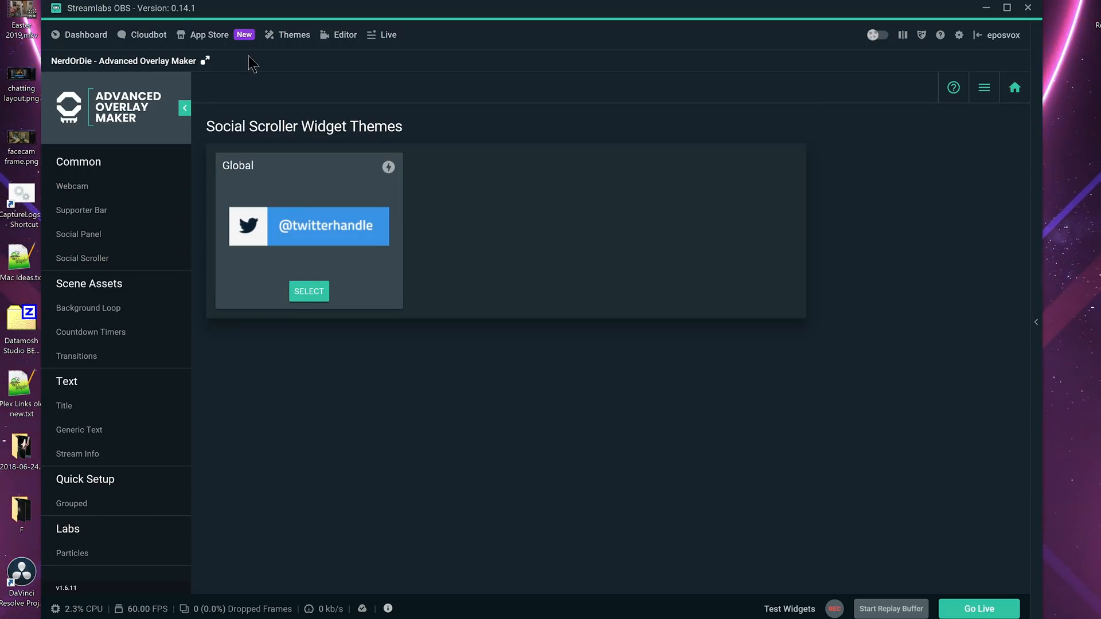
{"action": "left_click", "coordinate": [345, 34]}
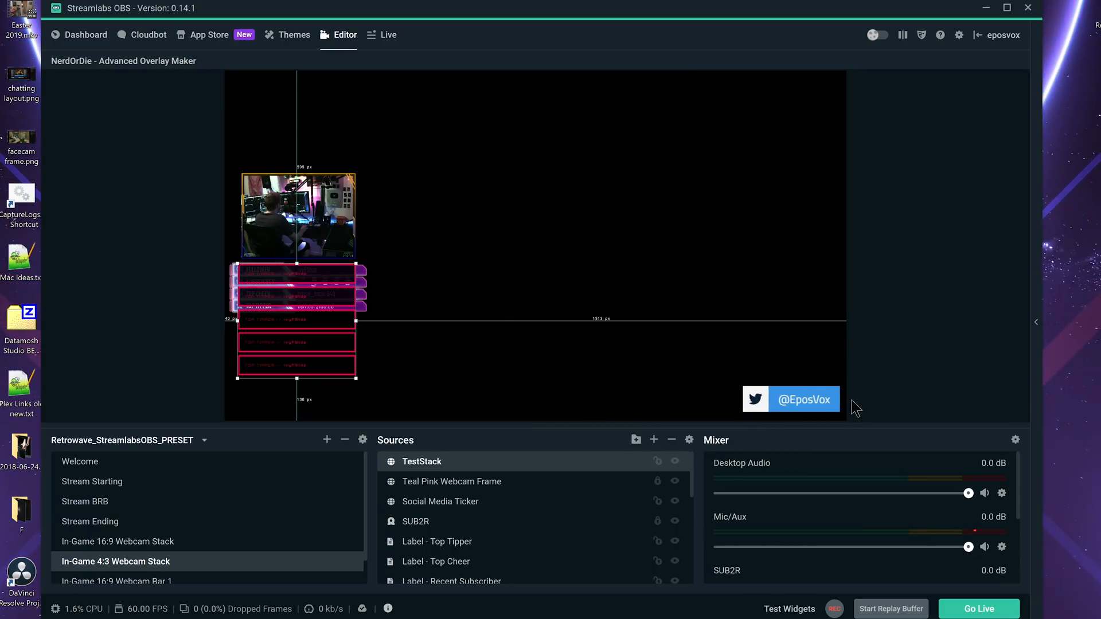
{"action": "mouse_move", "coordinate": [776, 407]}
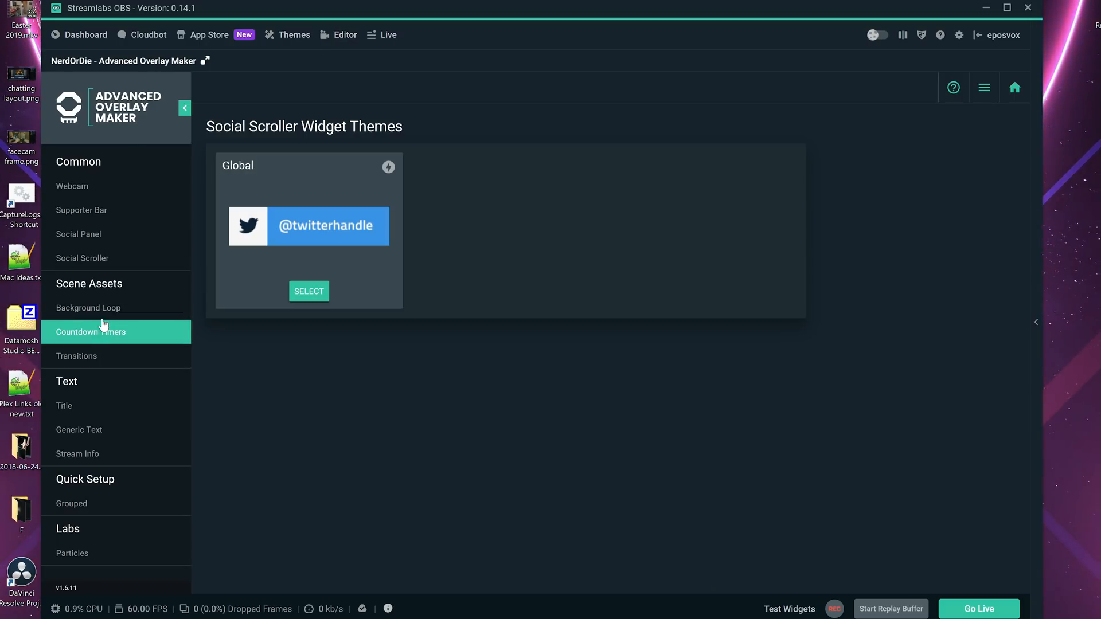
Browse the Background Loop theme gallery from top to bottom and back.
{"action": "left_click", "coordinate": [88, 307]}
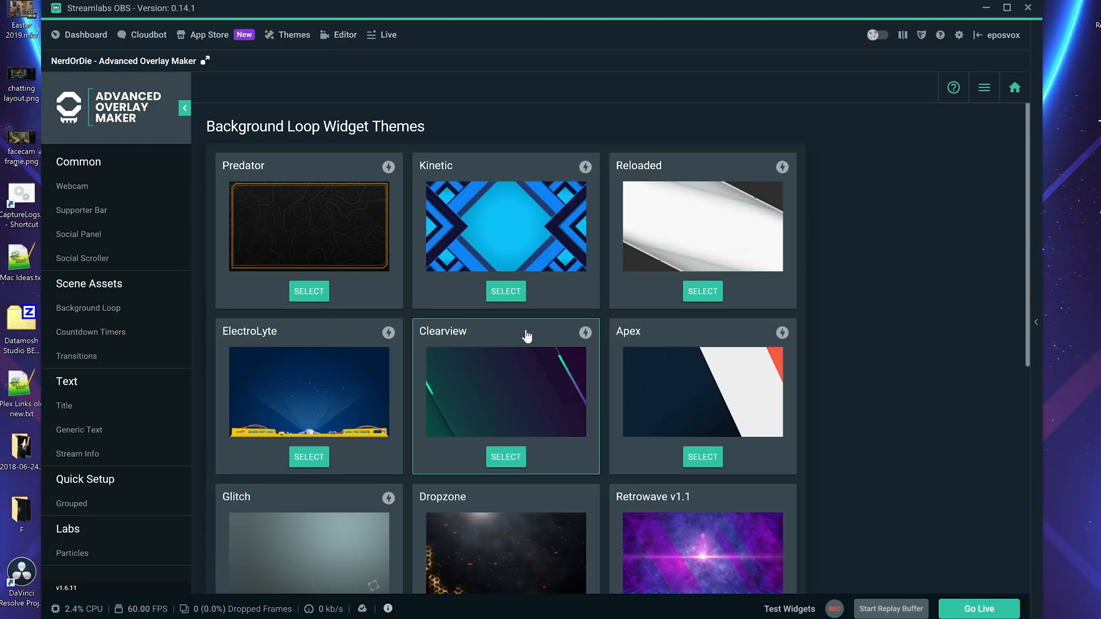
{"action": "scroll", "scroll_direction": "down", "scroll_amount": 3}
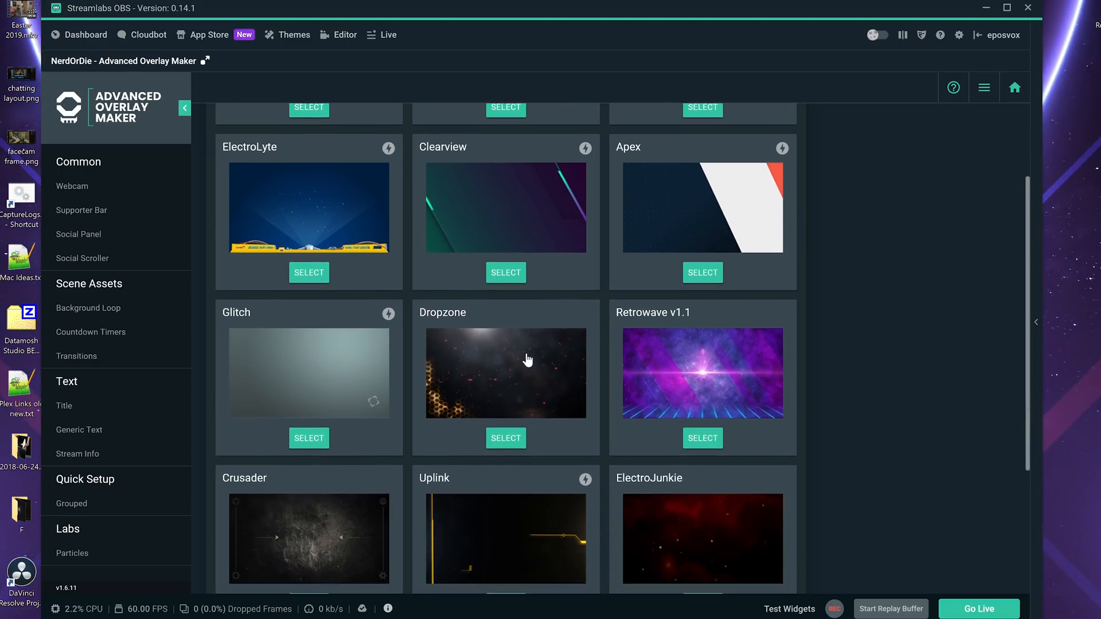
{"action": "scroll", "scroll_direction": "down", "scroll_amount": 3}
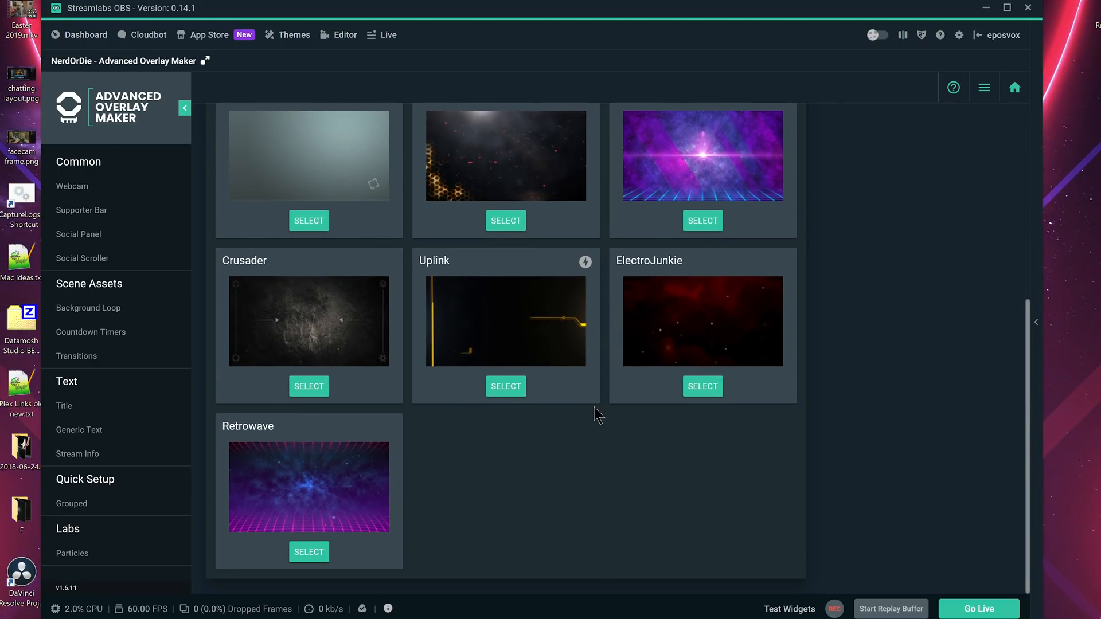
{"action": "scroll", "scroll_direction": "up", "scroll_amount": 3}
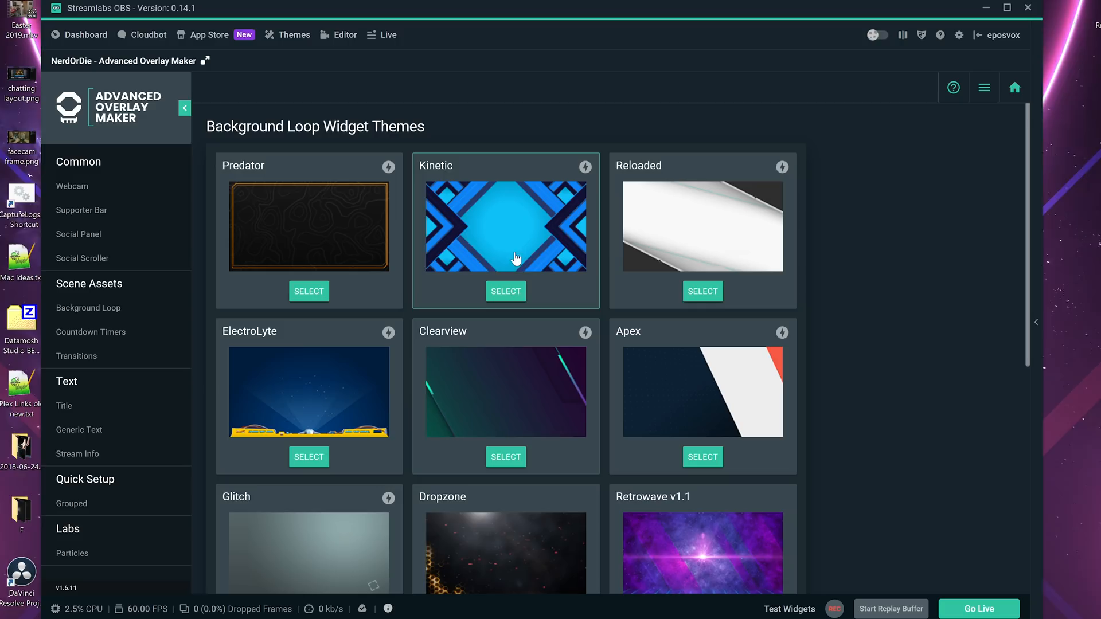
{"action": "mouse_move", "coordinate": [513, 312]}
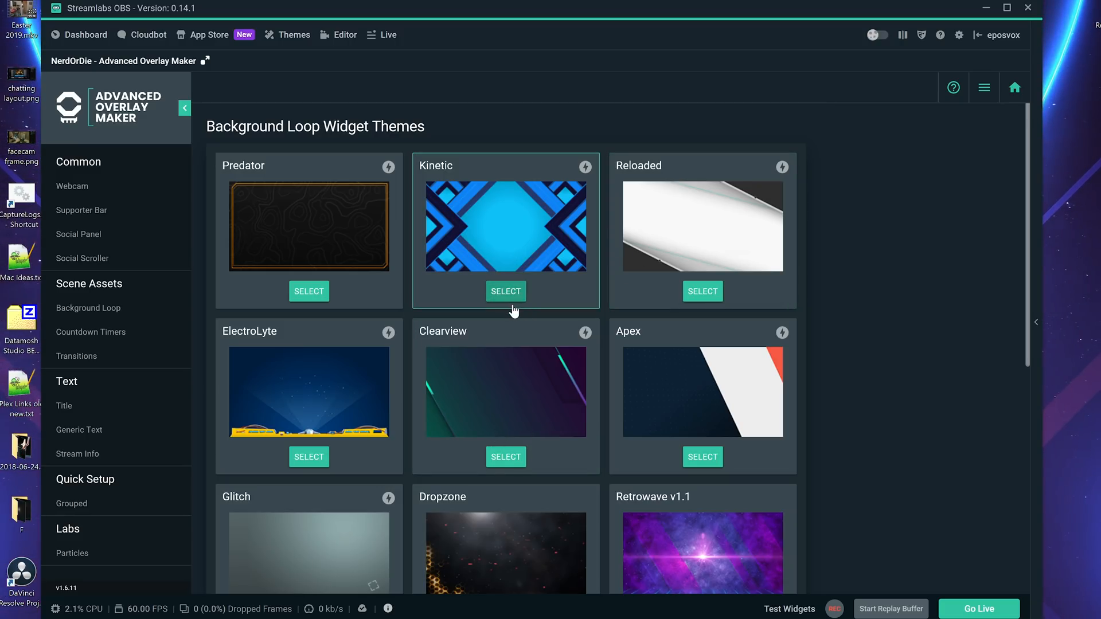
{"action": "mouse_move", "coordinate": [699, 411]}
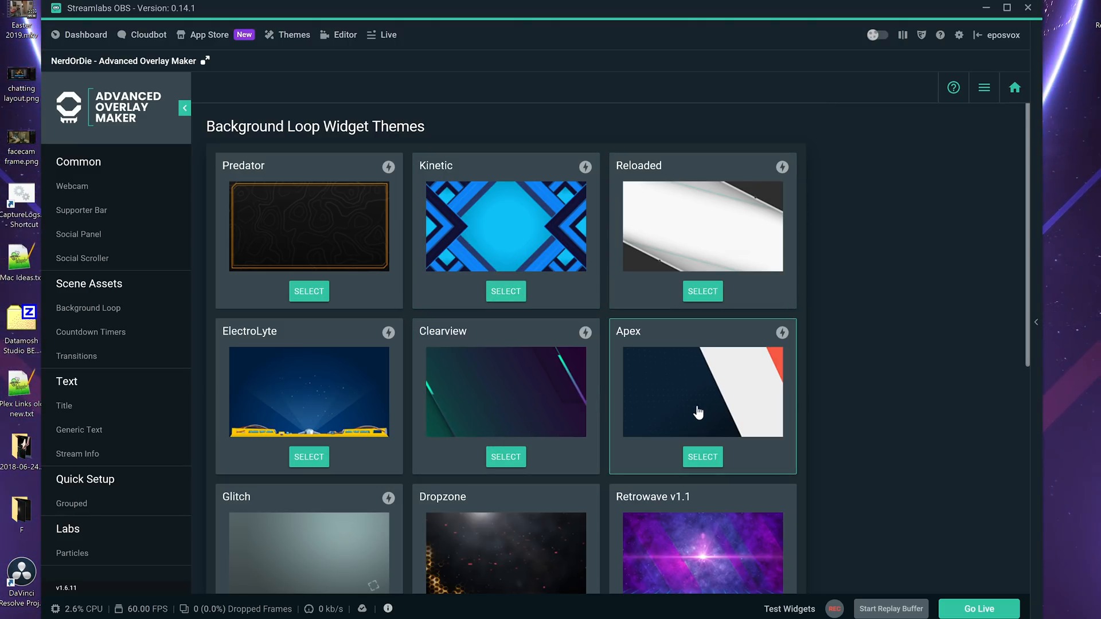
Recolour the Apex background loop with a purple background and teal Color 2, and save it.
{"action": "left_click", "coordinate": [702, 456]}
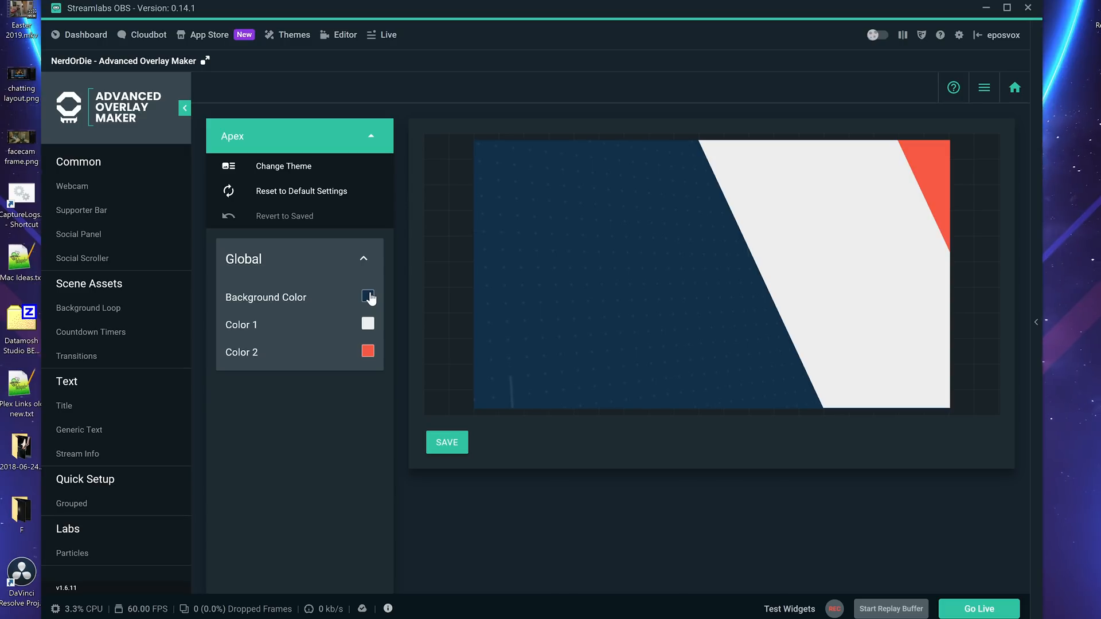
{"action": "left_click", "coordinate": [368, 296]}
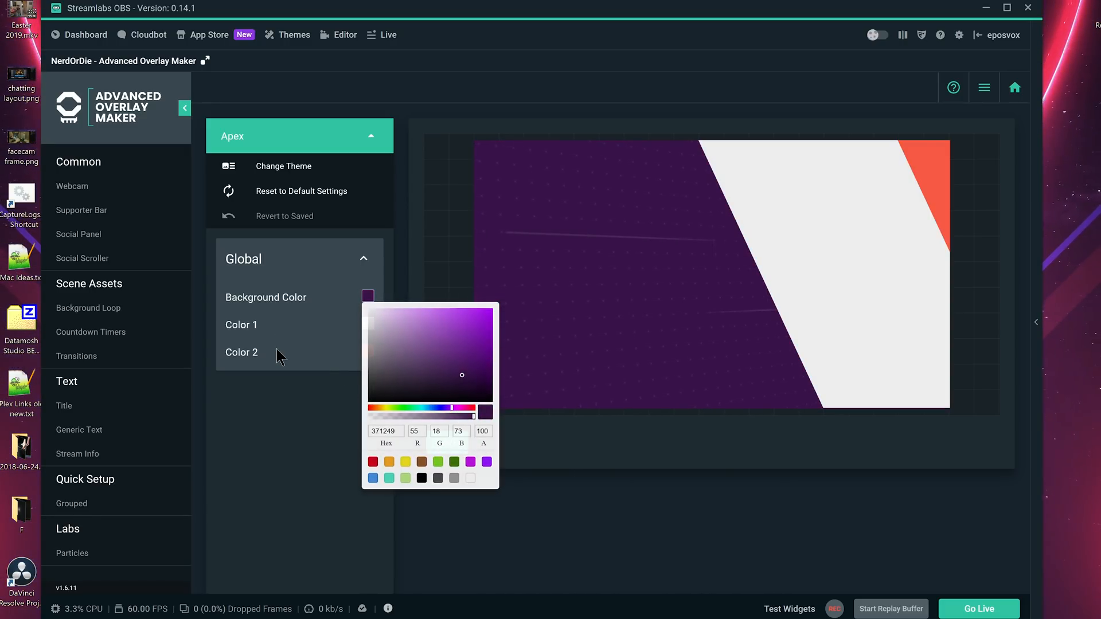
{"action": "left_click", "coordinate": [366, 352]}
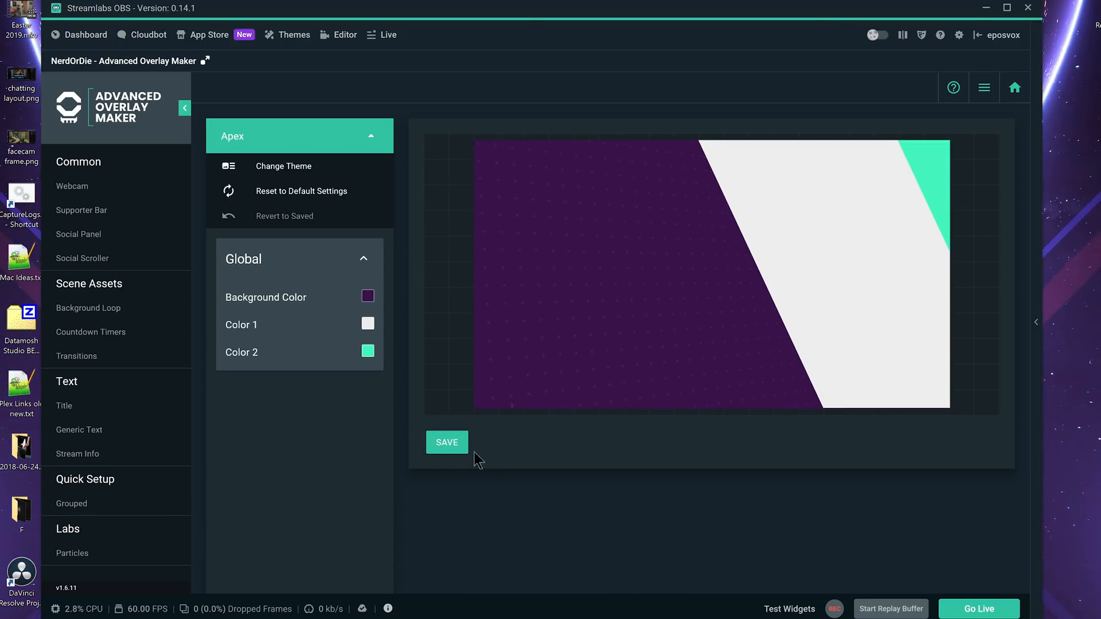
{"action": "left_click", "coordinate": [446, 443]}
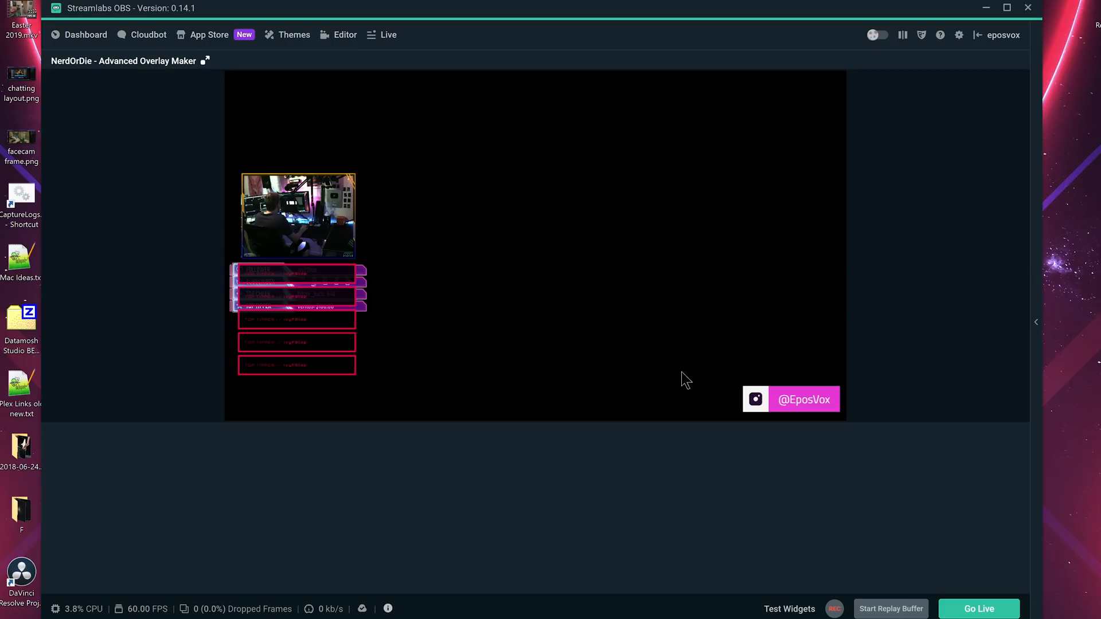
Preview the Apex Teal Purple BG in the Stream BRB scene, then go back to the overlay maker.
{"action": "left_click", "coordinate": [345, 34]}
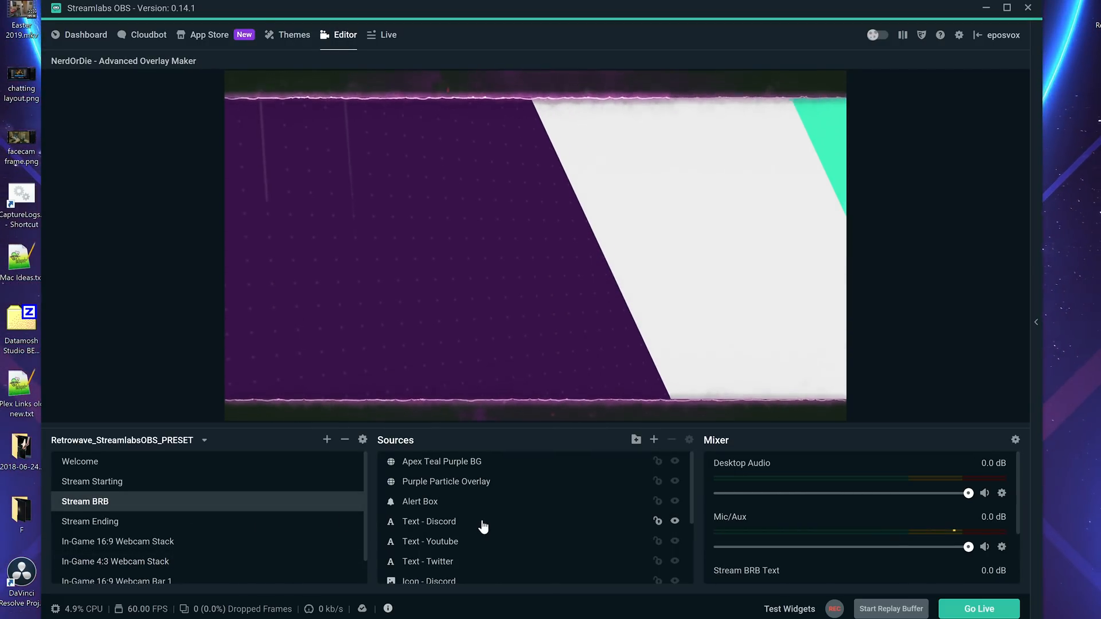
{"action": "left_click", "coordinate": [442, 461]}
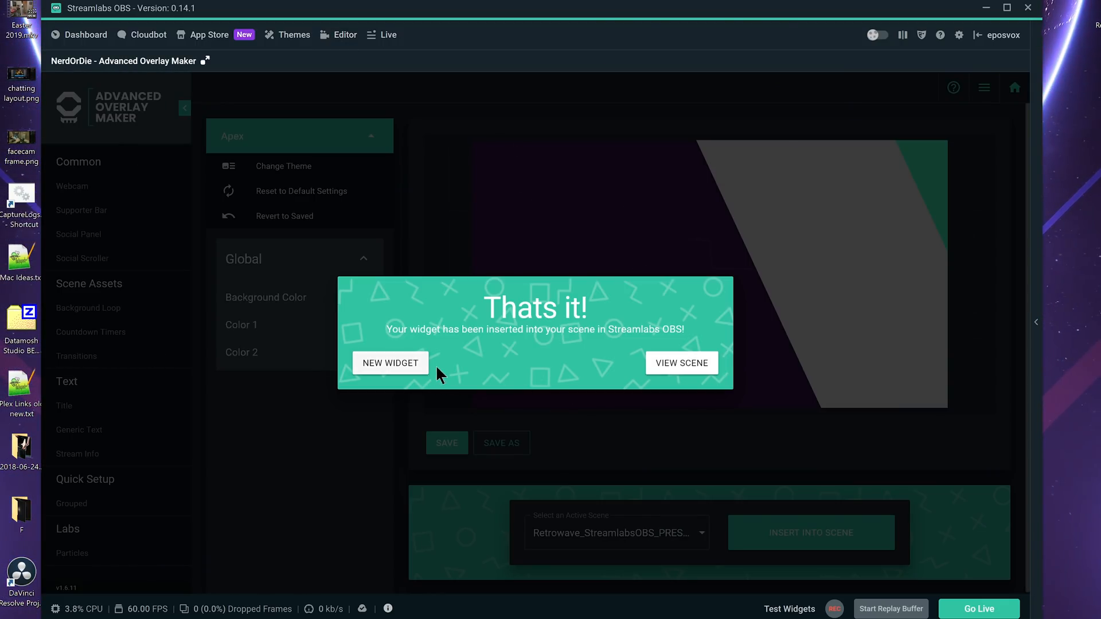
Browse the Transitions and Countdown themes, briefly opening the Predator countdown.
{"action": "left_click", "coordinate": [390, 363]}
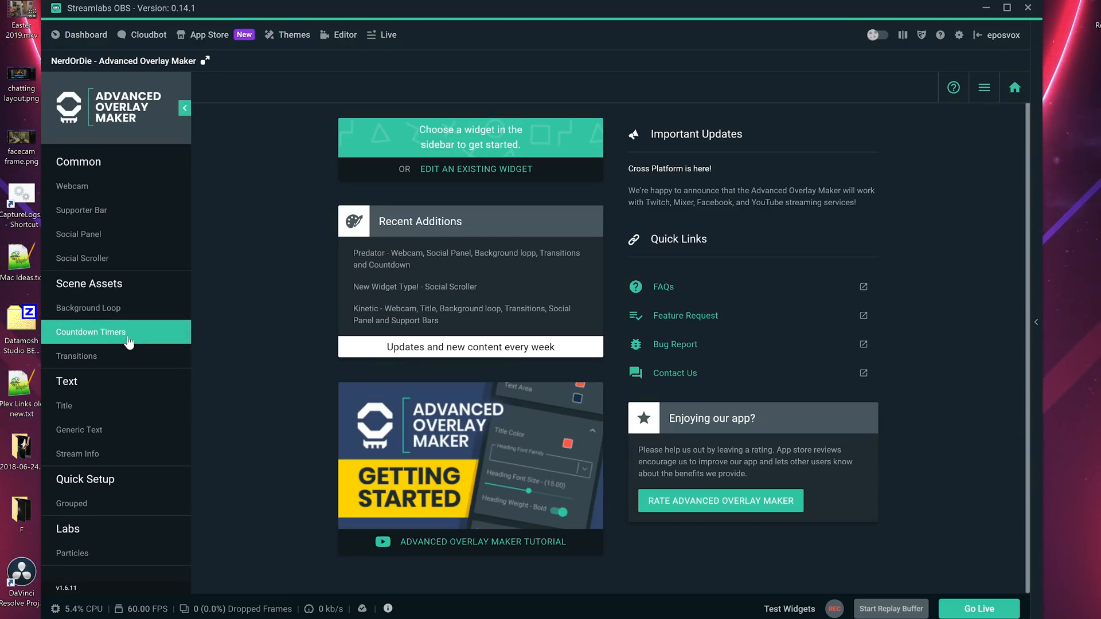
{"action": "left_click", "coordinate": [77, 355]}
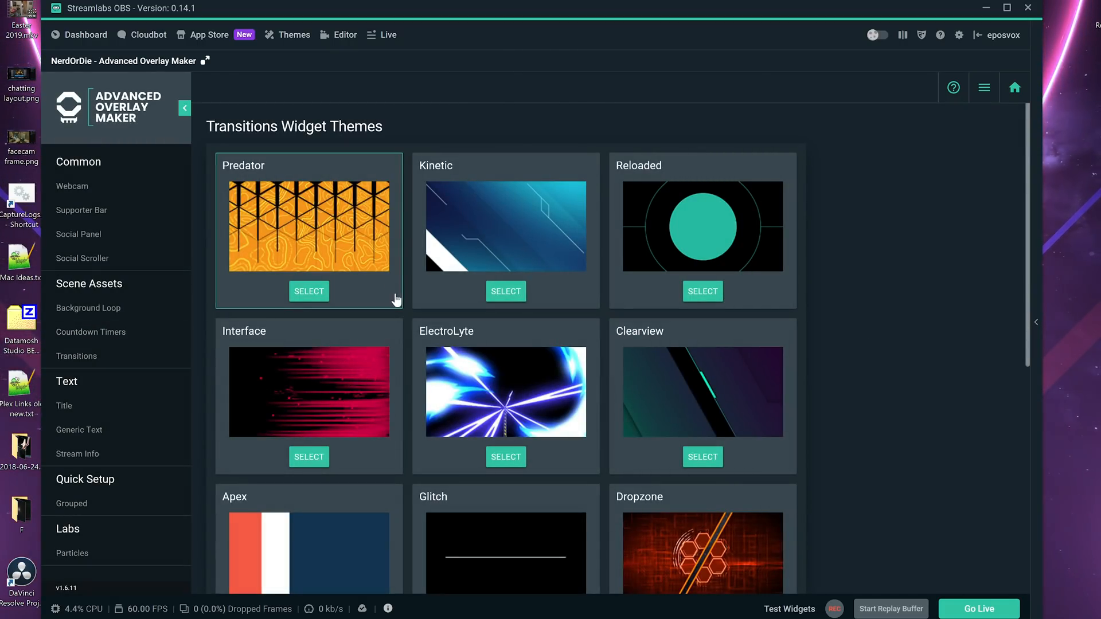
{"action": "left_click", "coordinate": [91, 332]}
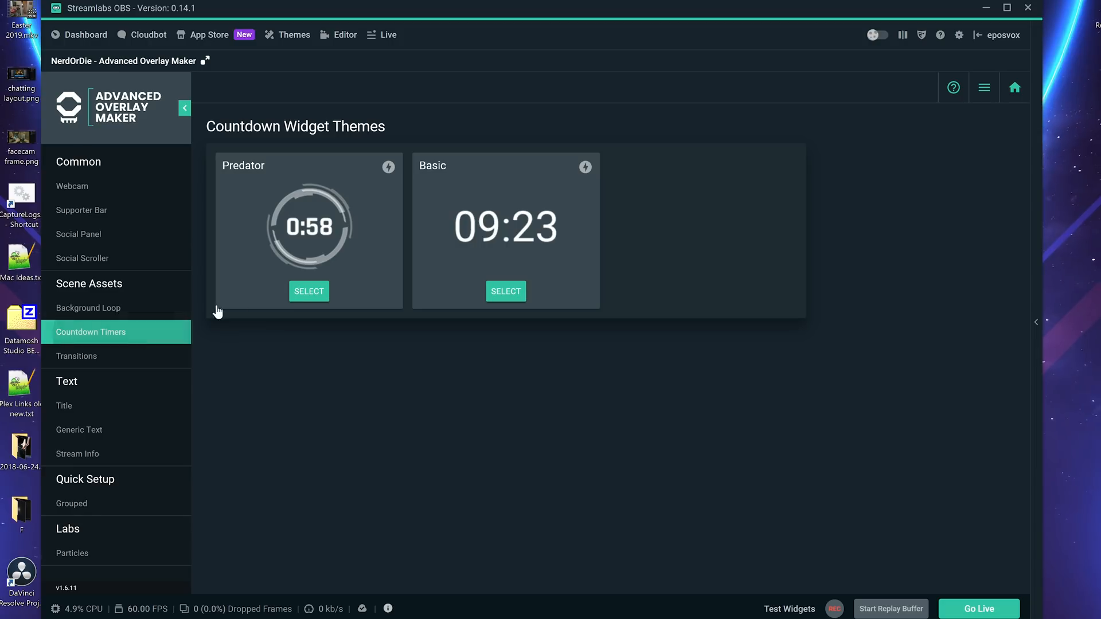
{"action": "left_click", "coordinate": [309, 290]}
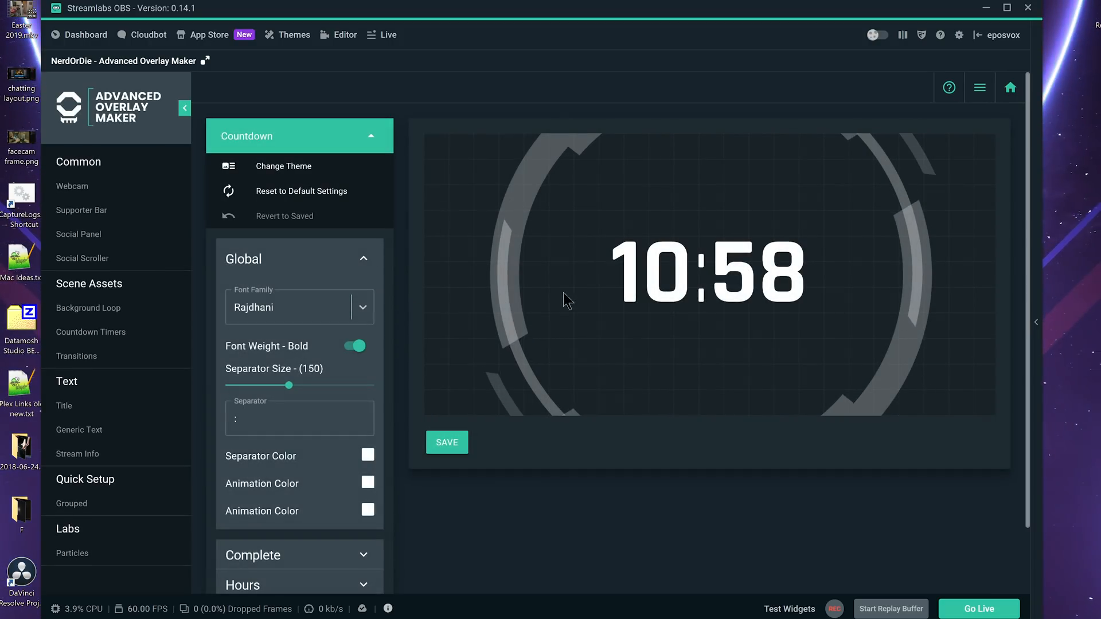
{"action": "left_click", "coordinate": [64, 406]}
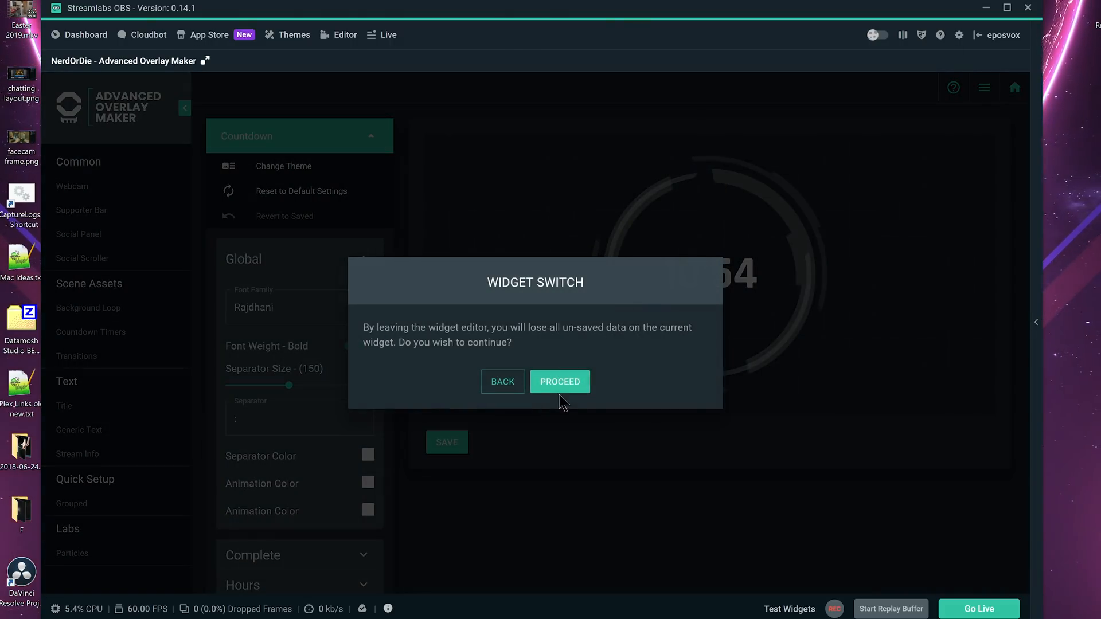
Browse the Generic Text and Stream Info theme galleries, then scroll the Grouped overlay themes.
{"action": "left_click", "coordinate": [559, 380]}
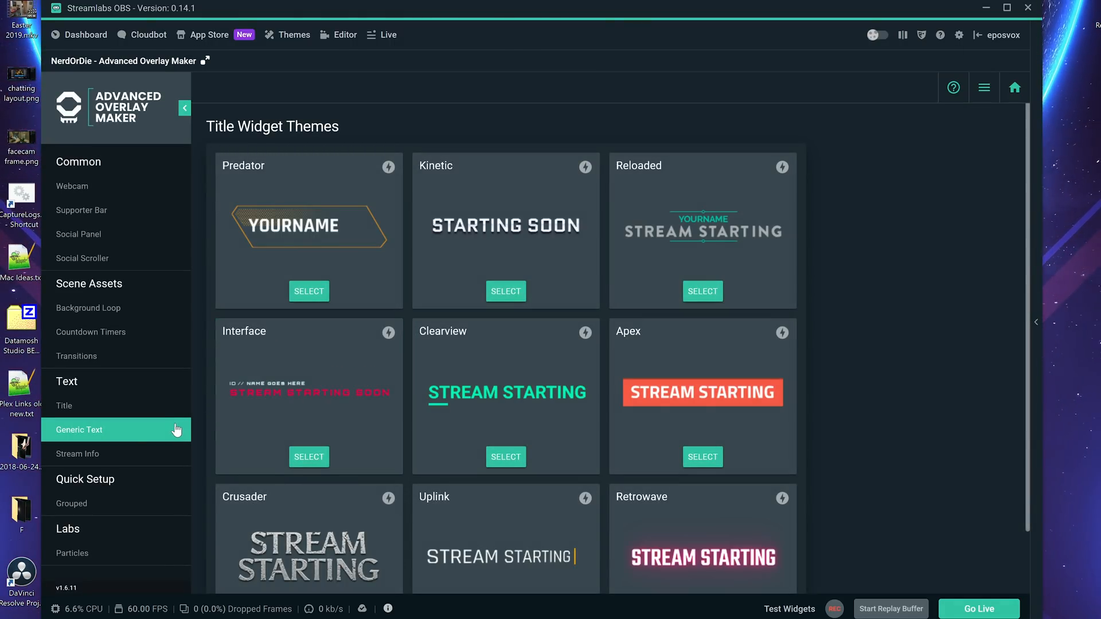
{"action": "left_click", "coordinate": [78, 454]}
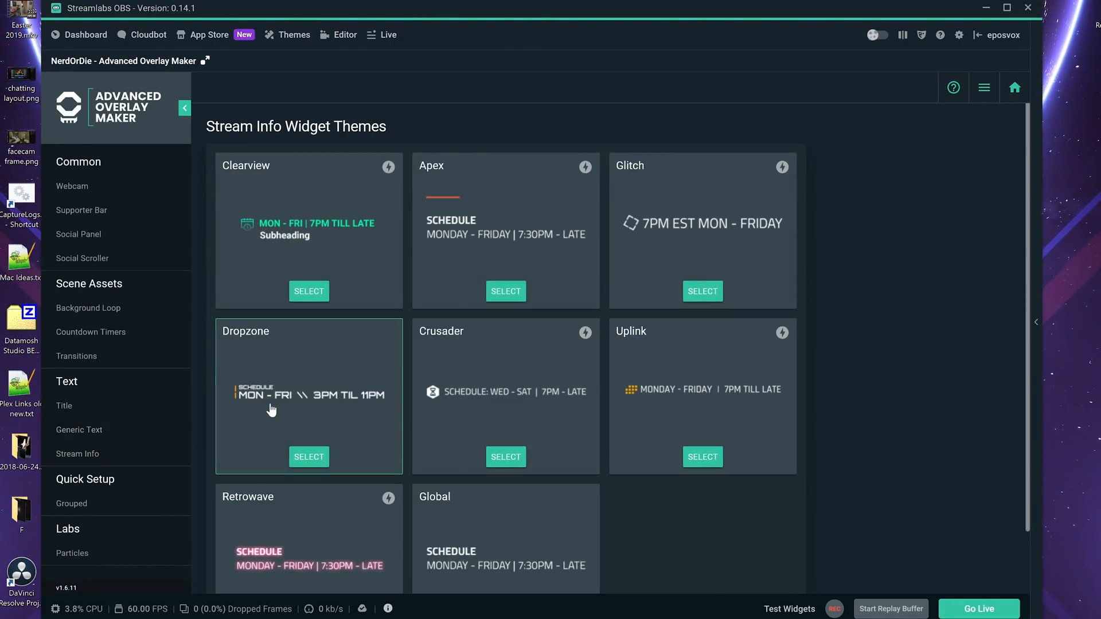
{"action": "mouse_move", "coordinate": [531, 258]}
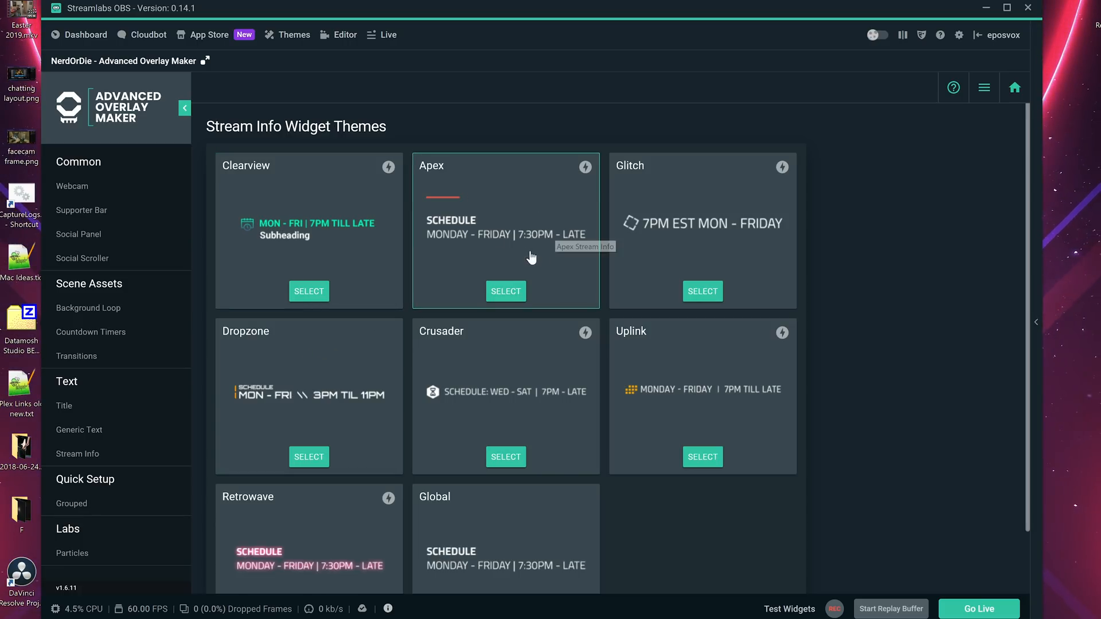
{"action": "mouse_move", "coordinate": [372, 355]}
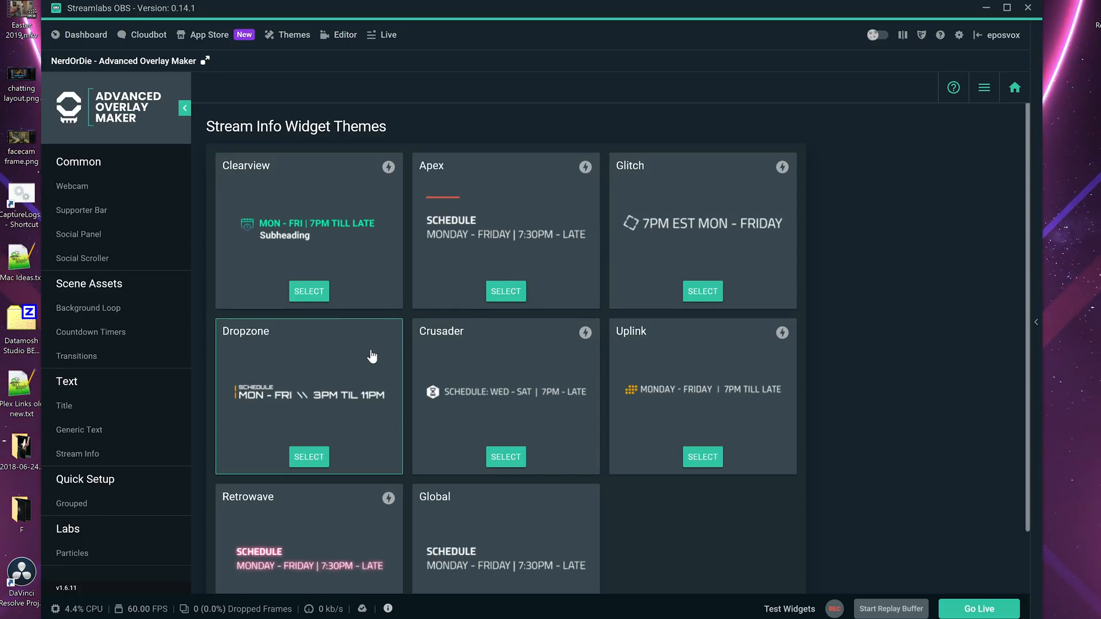
{"action": "mouse_move", "coordinate": [333, 394]}
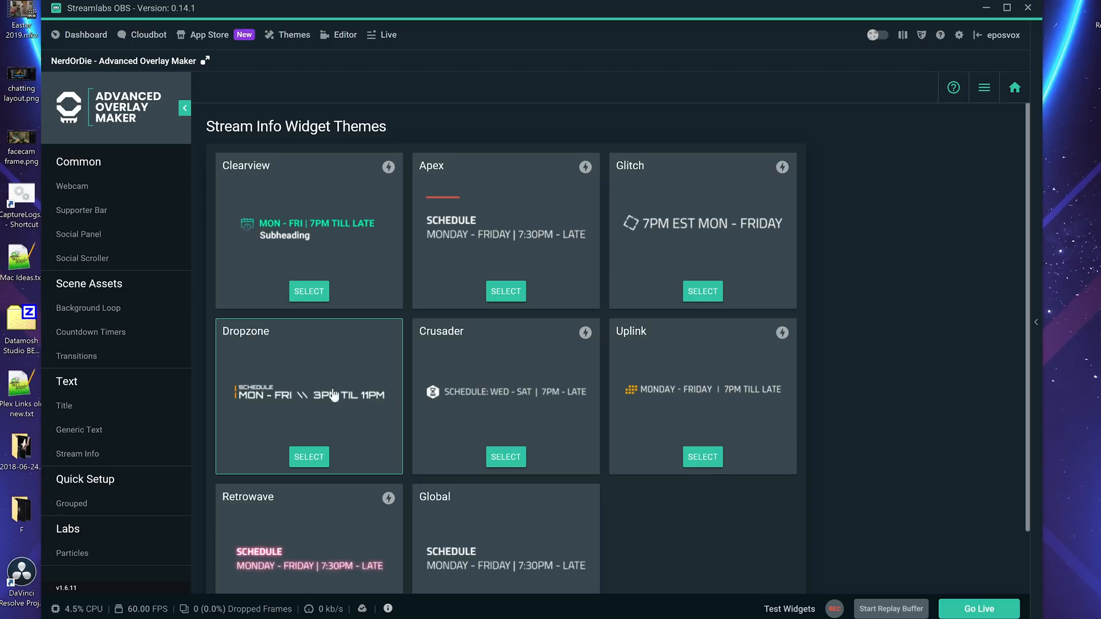
{"action": "scroll", "scroll_direction": "down", "scroll_amount": 3}
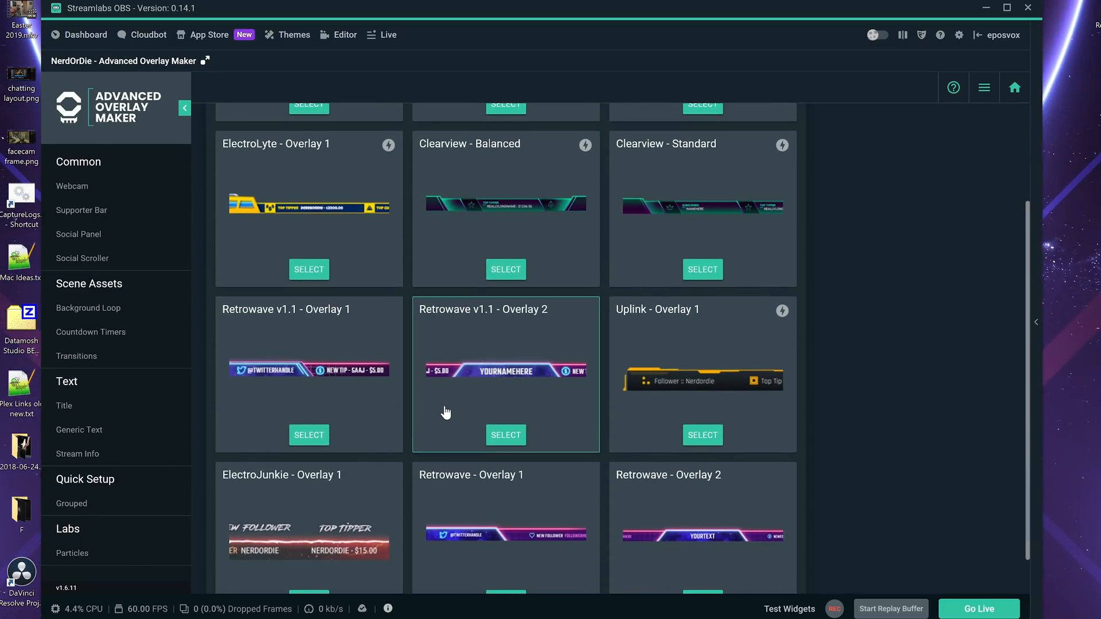
{"action": "scroll", "scroll_direction": "down", "scroll_amount": 3}
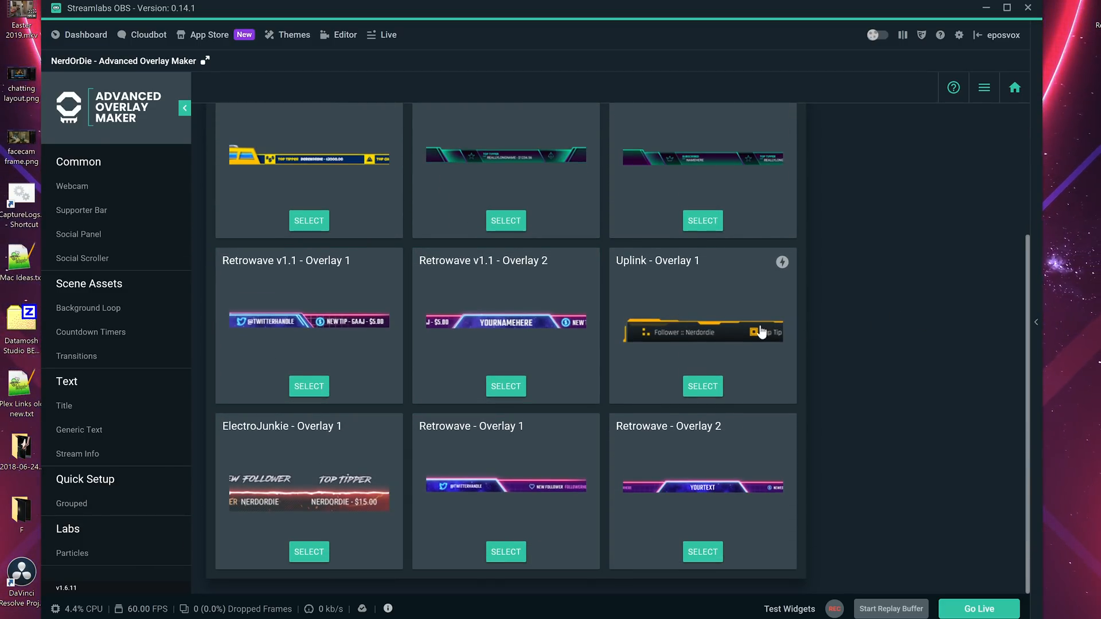
{"action": "mouse_move", "coordinate": [481, 468]}
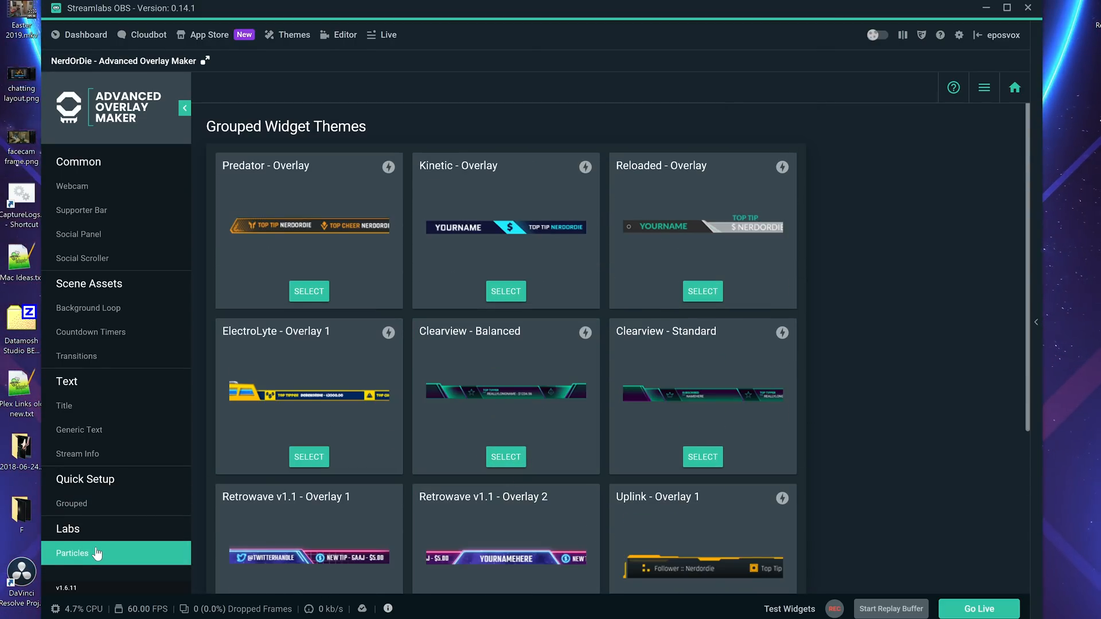
{"action": "mouse_move", "coordinate": [88, 553]}
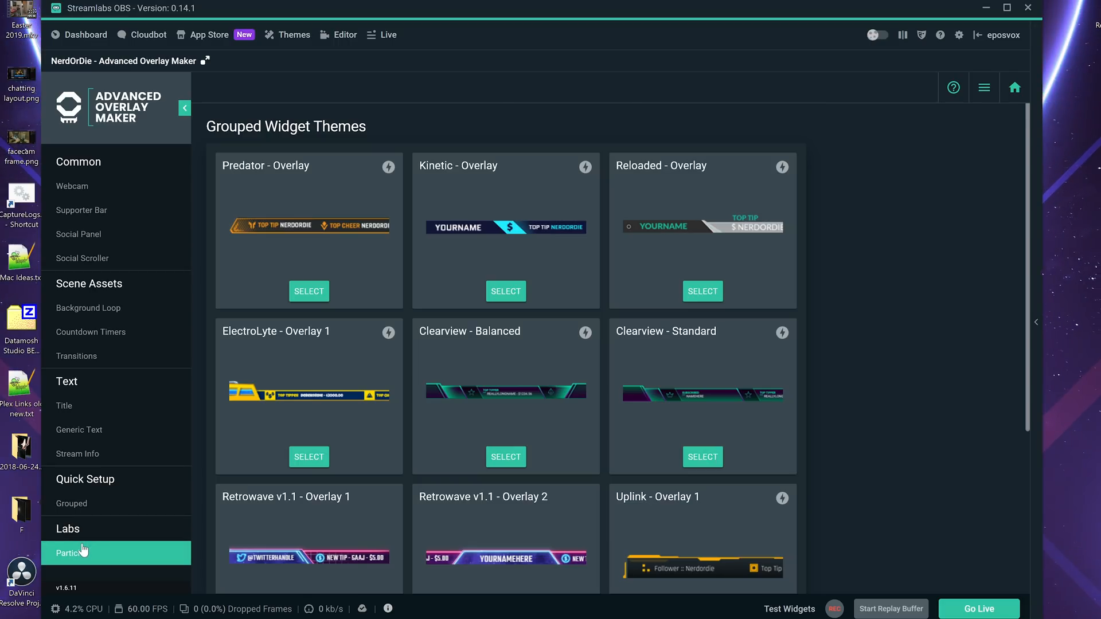
Select the Snow particle theme and set the flake colour to blue.
{"action": "left_click", "coordinate": [72, 552]}
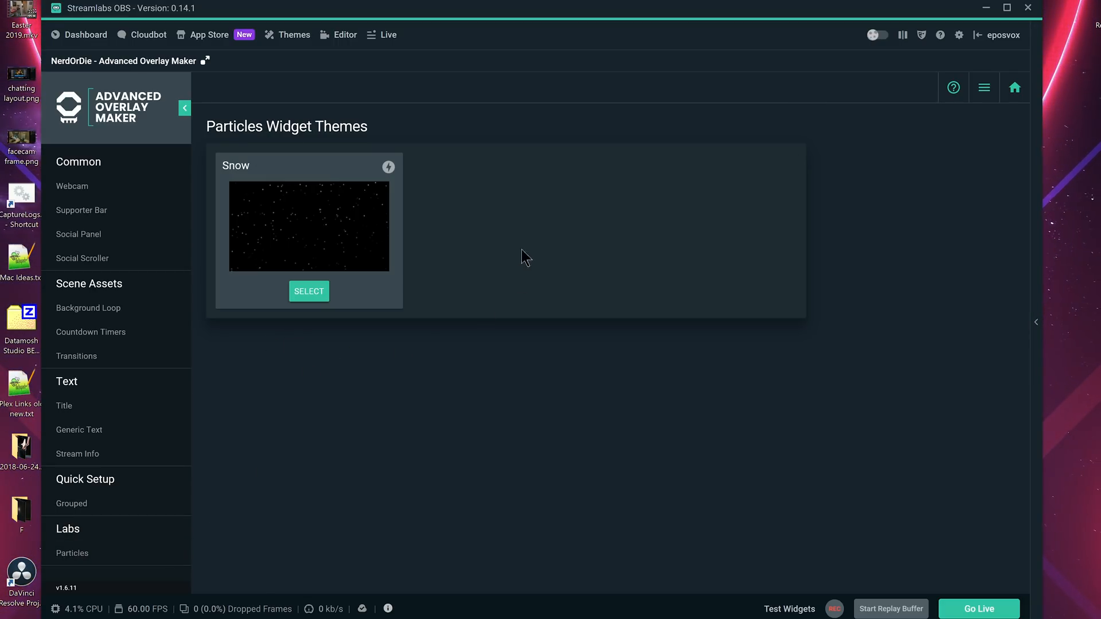
{"action": "mouse_move", "coordinate": [276, 214]}
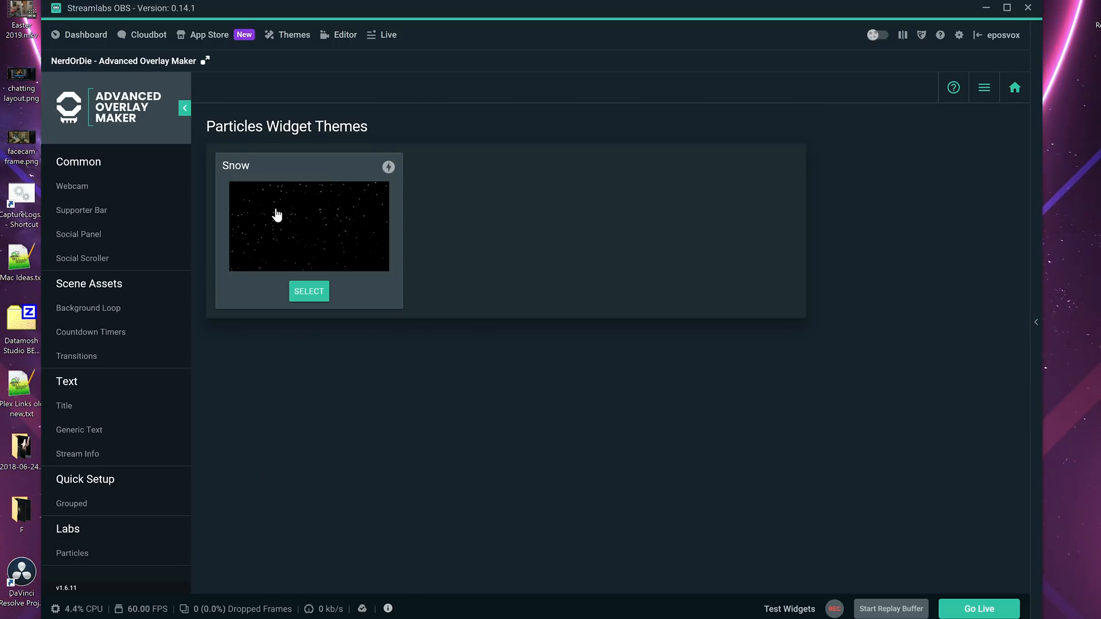
{"action": "left_click", "coordinate": [309, 290]}
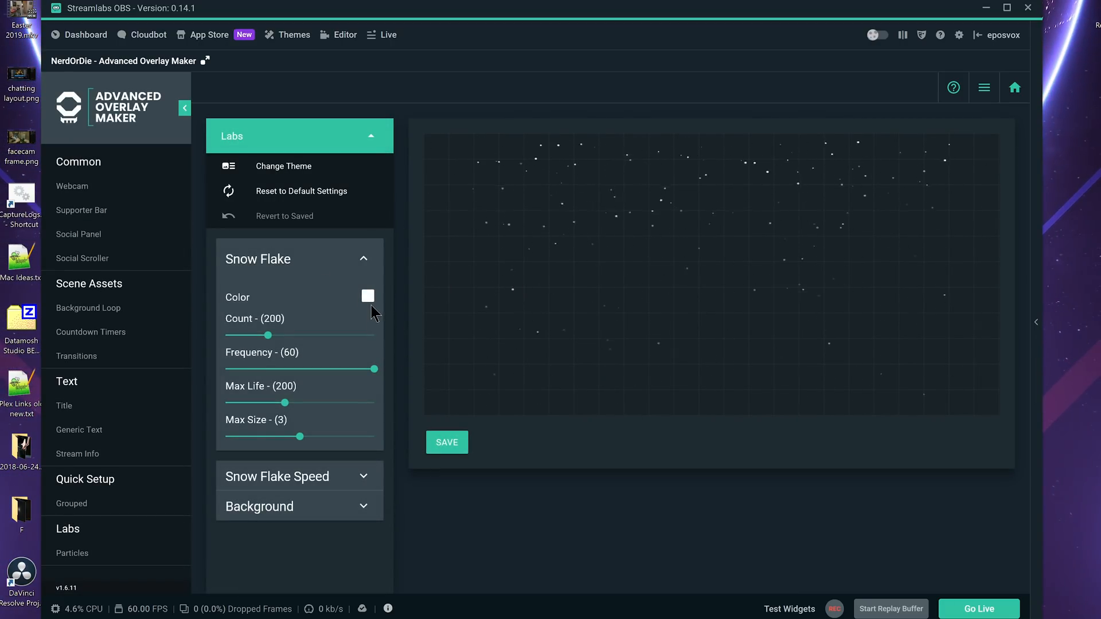
{"action": "left_click", "coordinate": [368, 296]}
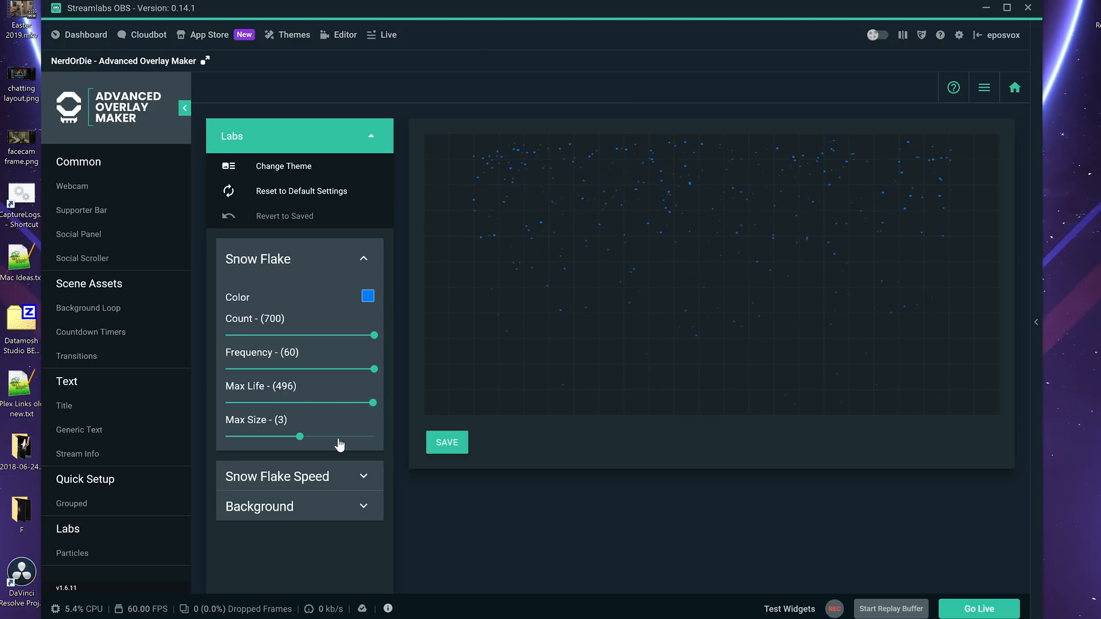
Set Count 700, Max Life 496, Max Size 4, Vertical Min Speed 6, Horizontal Max Distance 7, leaving the background off.
{"action": "left_click", "coordinate": [298, 476]}
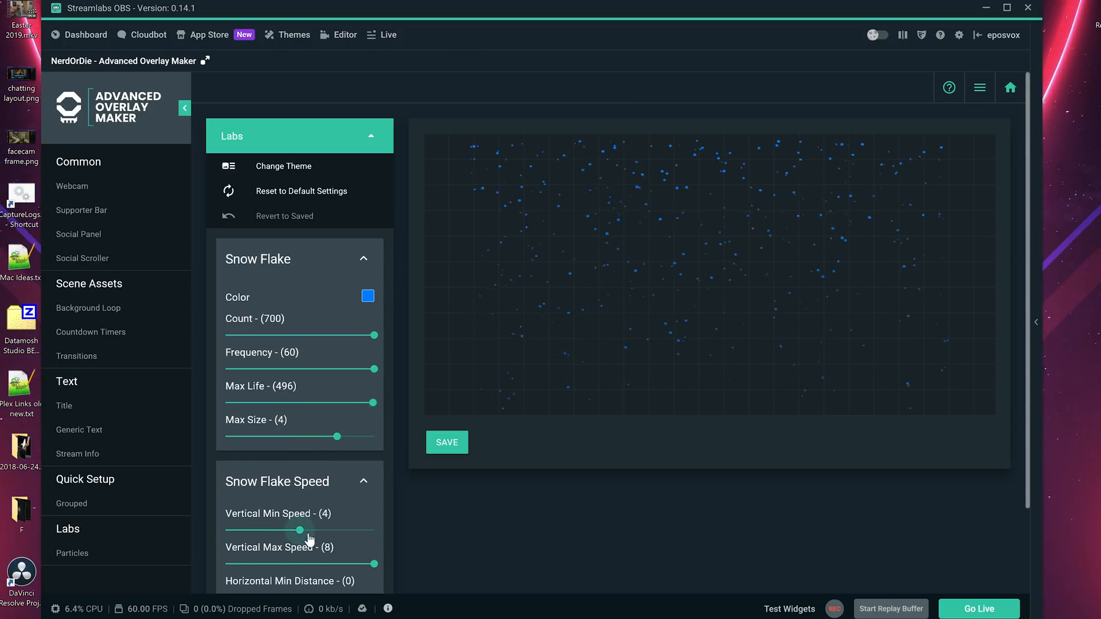
{"action": "scroll", "scroll_direction": "down", "scroll_amount": 3}
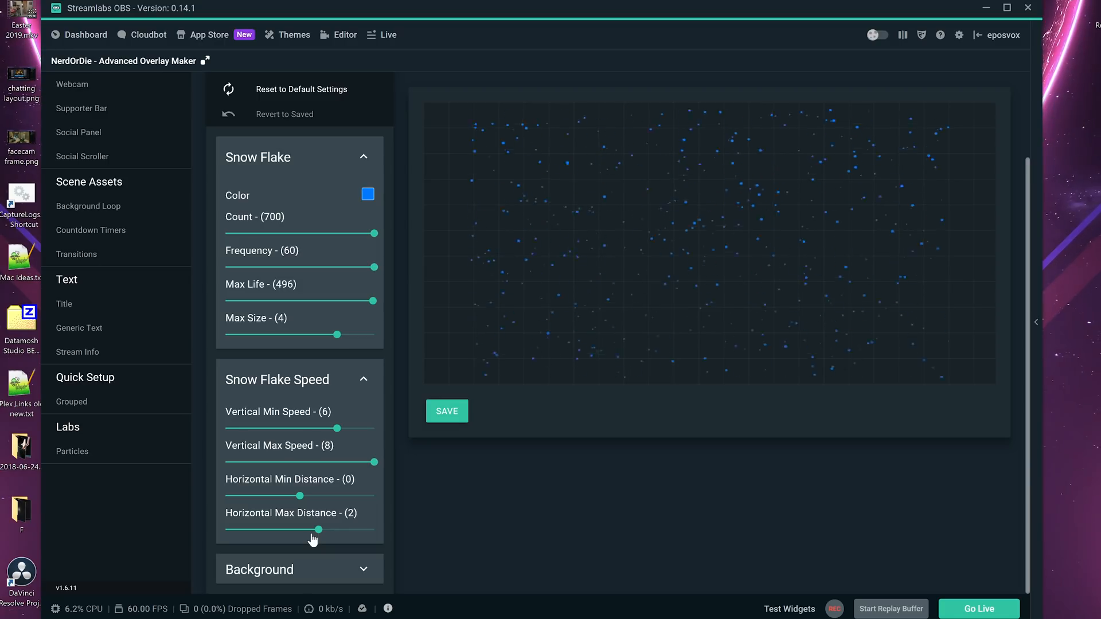
{"action": "scroll", "scroll_direction": "down", "scroll_amount": 3}
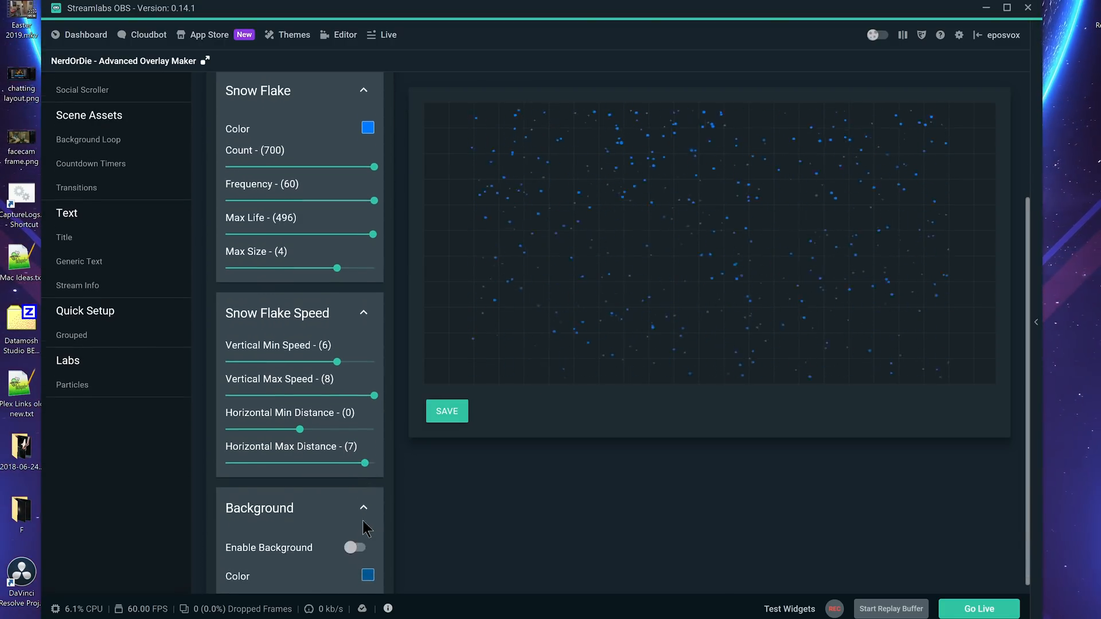
{"action": "left_click", "coordinate": [355, 537]}
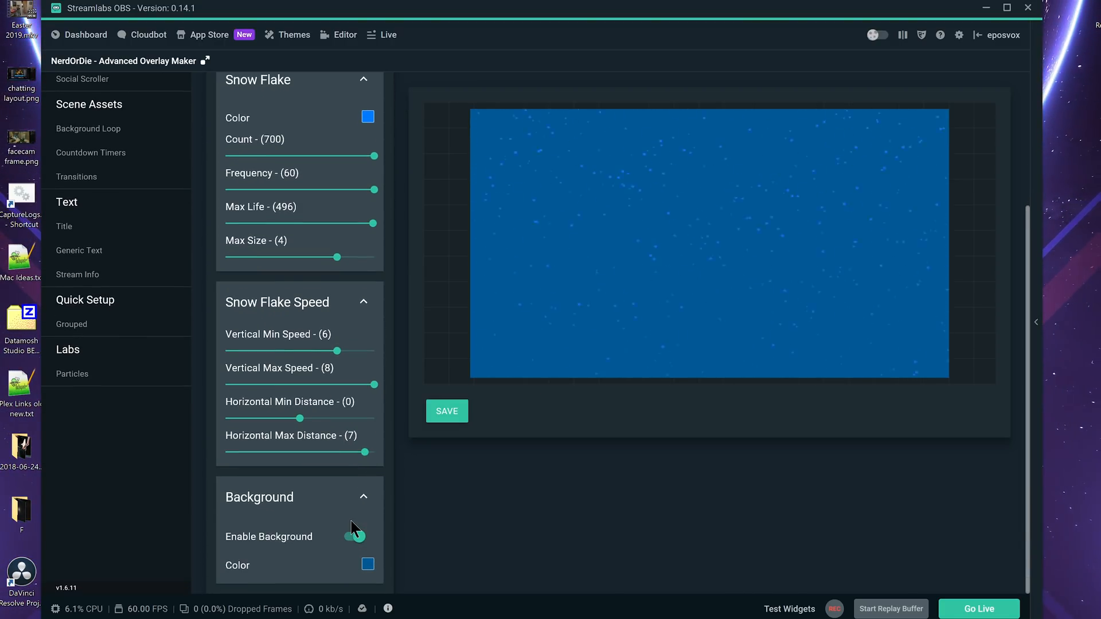
{"action": "left_click", "coordinate": [354, 537]}
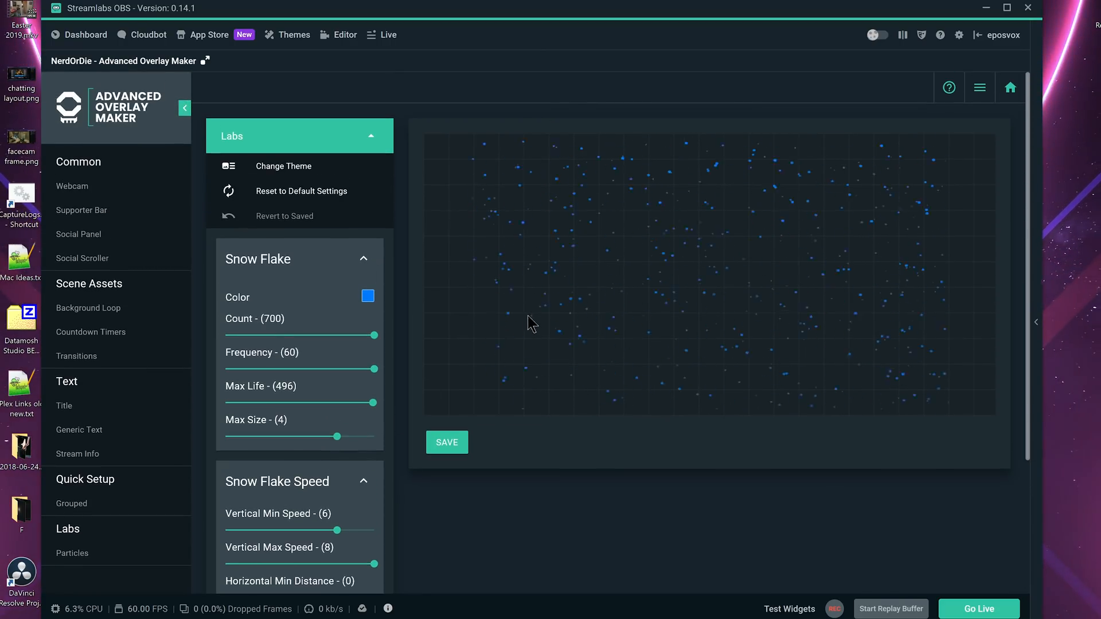
{"action": "mouse_move", "coordinate": [591, 224]}
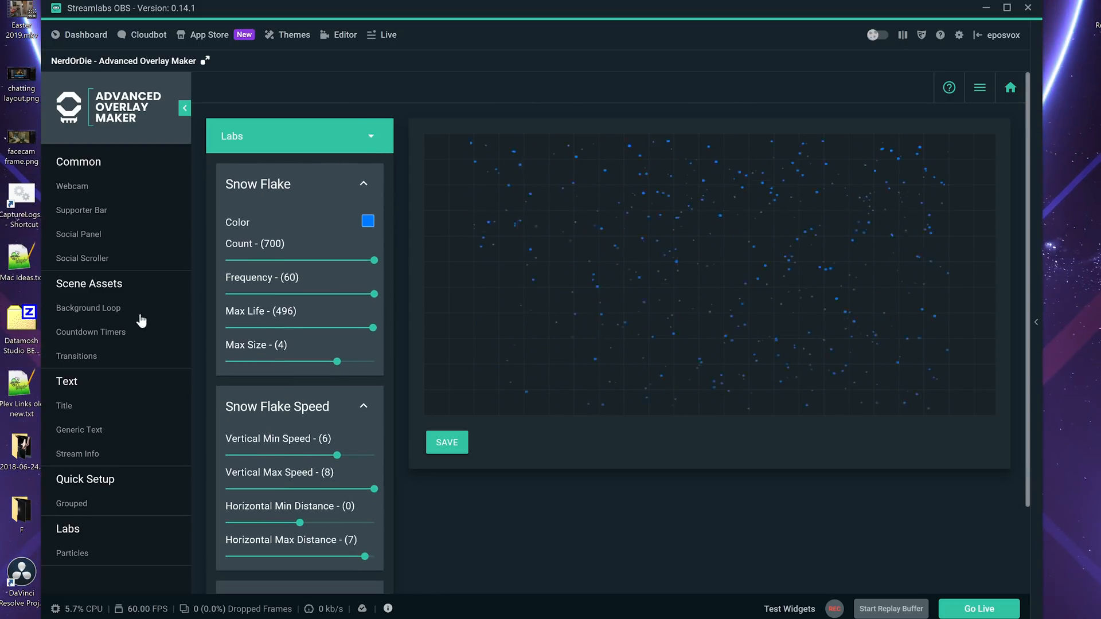
{"action": "mouse_move", "coordinate": [533, 191]}
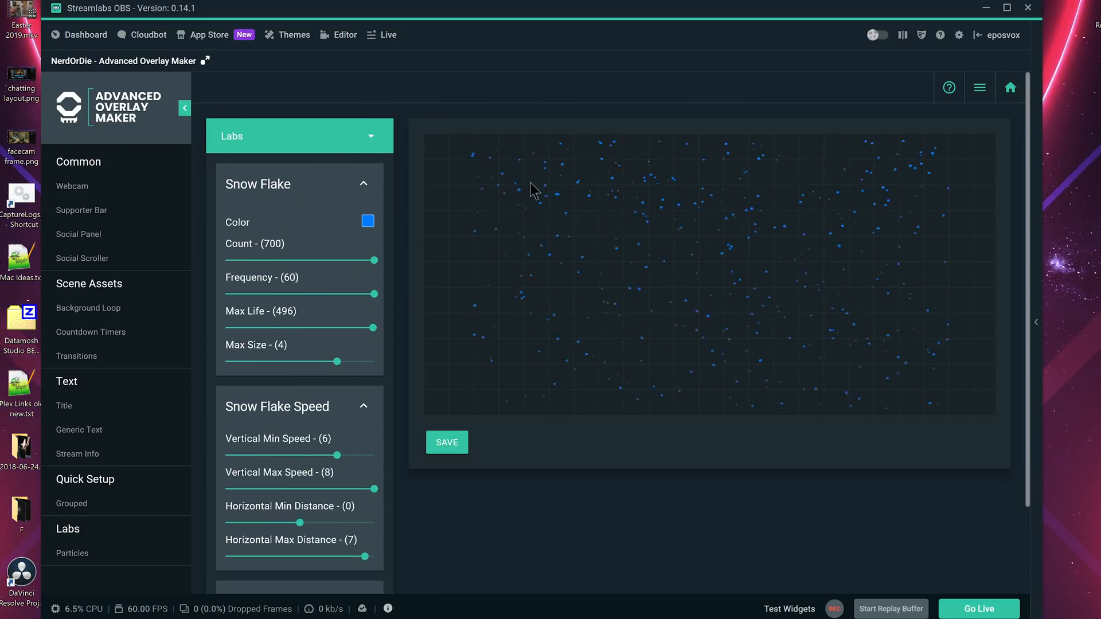
{"action": "mouse_move", "coordinate": [178, 296]}
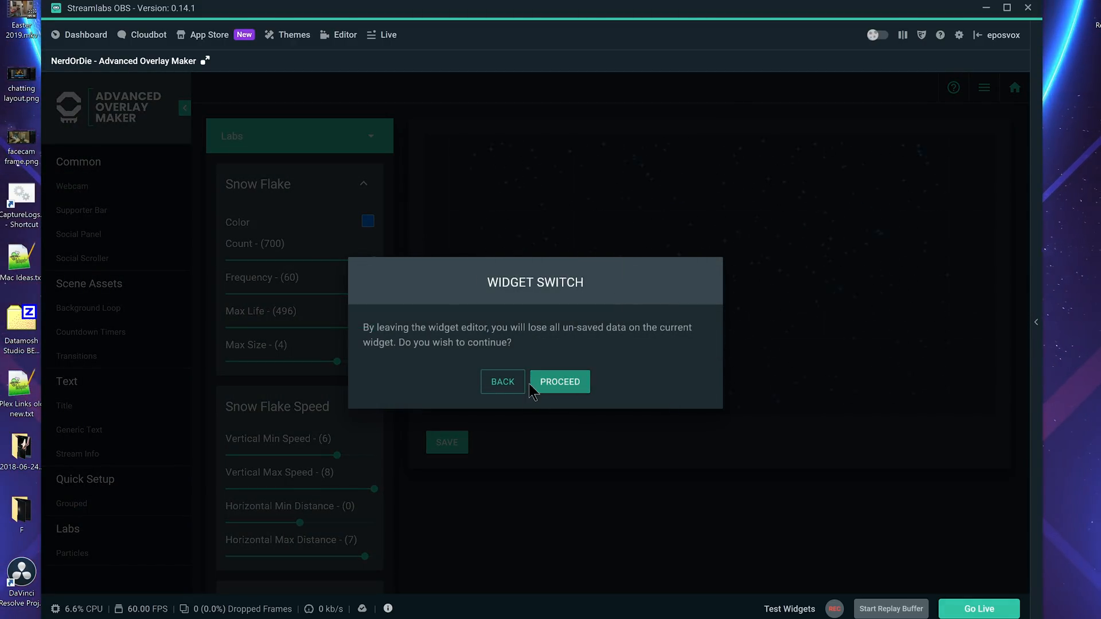
Proceed through the Widget Switch dialogs past the Apex webcam frame and show the Stream BRB scene with its particle overlay.
{"action": "left_click", "coordinate": [559, 380]}
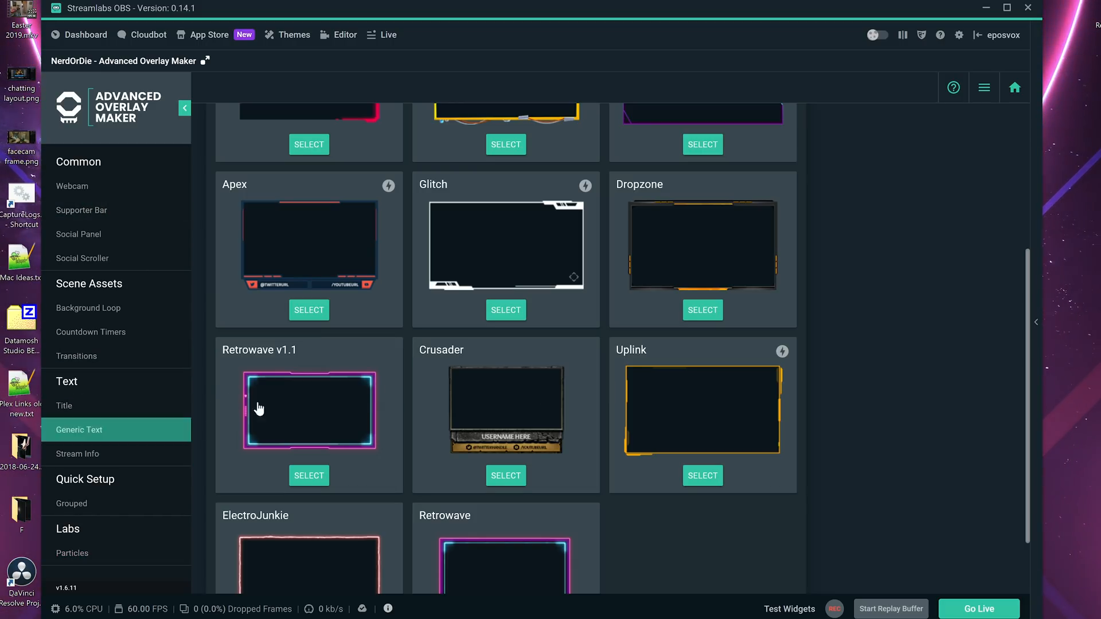
{"action": "left_click", "coordinate": [309, 309]}
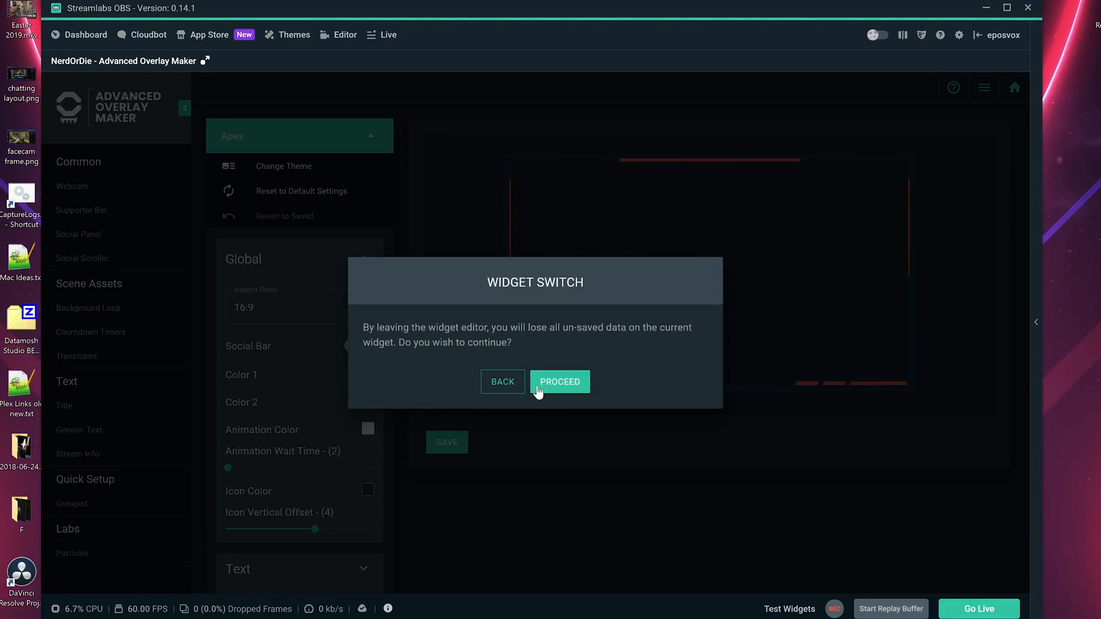
{"action": "left_click", "coordinate": [559, 381]}
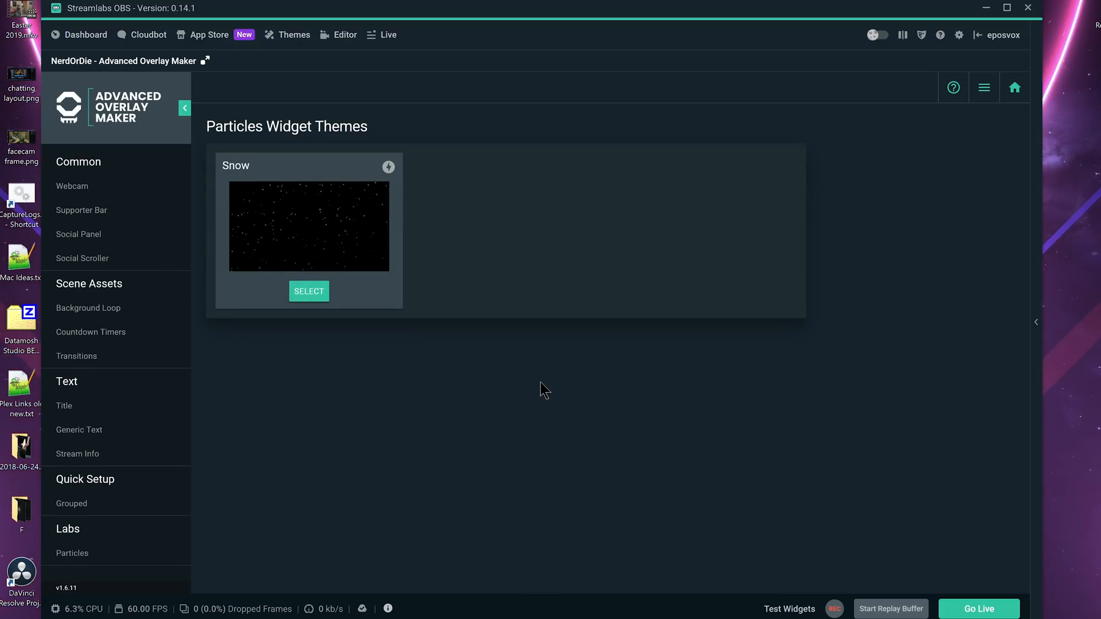
{"action": "mouse_move", "coordinate": [294, 347]}
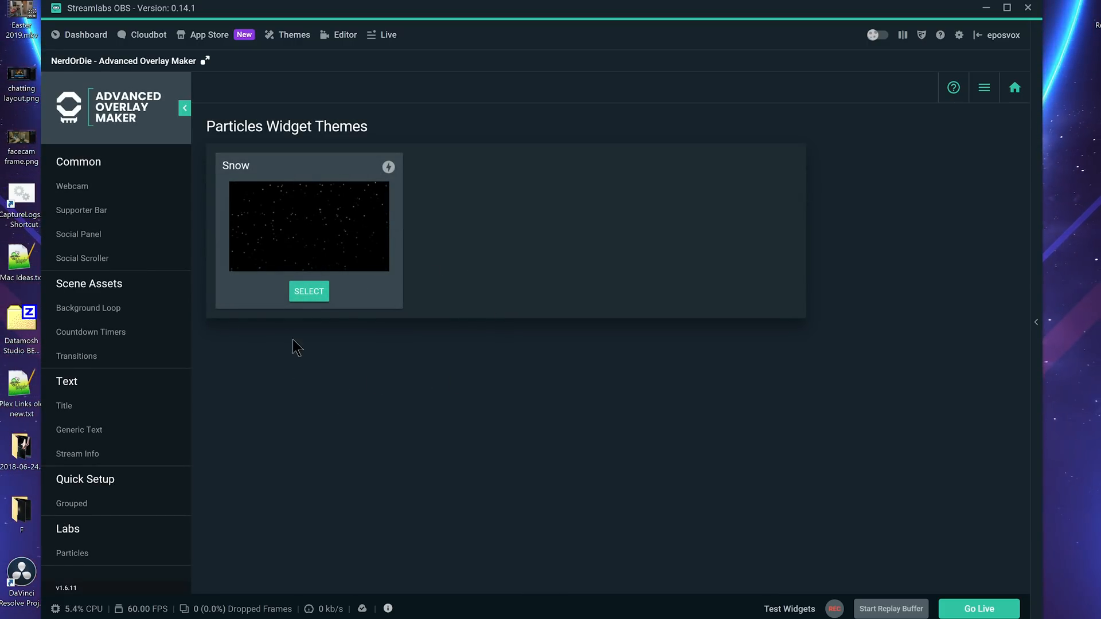
{"action": "mouse_move", "coordinate": [161, 247]}
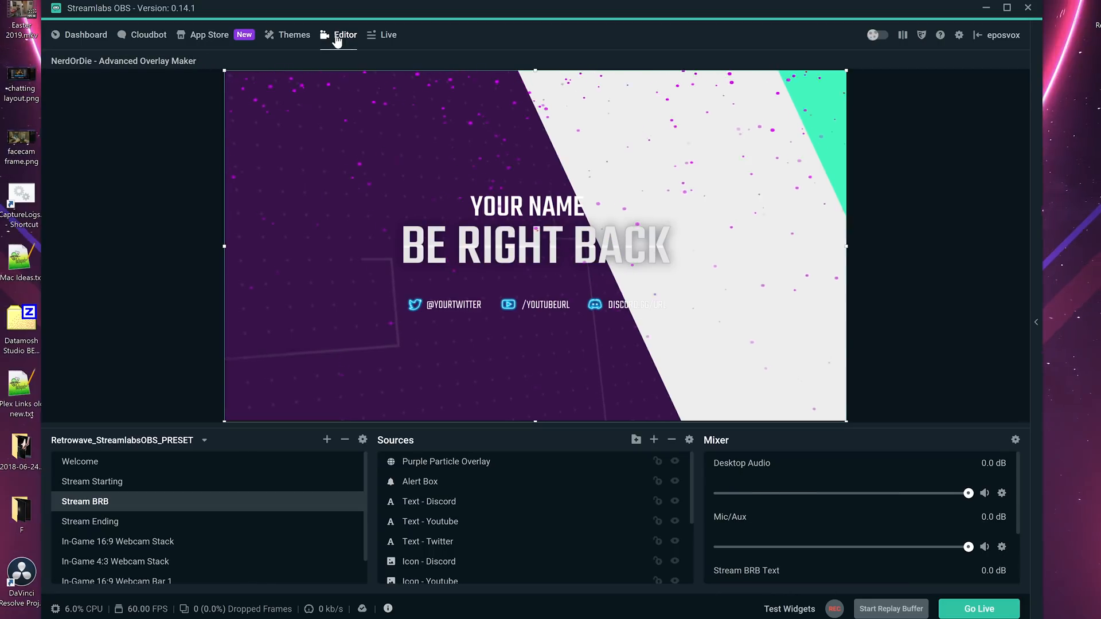
{"action": "scroll", "scroll_direction": "down", "scroll_amount": 3}
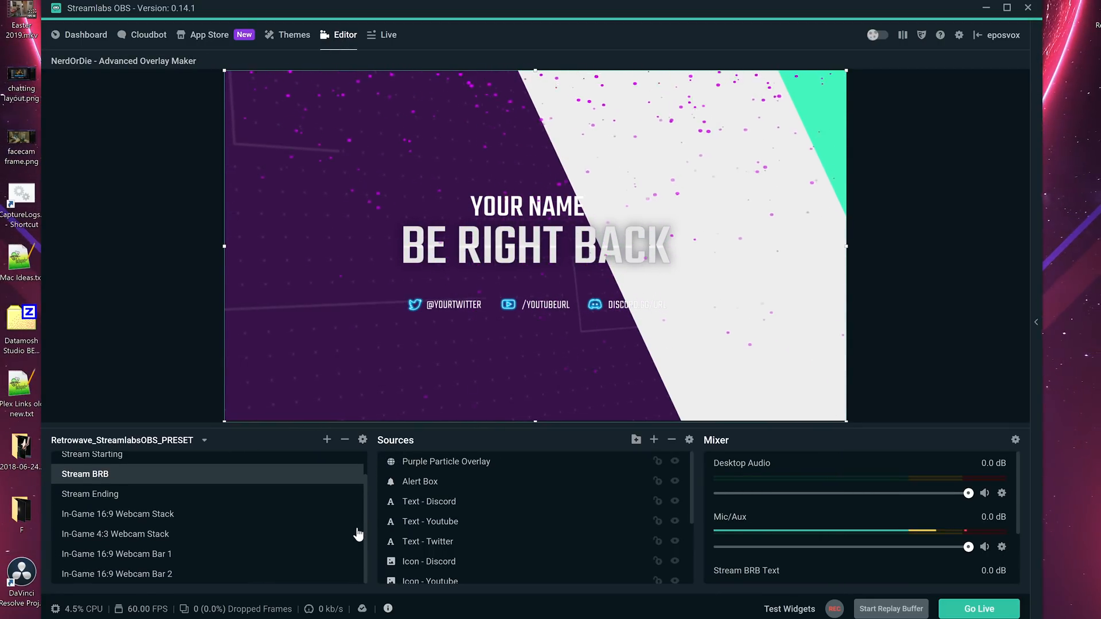